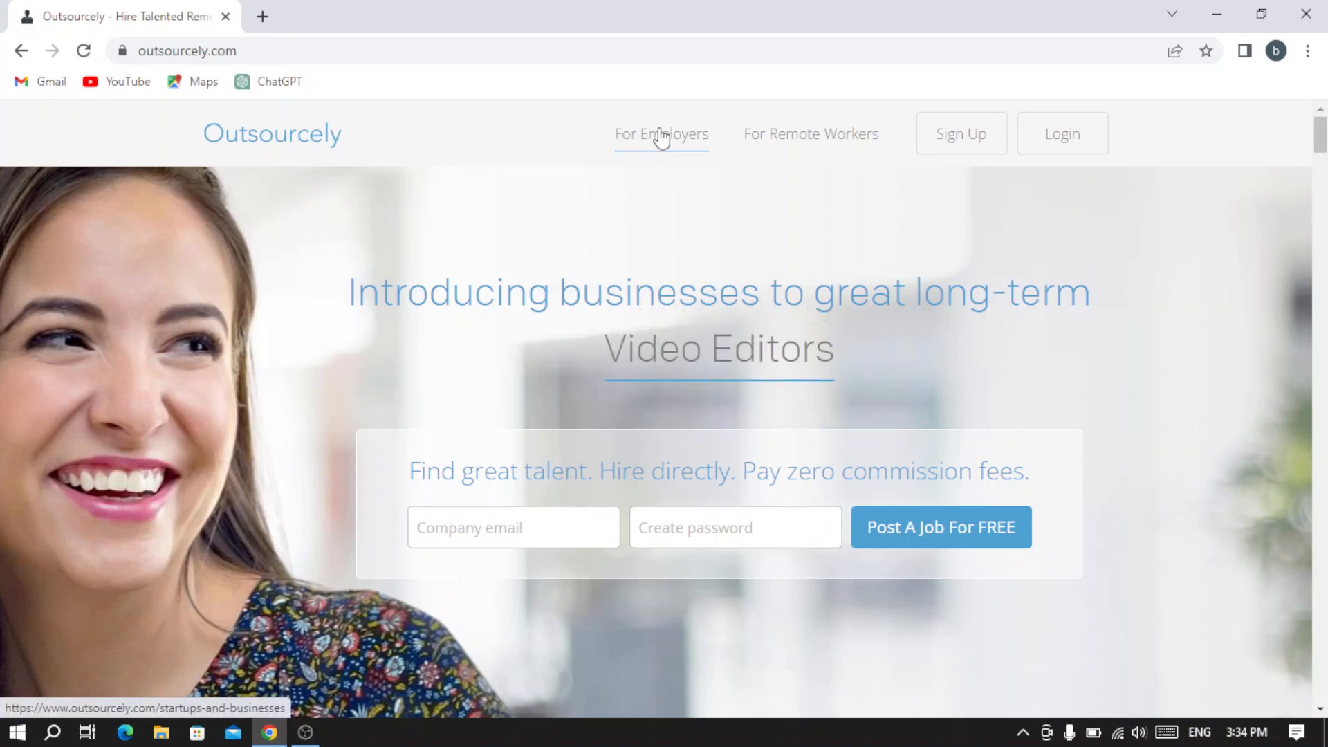
{"action": "mouse_move", "coordinate": [811, 135]}
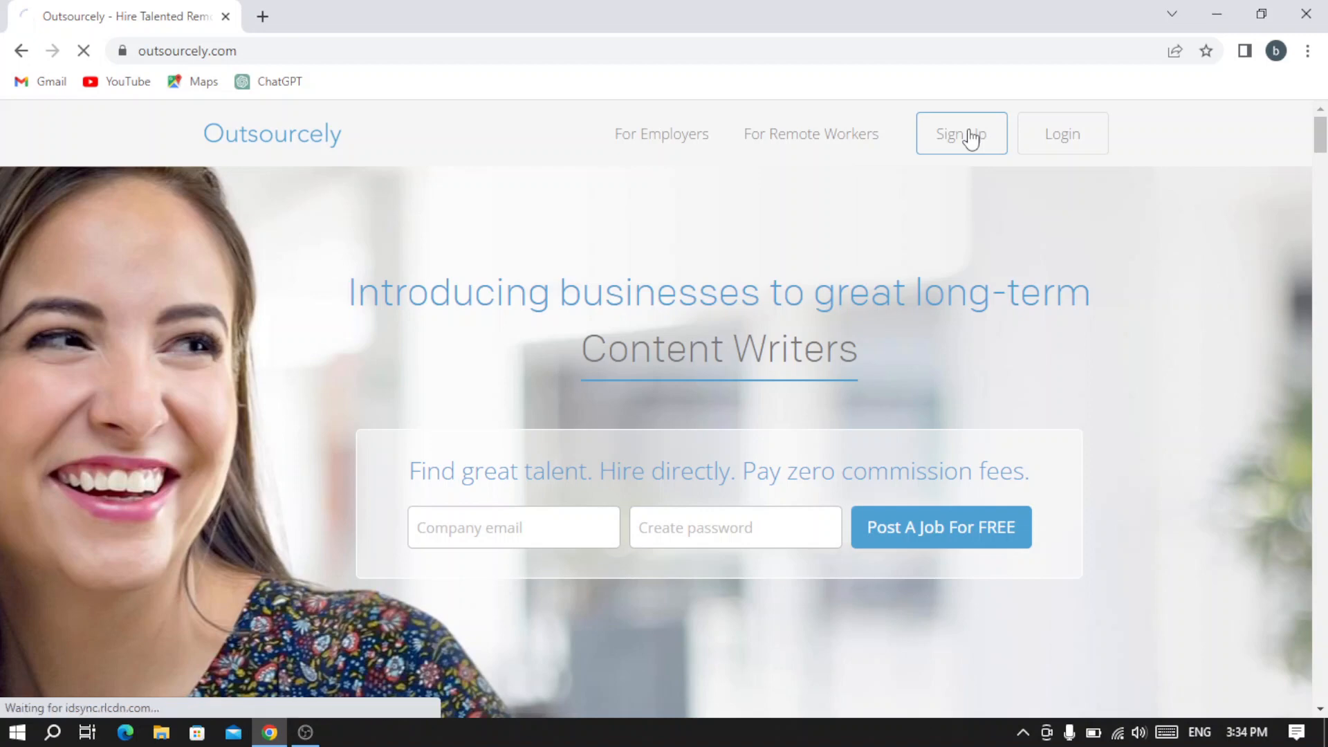
Go to the Sign Up page from the Outsourcely homepage navigation bar
{"action": "left_click", "coordinate": [960, 134]}
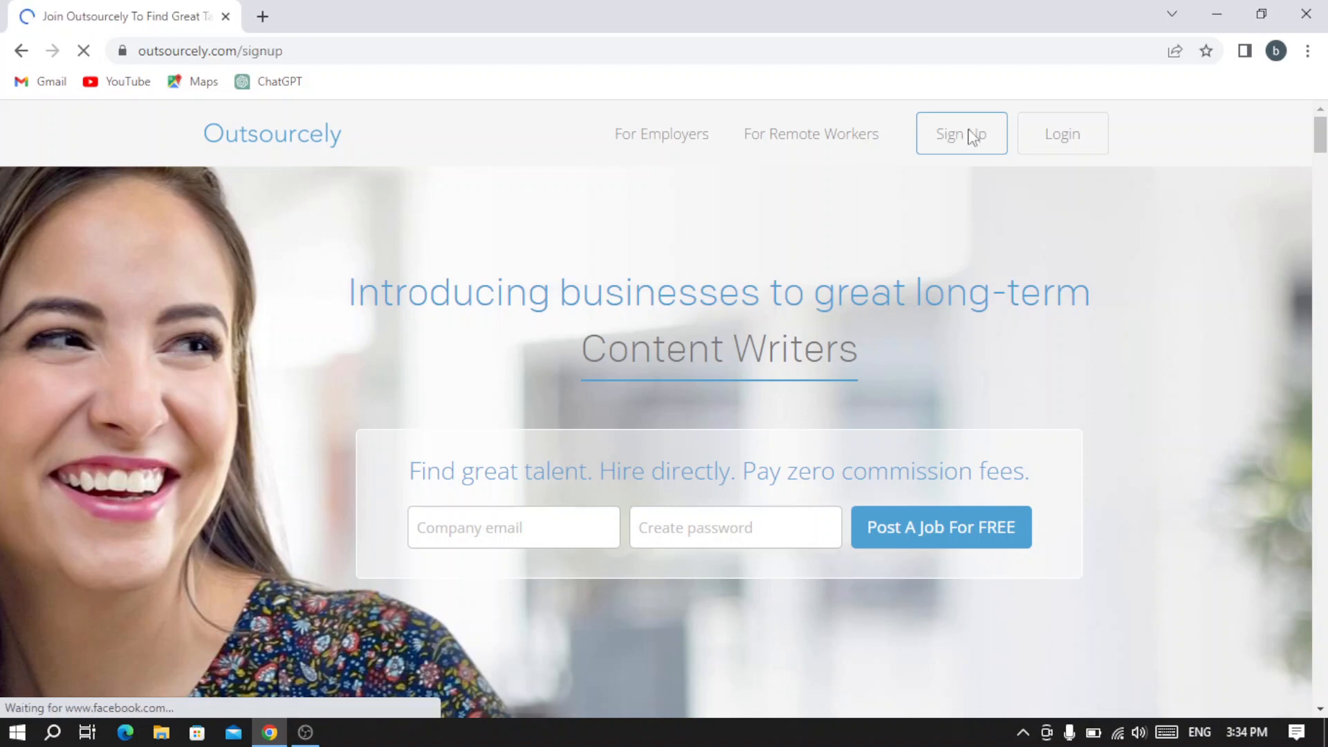
Choose Remote Worker Registration rather than registering as an employer
{"action": "left_click", "coordinate": [960, 133]}
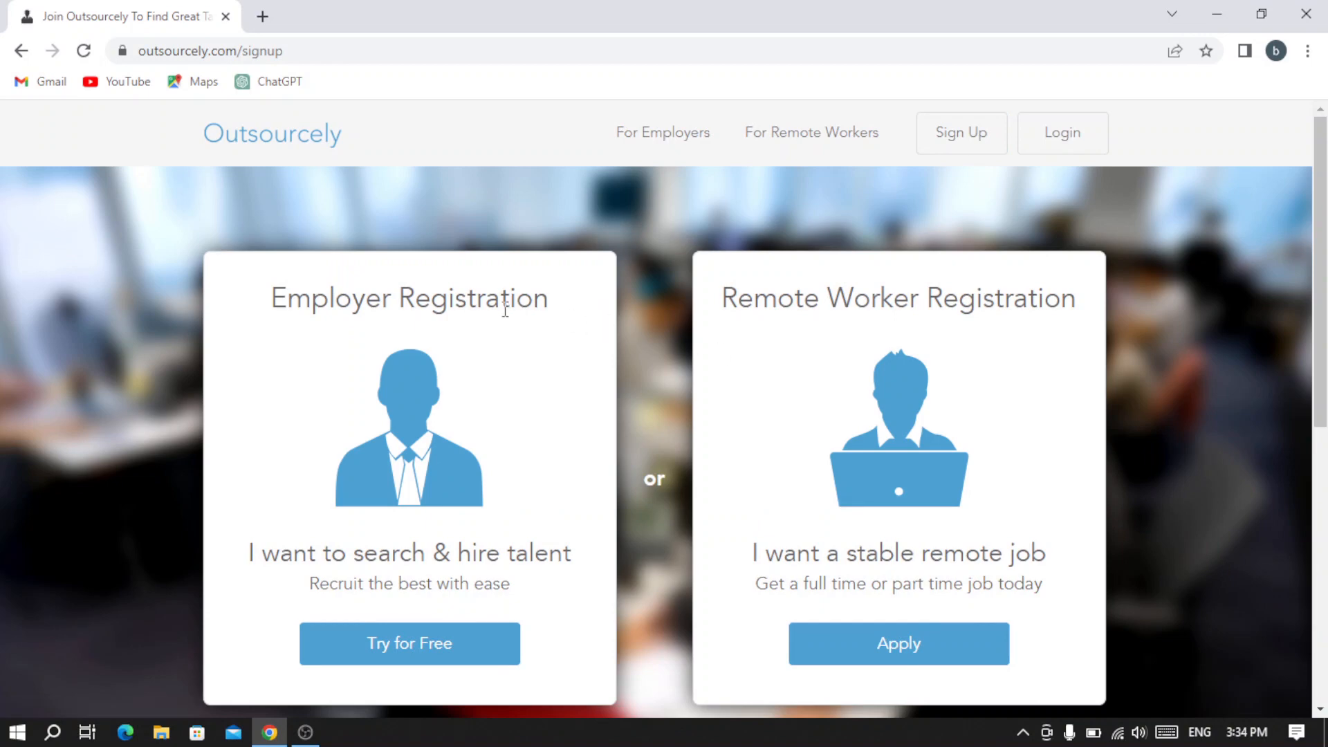
{"action": "mouse_move", "coordinate": [356, 314]}
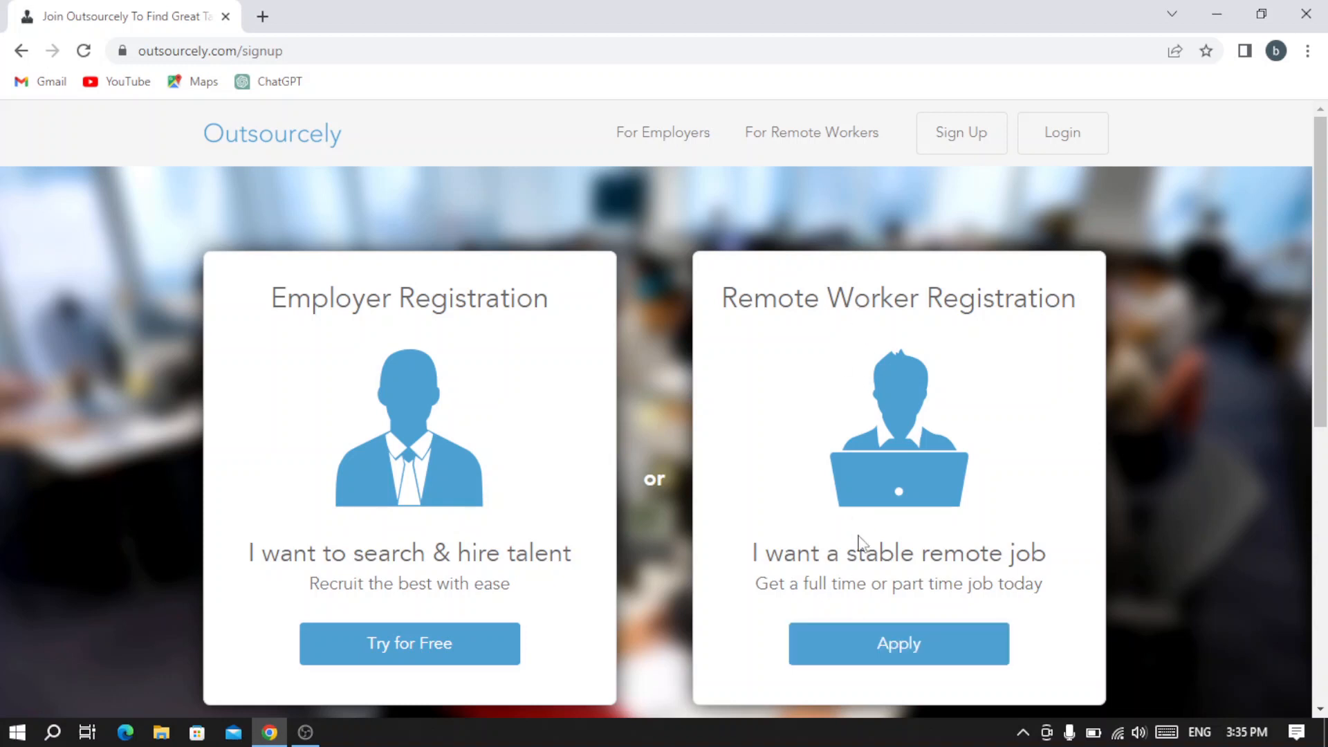
{"action": "mouse_move", "coordinate": [897, 552]}
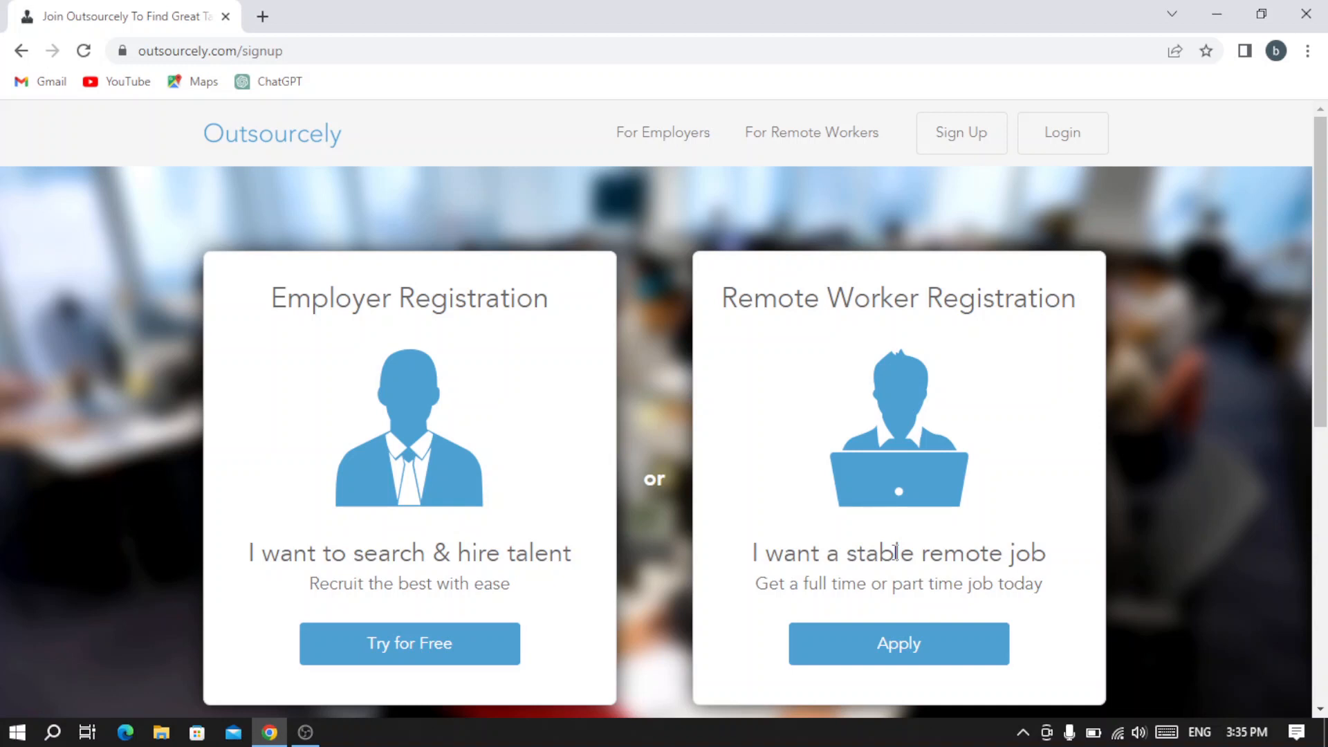
{"action": "left_click", "coordinate": [898, 643]}
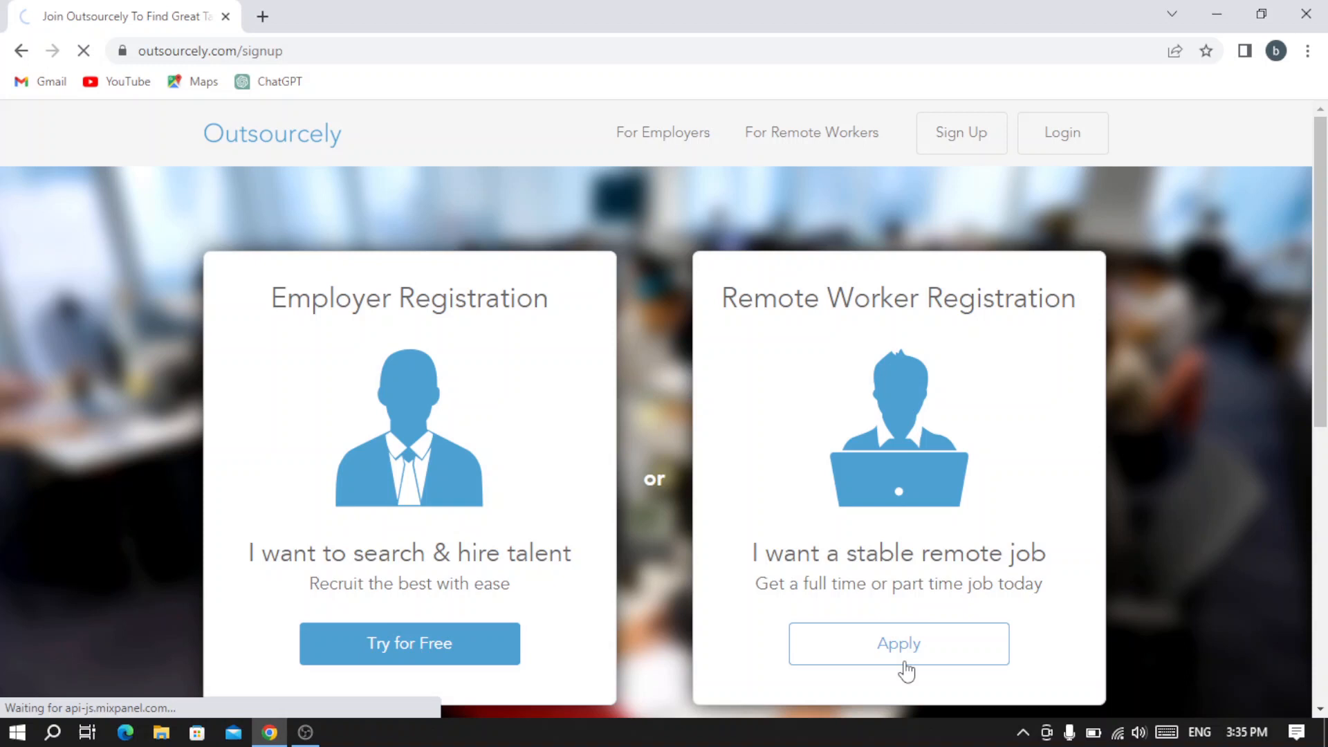
Load step one of remote-worker registration with its e-mail and password fields
{"action": "left_click", "coordinate": [898, 643]}
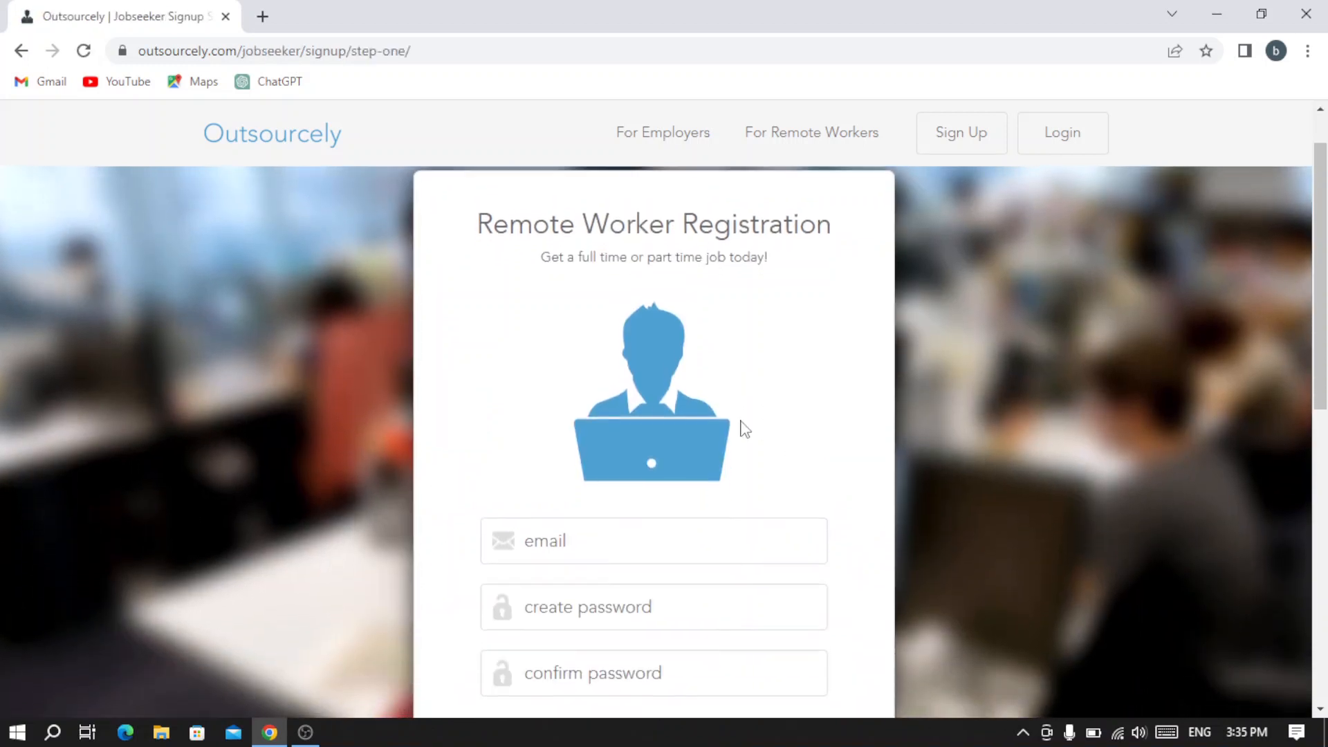
{"action": "scroll", "scroll_direction": "down", "scroll_amount": 3}
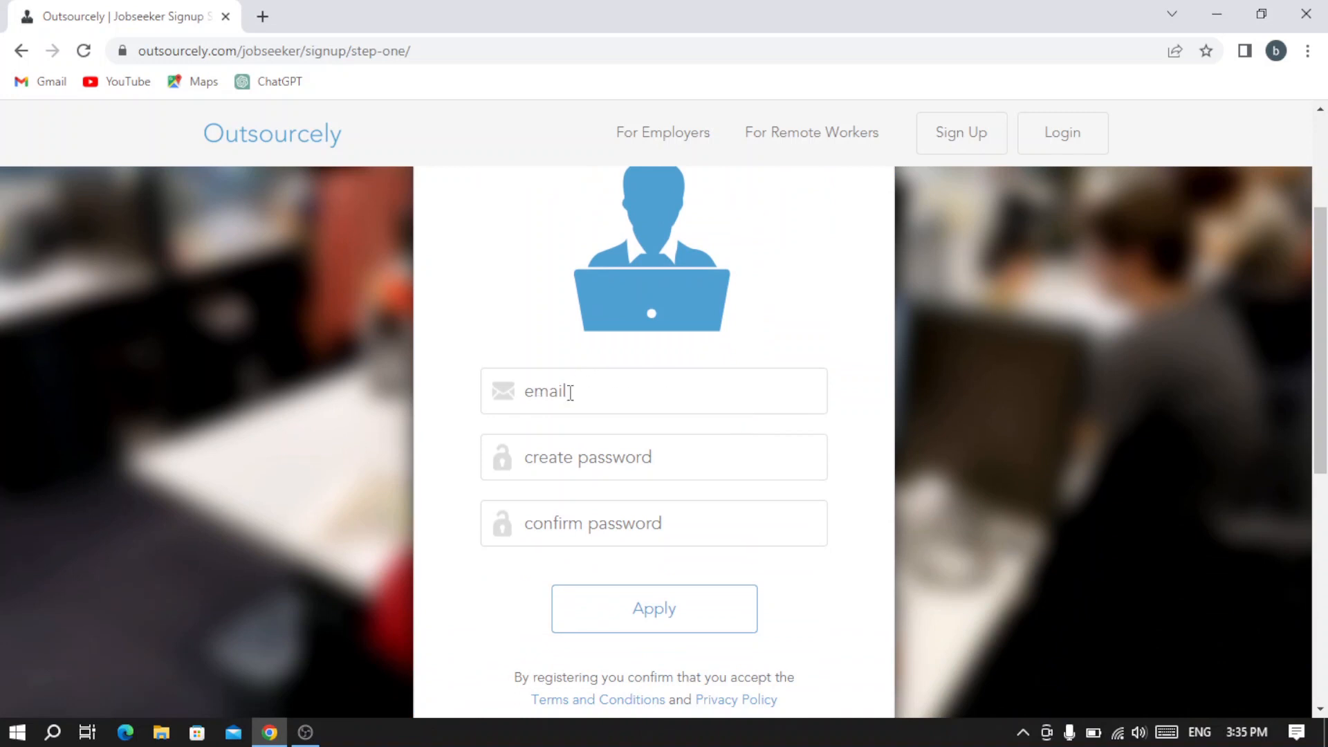
{"action": "mouse_move", "coordinate": [546, 462]}
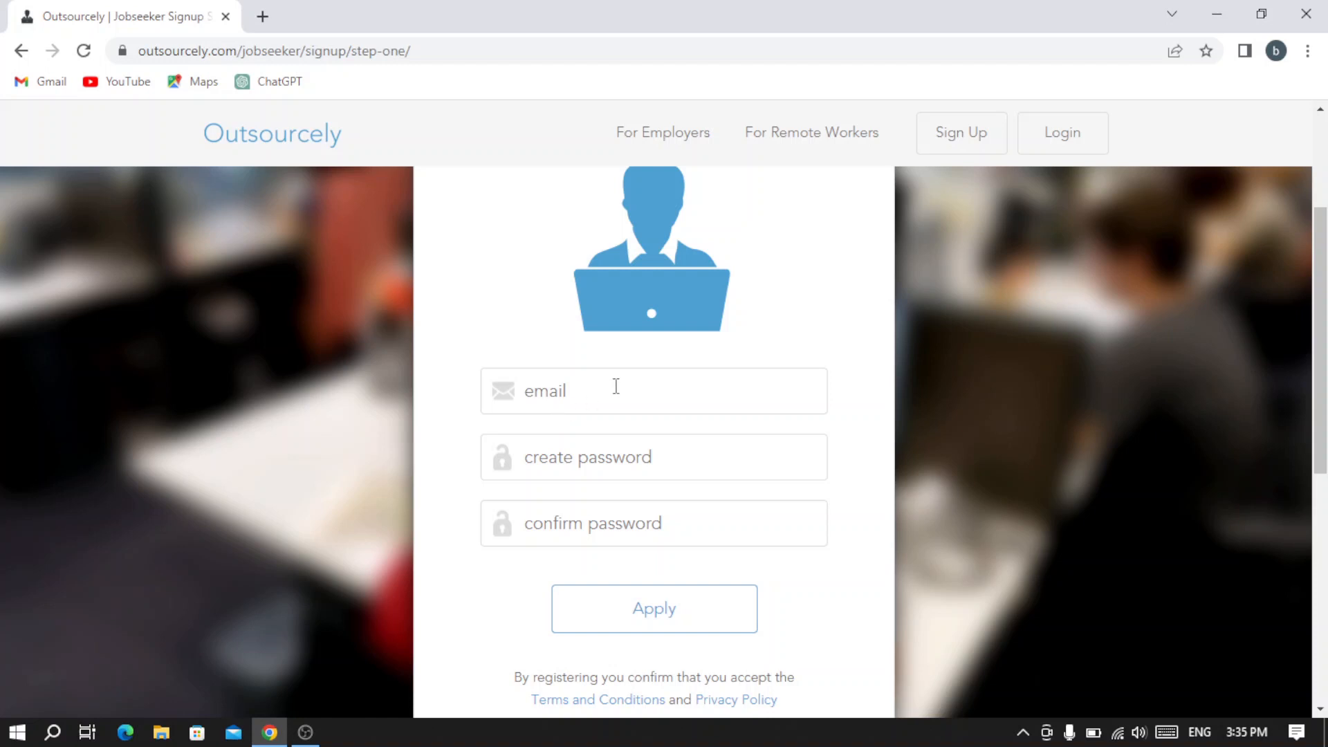
Continue to Step 2 of 2 'Registration Continued' asking for name, city and country
{"action": "left_click", "coordinate": [653, 609]}
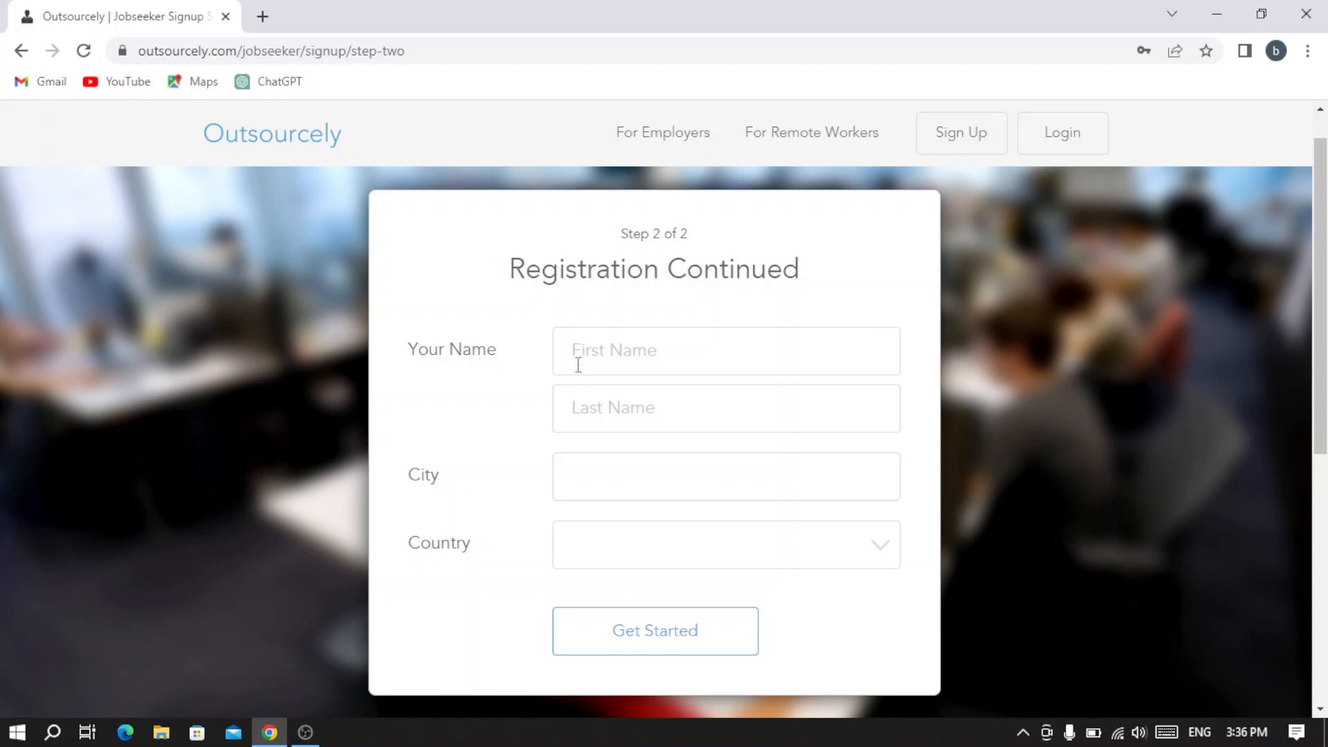
{"action": "mouse_move", "coordinate": [599, 317]}
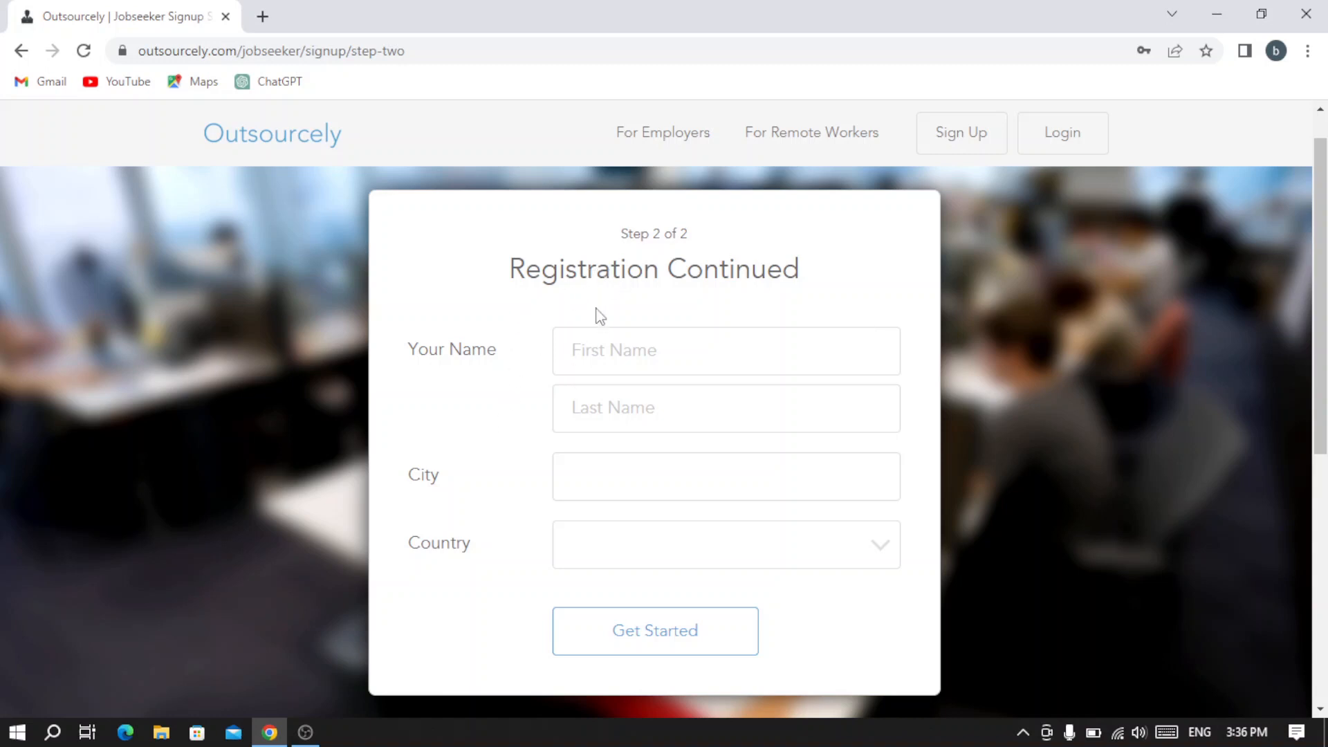
{"action": "mouse_move", "coordinate": [667, 227]}
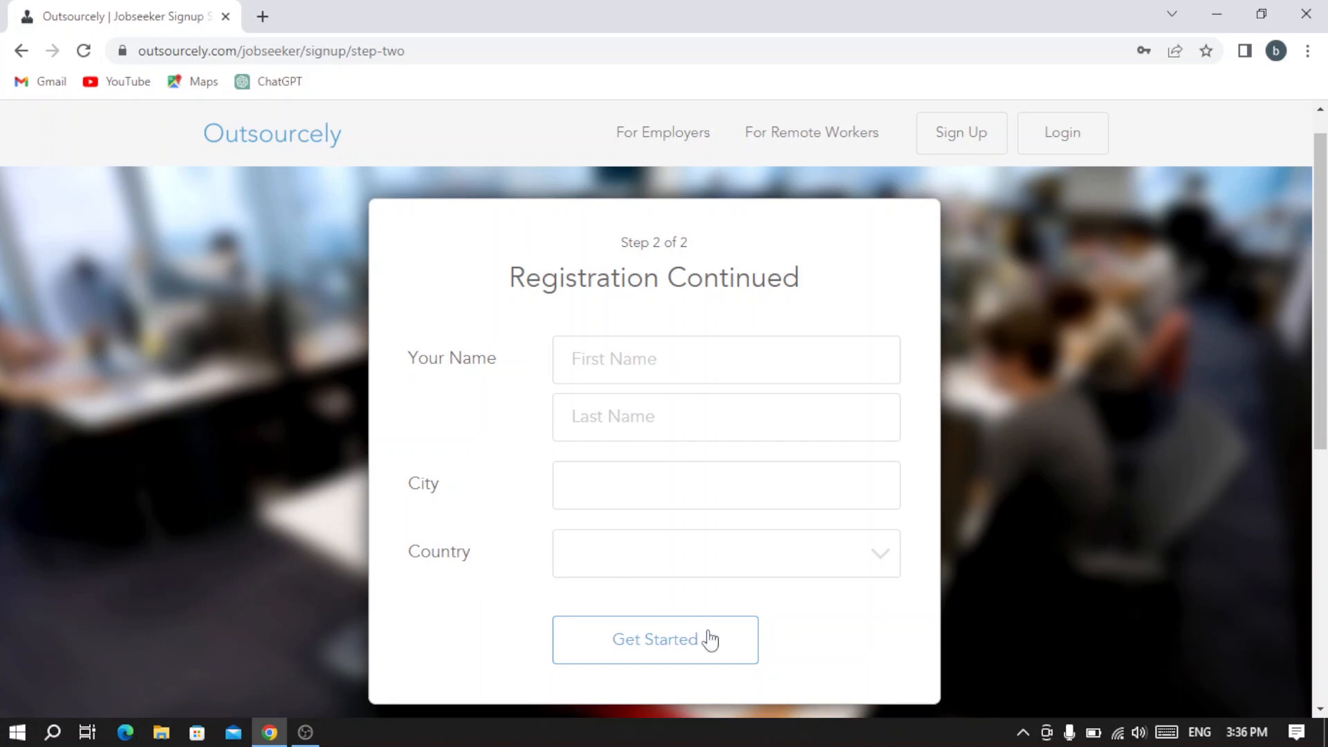
{"action": "mouse_move", "coordinate": [453, 388]}
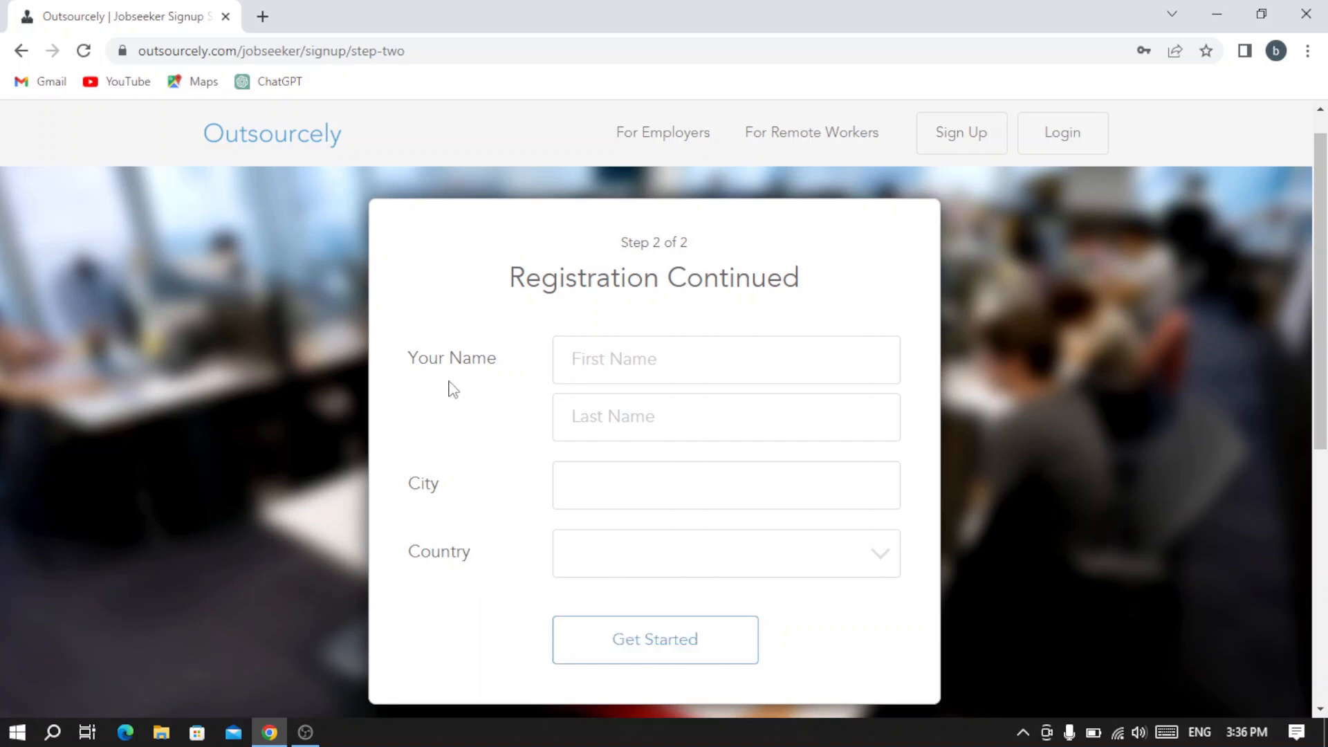
{"action": "left_click", "coordinate": [654, 640]}
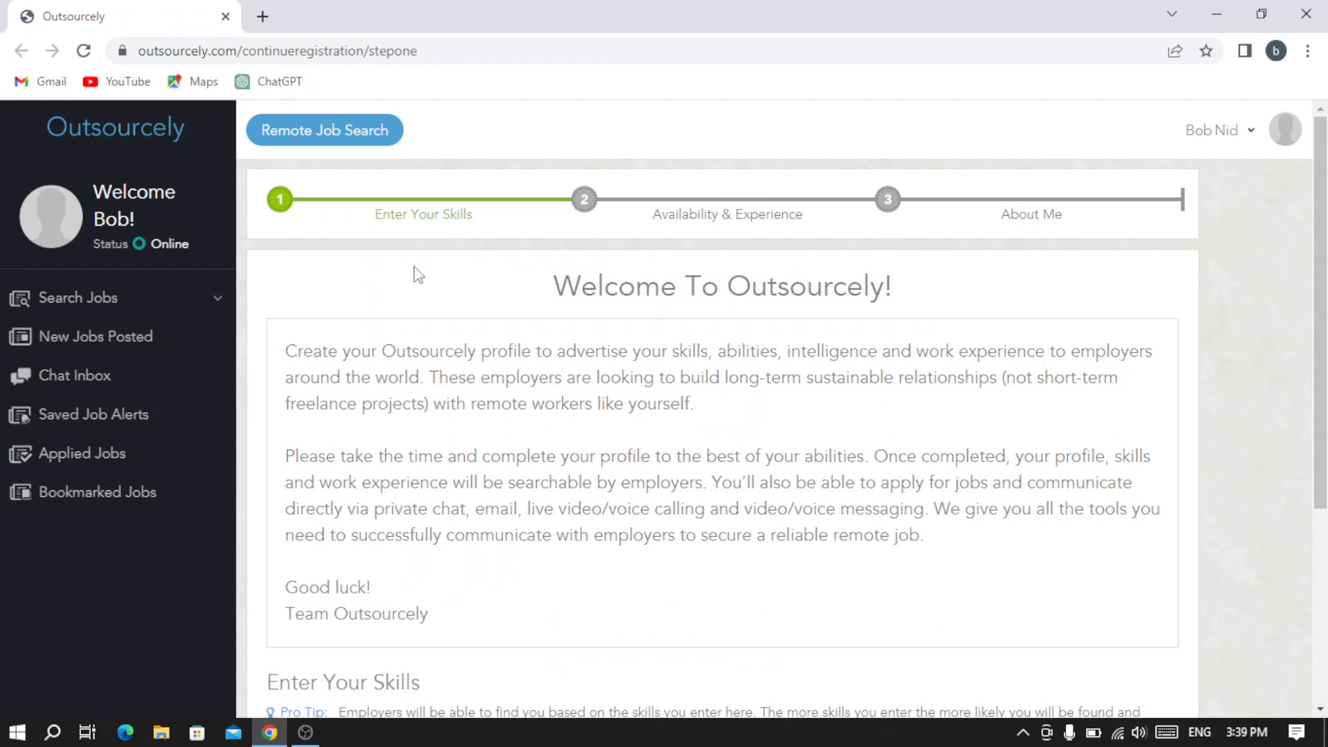
{"action": "mouse_move", "coordinate": [523, 272]}
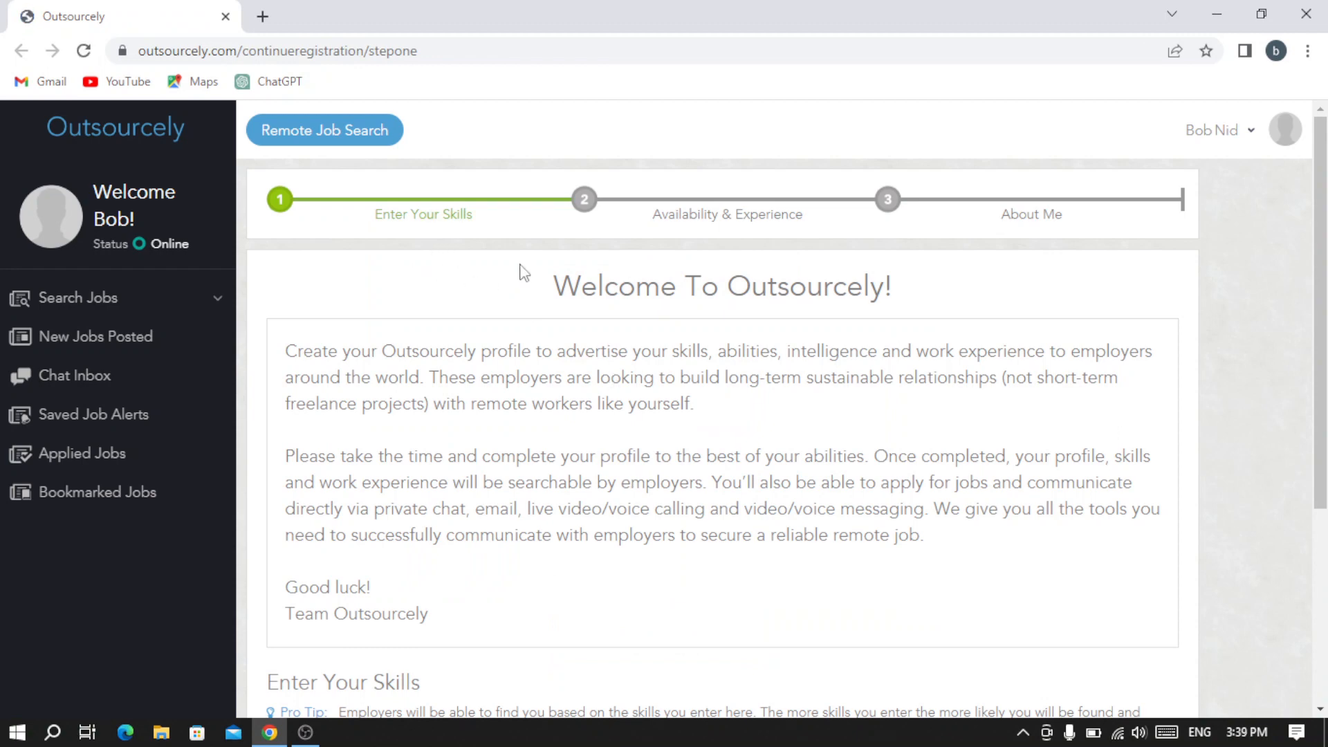
{"action": "mouse_move", "coordinate": [492, 267]}
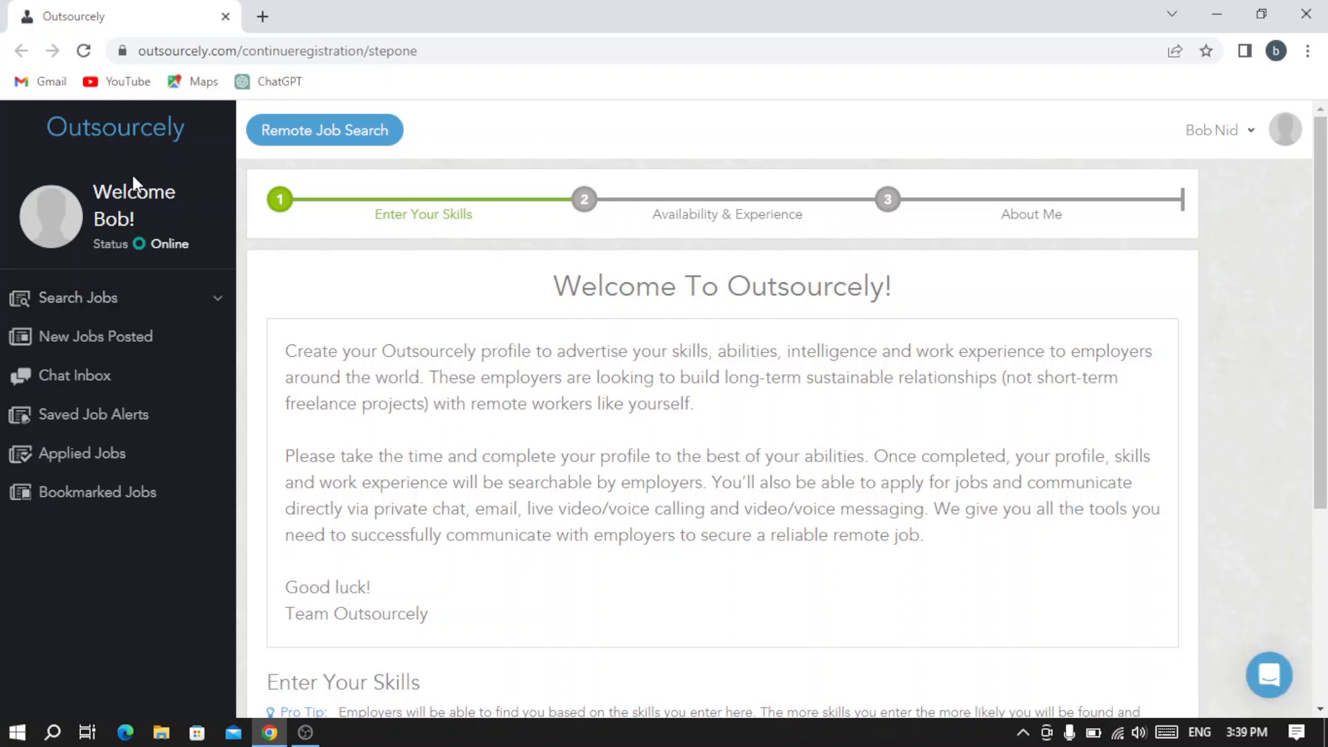
{"action": "mouse_move", "coordinate": [51, 204]}
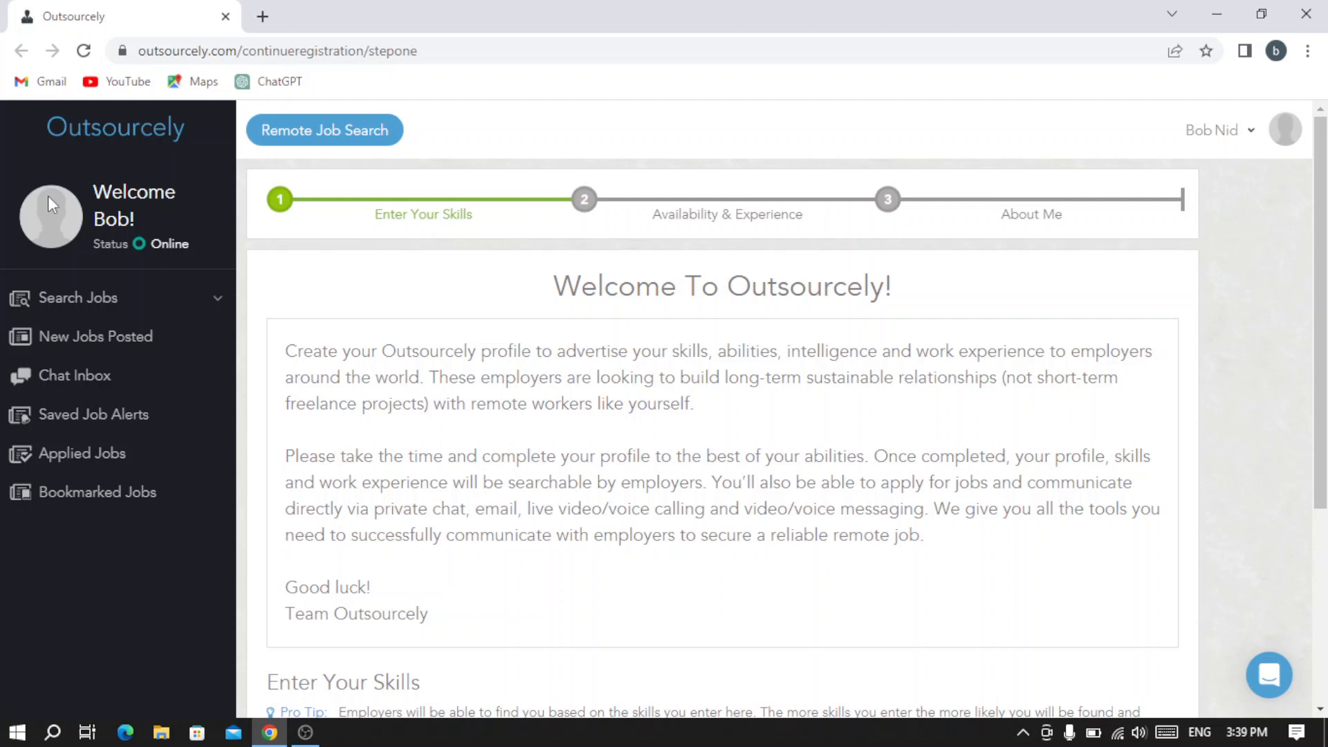
{"action": "mouse_move", "coordinate": [163, 235]}
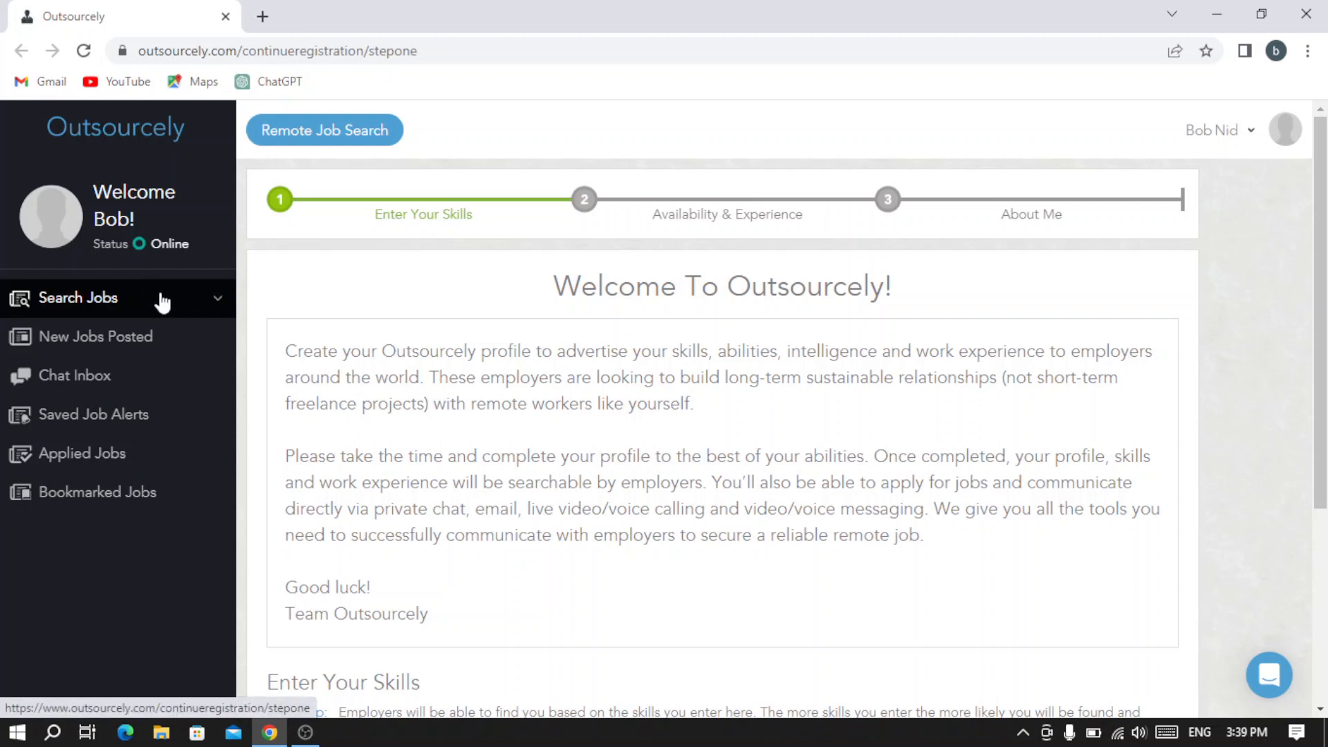
{"action": "left_click", "coordinate": [79, 297]}
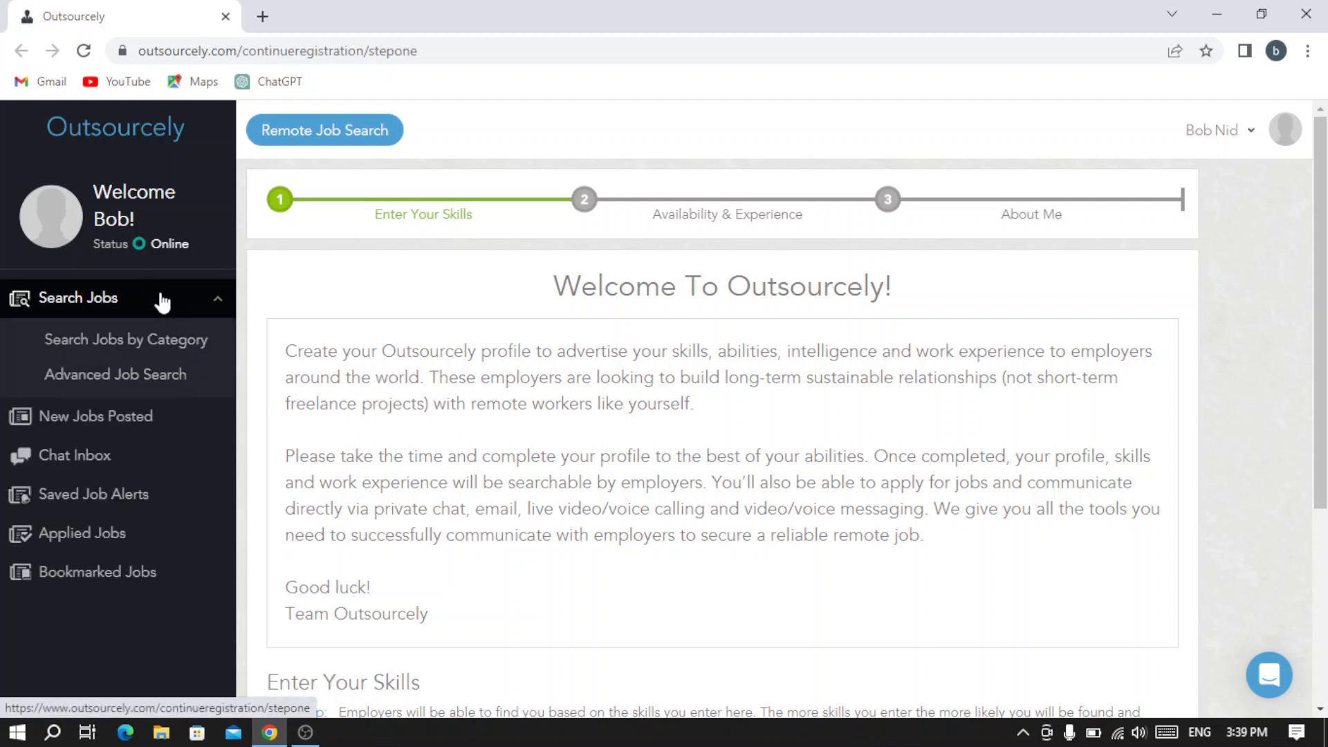
{"action": "mouse_move", "coordinate": [115, 374]}
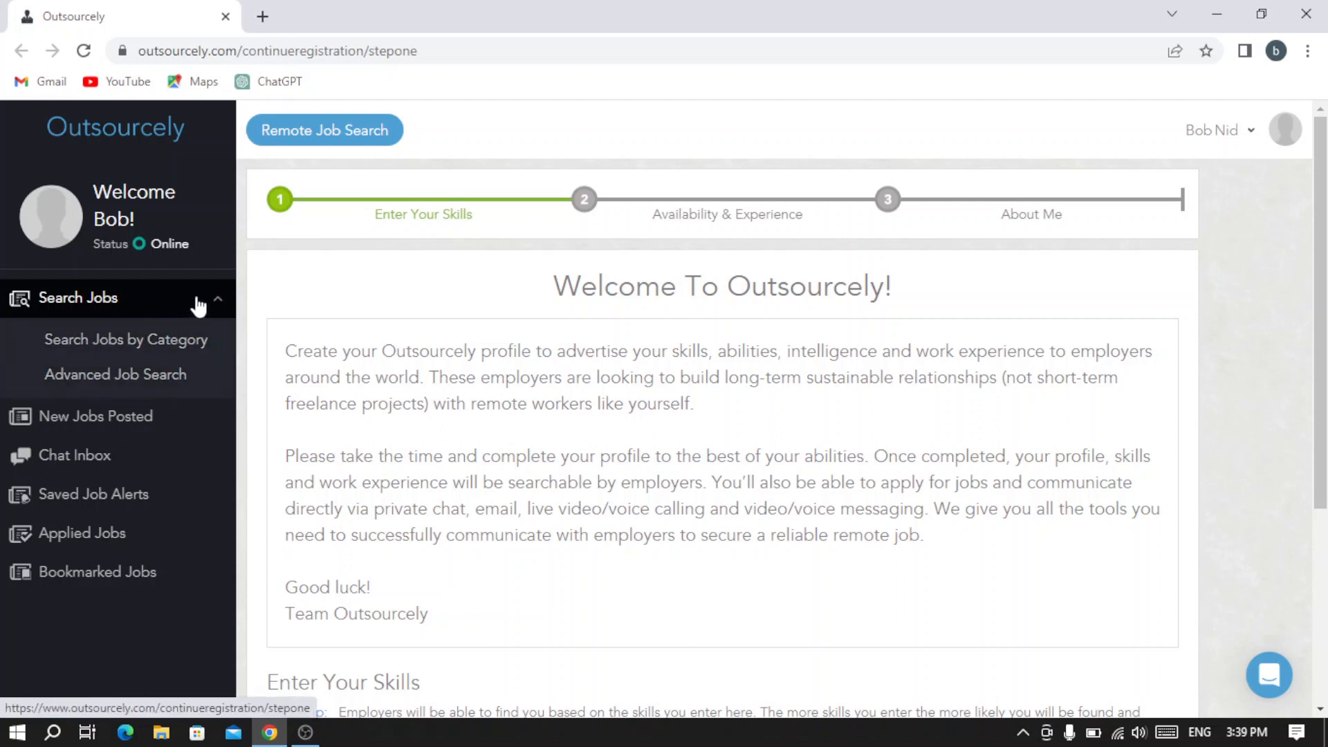
{"action": "left_click", "coordinate": [77, 298]}
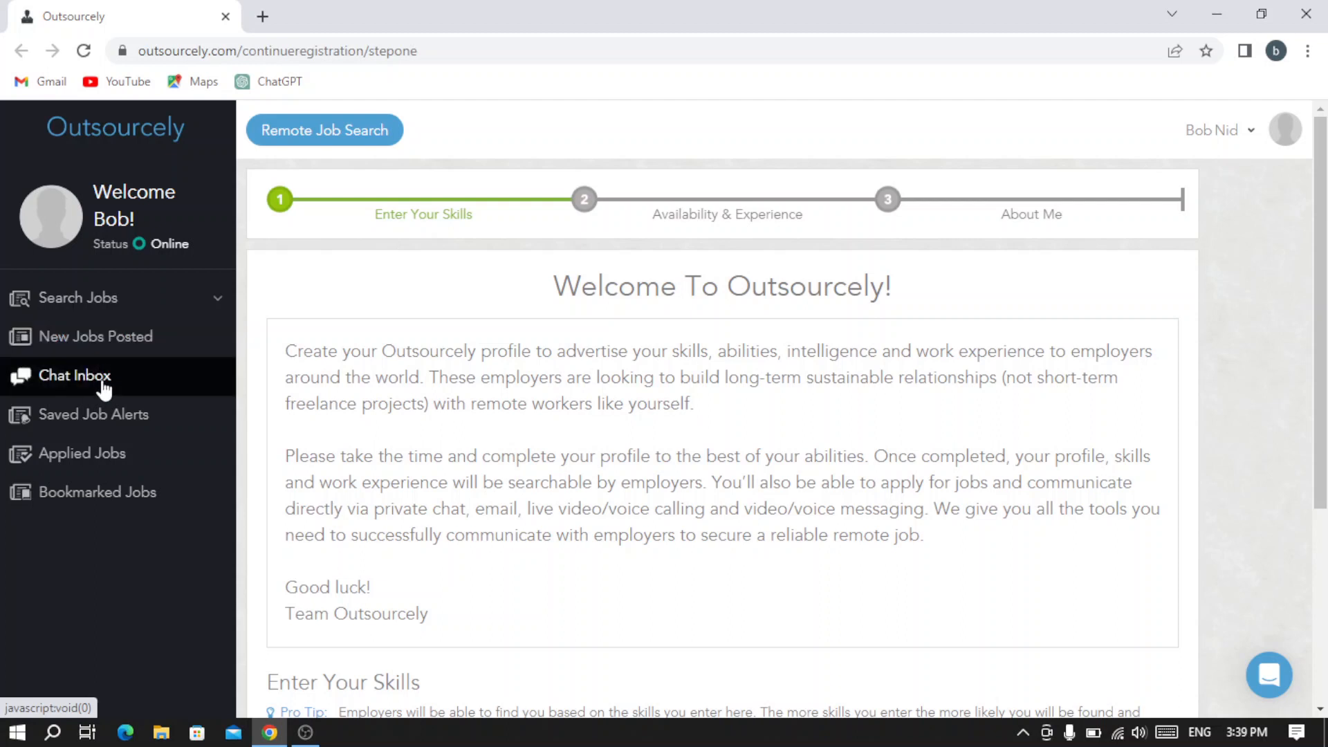
{"action": "mouse_move", "coordinate": [92, 414]}
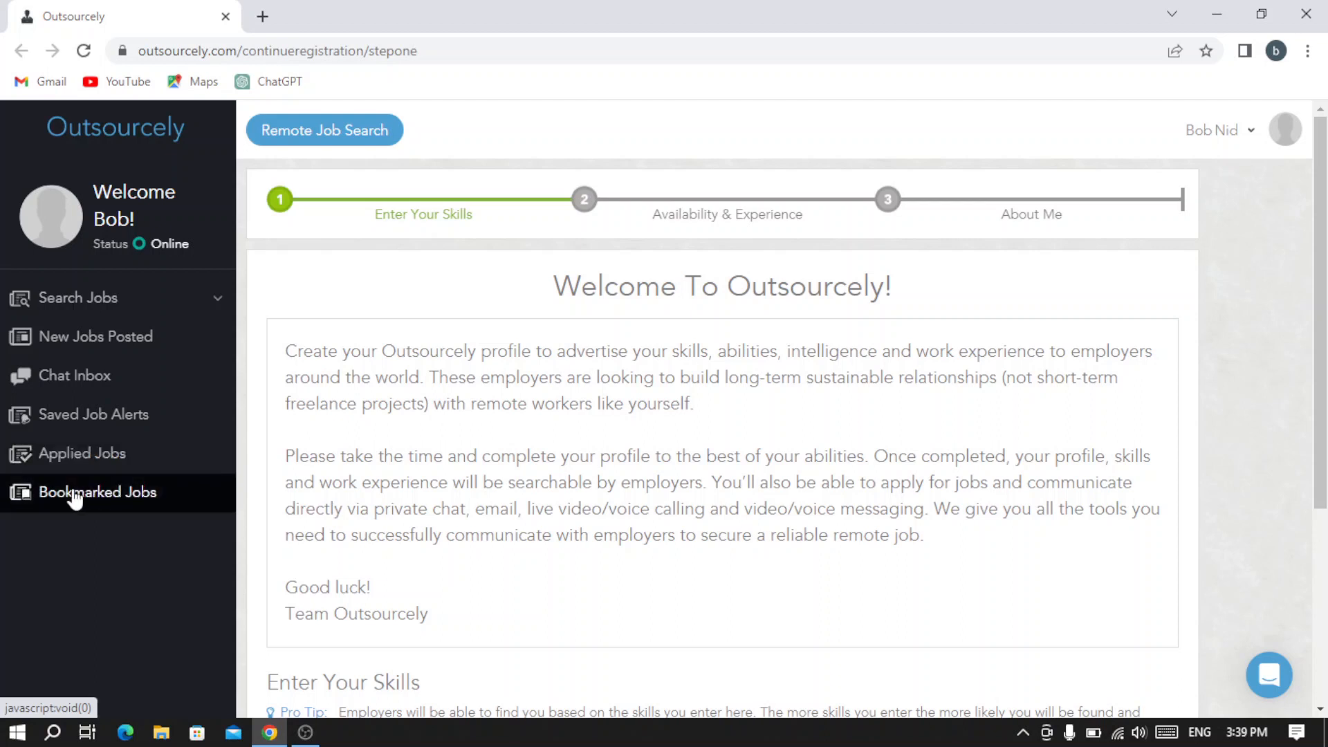
{"action": "mouse_move", "coordinate": [247, 480]}
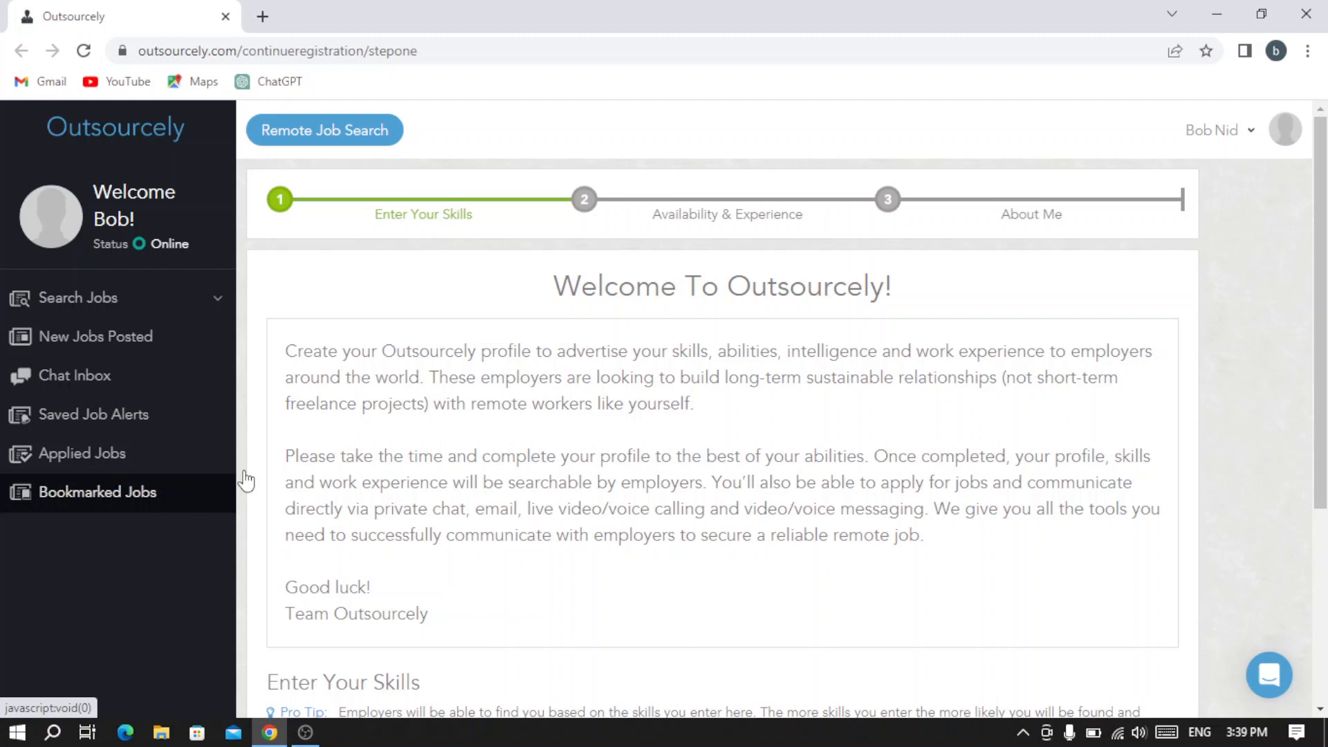
{"action": "mouse_move", "coordinate": [623, 334]}
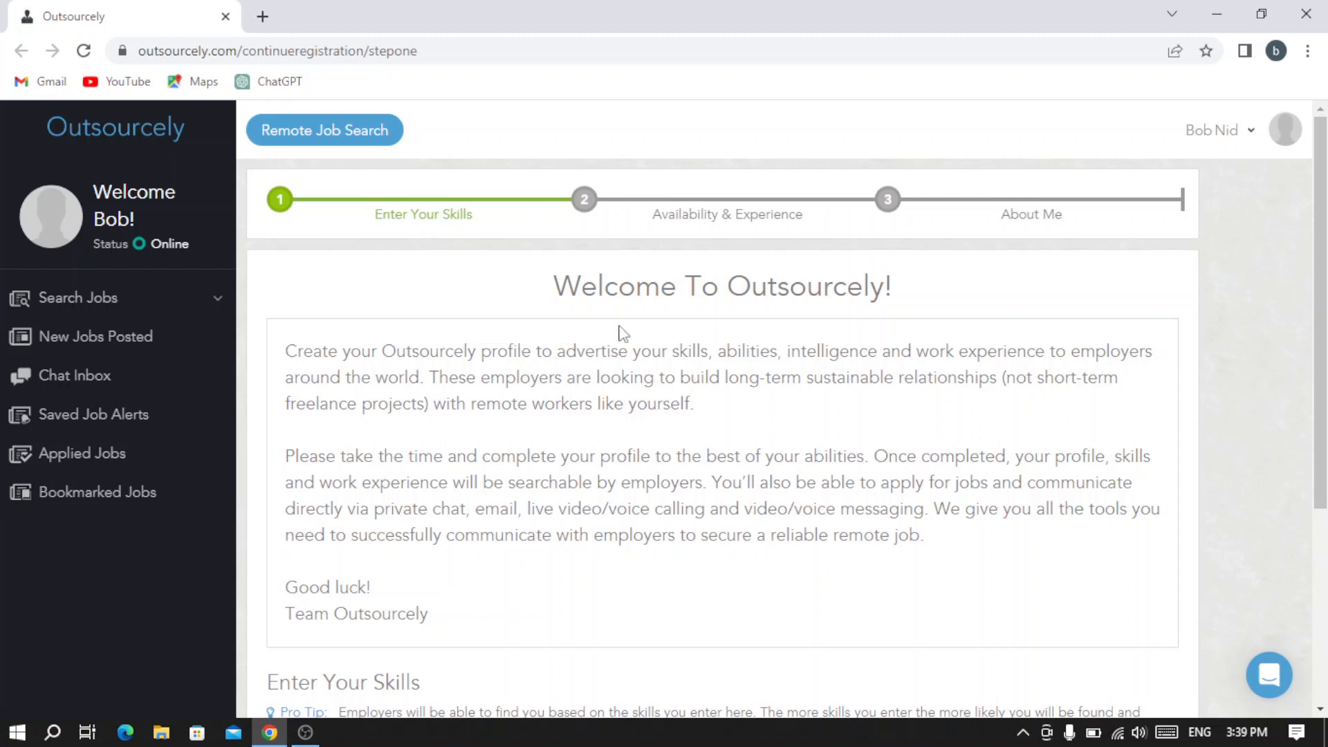
{"action": "scroll", "scroll_direction": "down", "scroll_amount": 3}
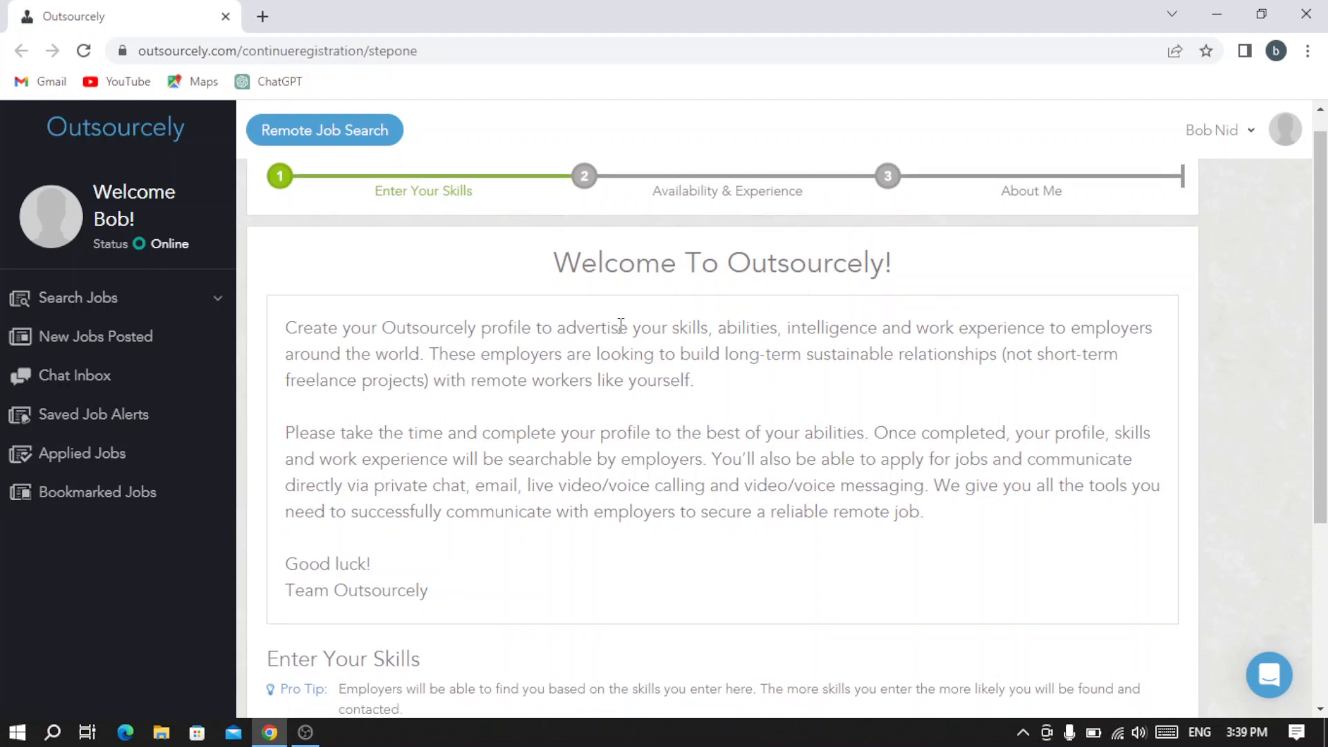
{"action": "scroll", "scroll_direction": "down", "scroll_amount": 3}
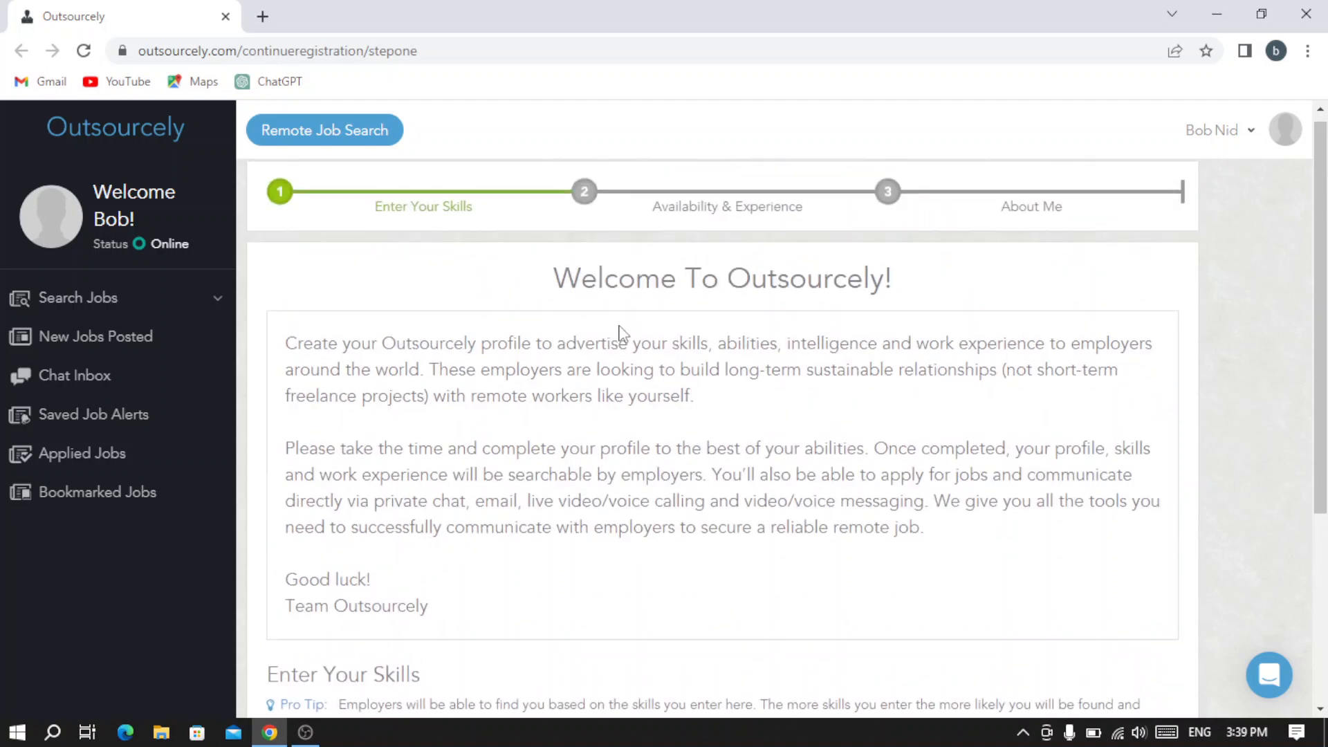
{"action": "mouse_move", "coordinate": [412, 244]}
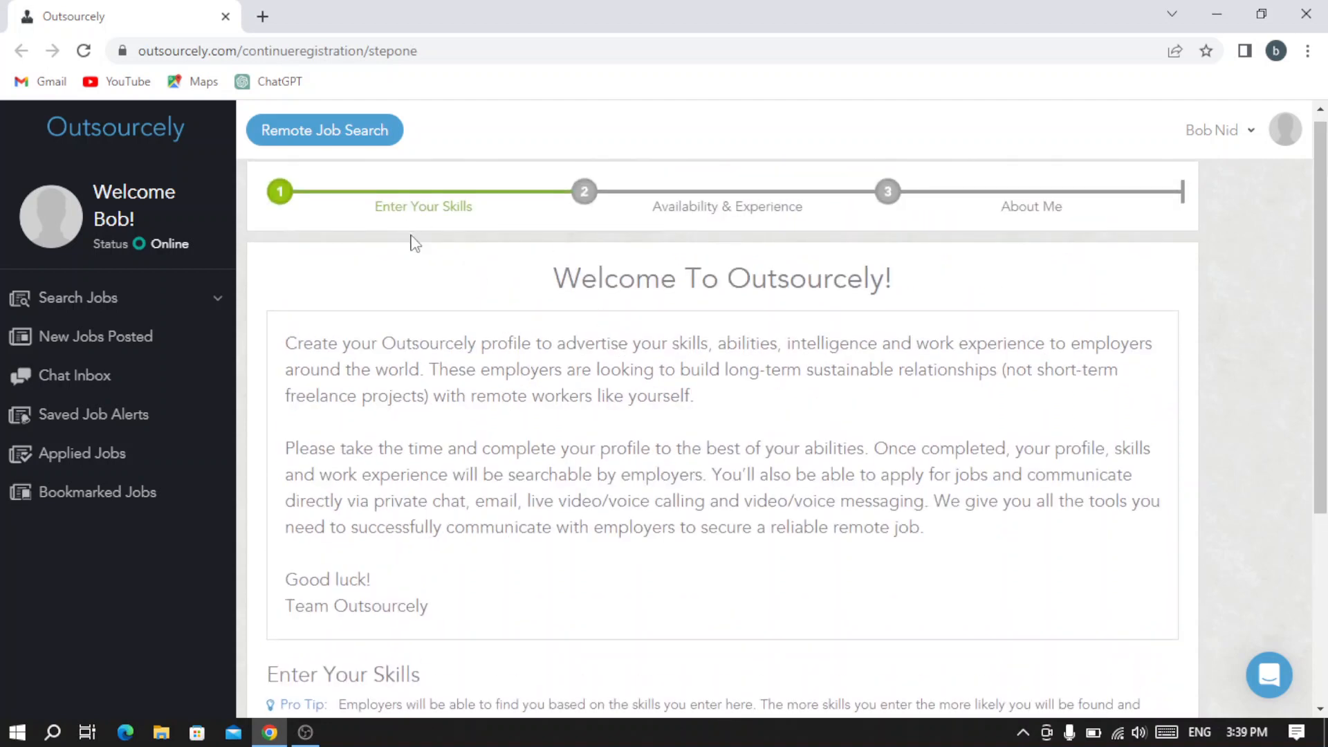
{"action": "mouse_move", "coordinate": [554, 296]}
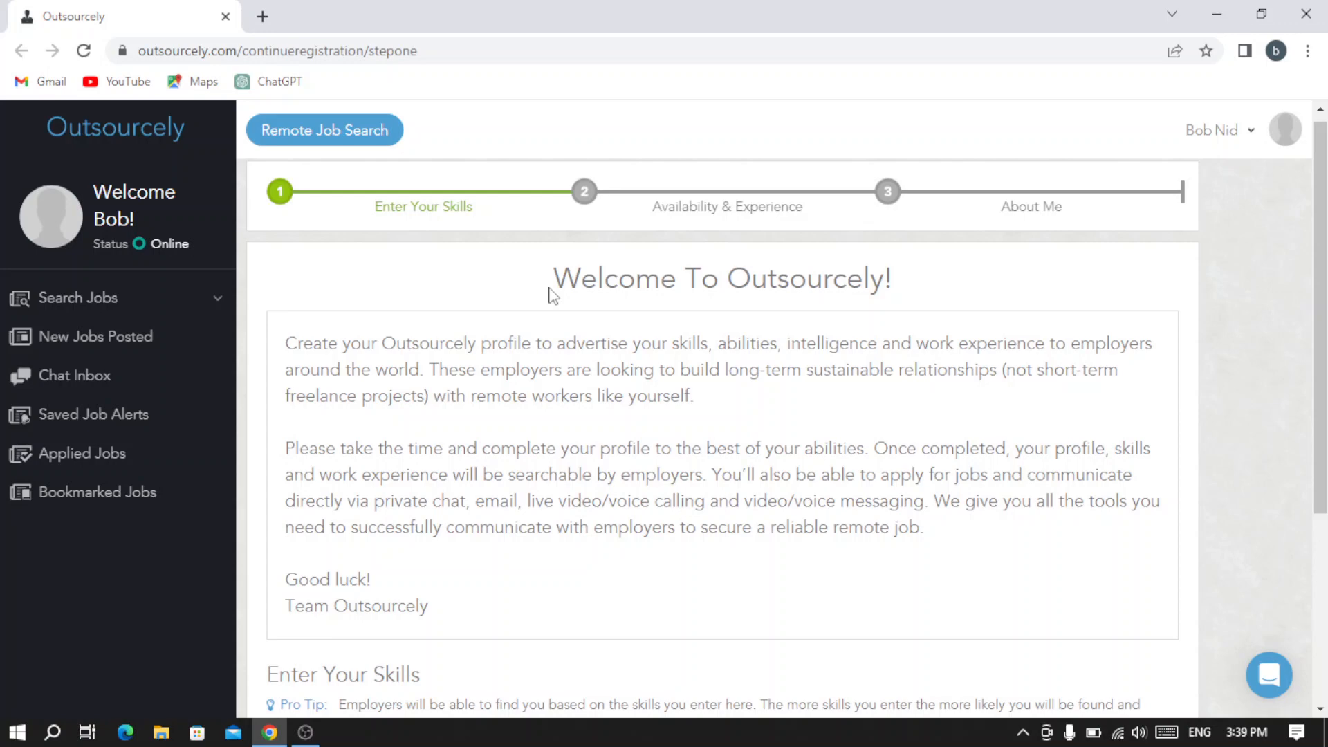
{"action": "scroll", "scroll_direction": "down", "scroll_amount": 3}
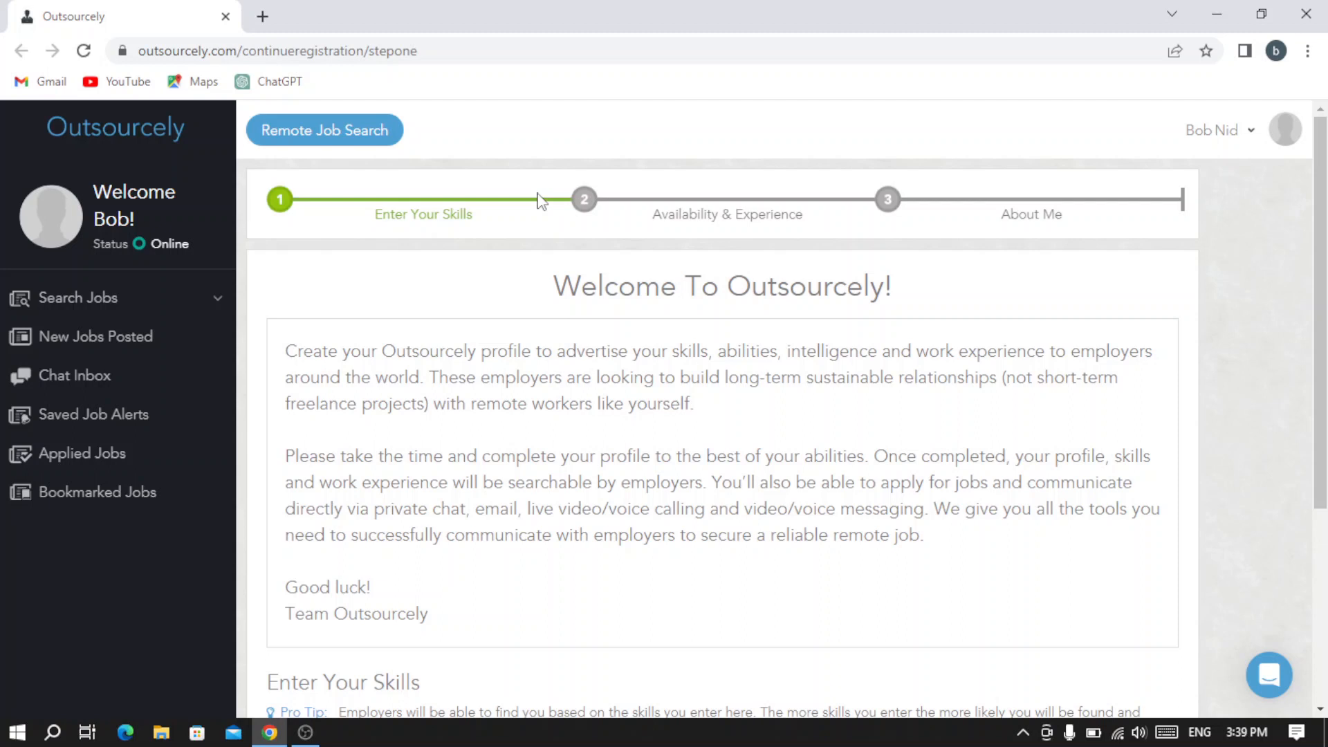
{"action": "mouse_move", "coordinate": [687, 219]}
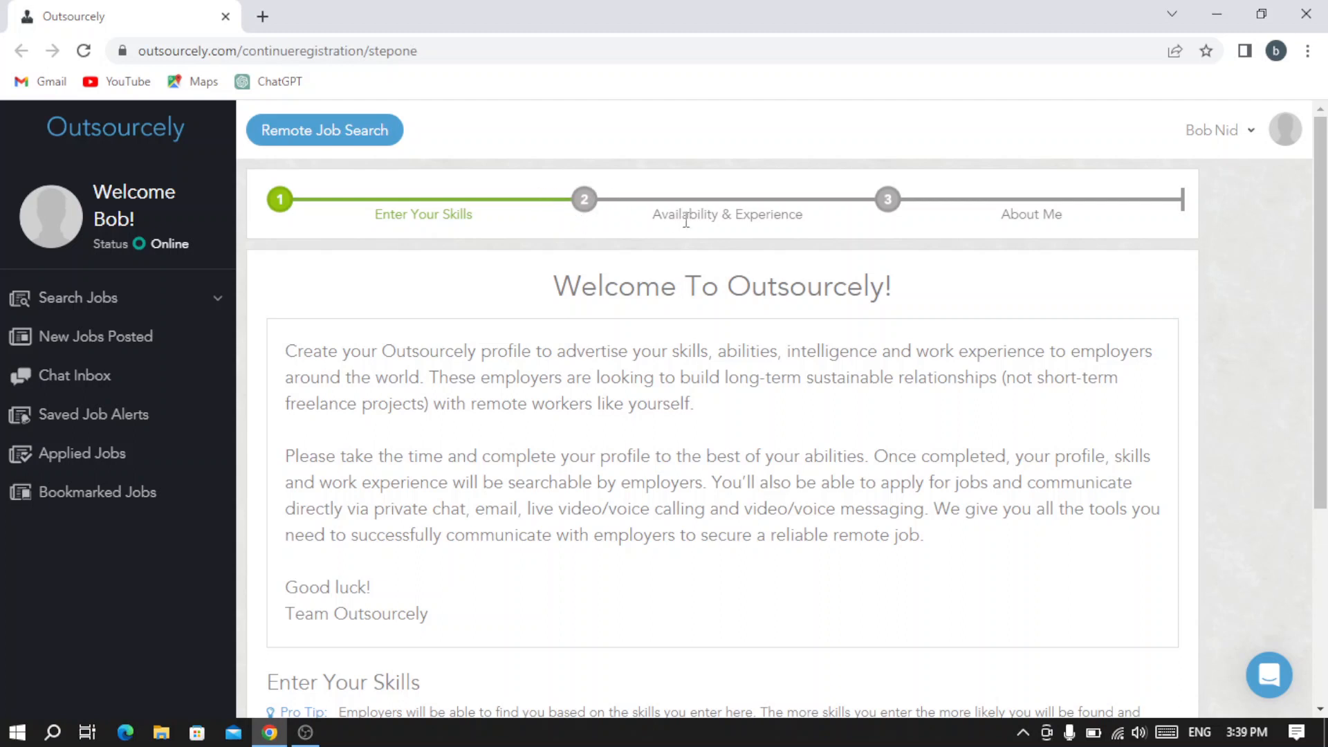
{"action": "mouse_move", "coordinate": [852, 213]}
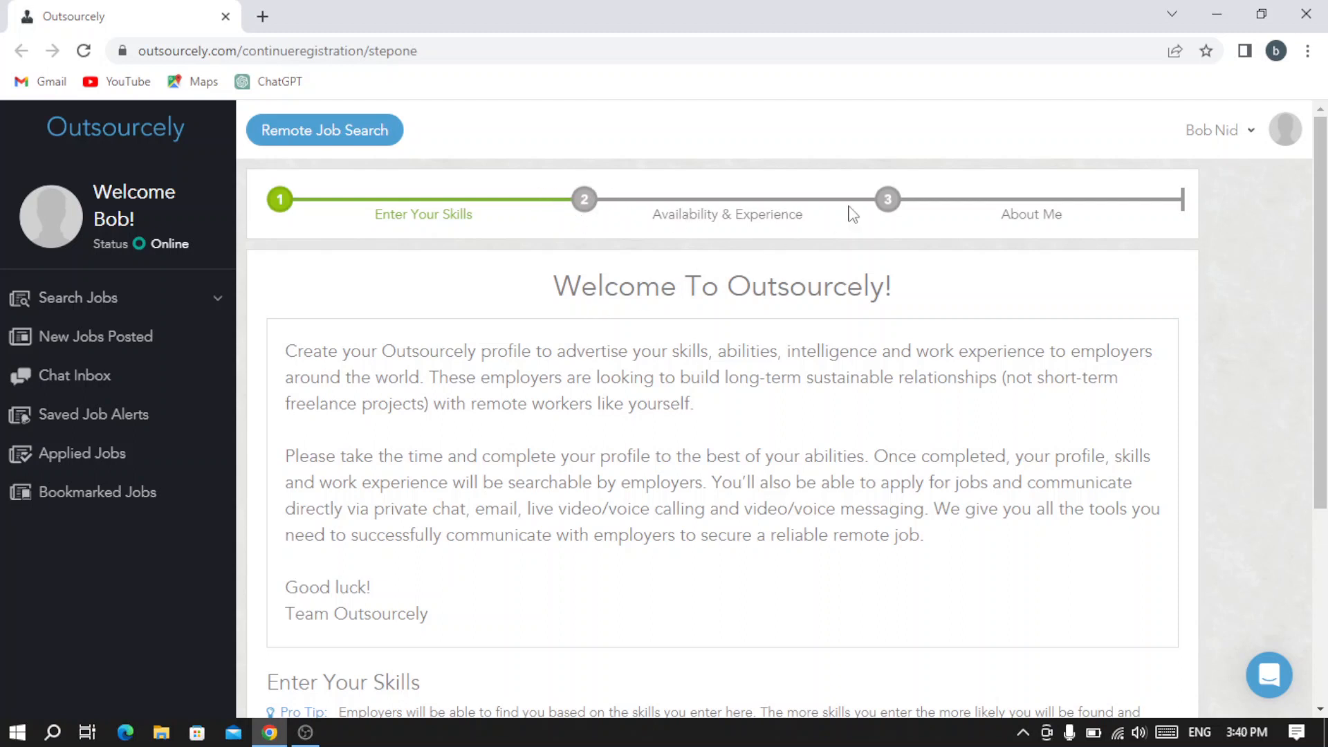
{"action": "mouse_move", "coordinate": [1041, 210]}
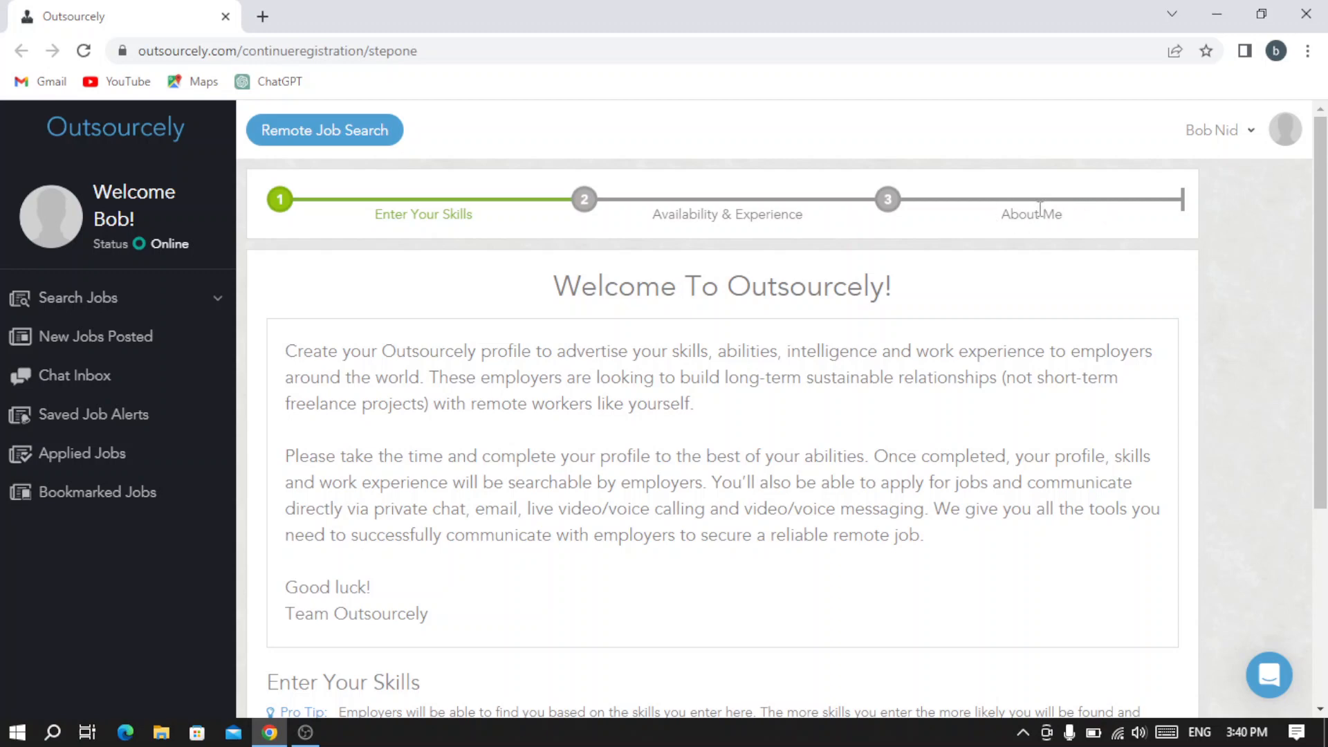
Search the skills box for 'logo design' and add Logo Design at beginner level
{"action": "scroll", "scroll_direction": "down", "scroll_amount": 3}
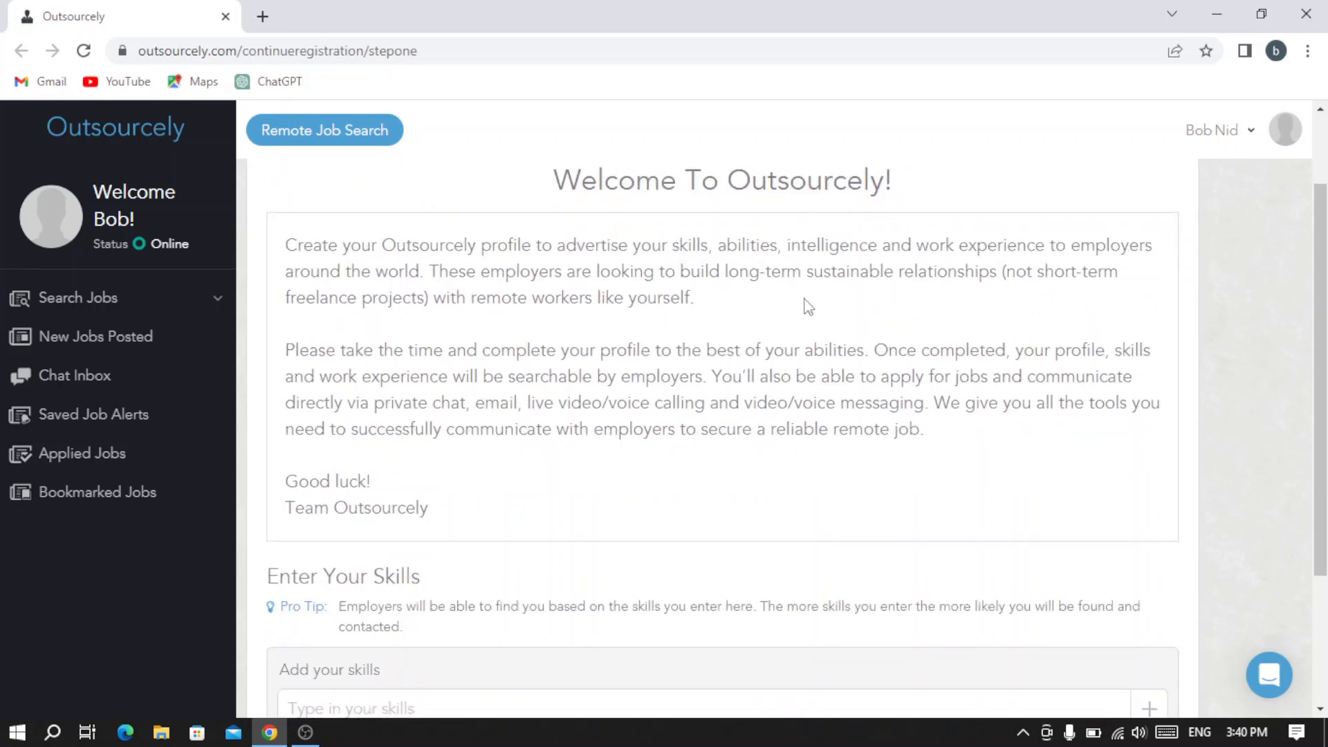
{"action": "scroll", "scroll_direction": "down", "scroll_amount": 3}
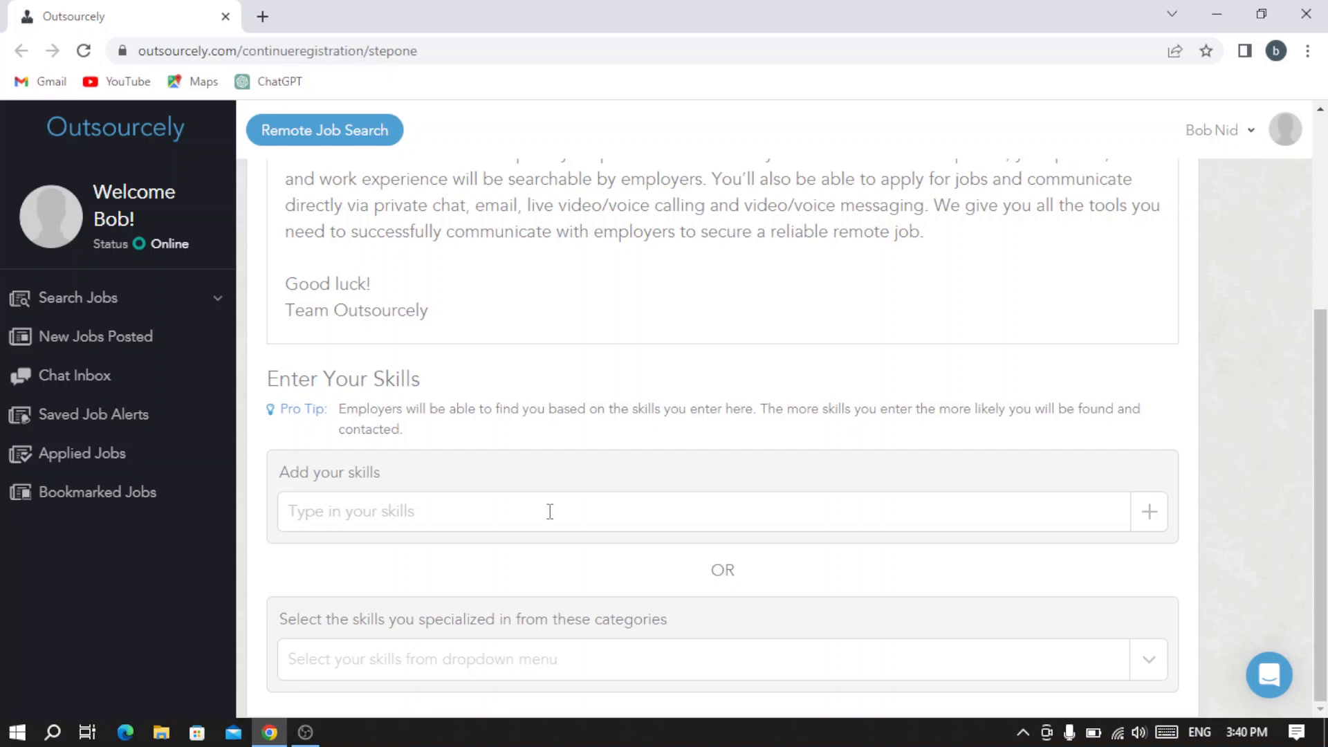
{"action": "type", "text": "d"}
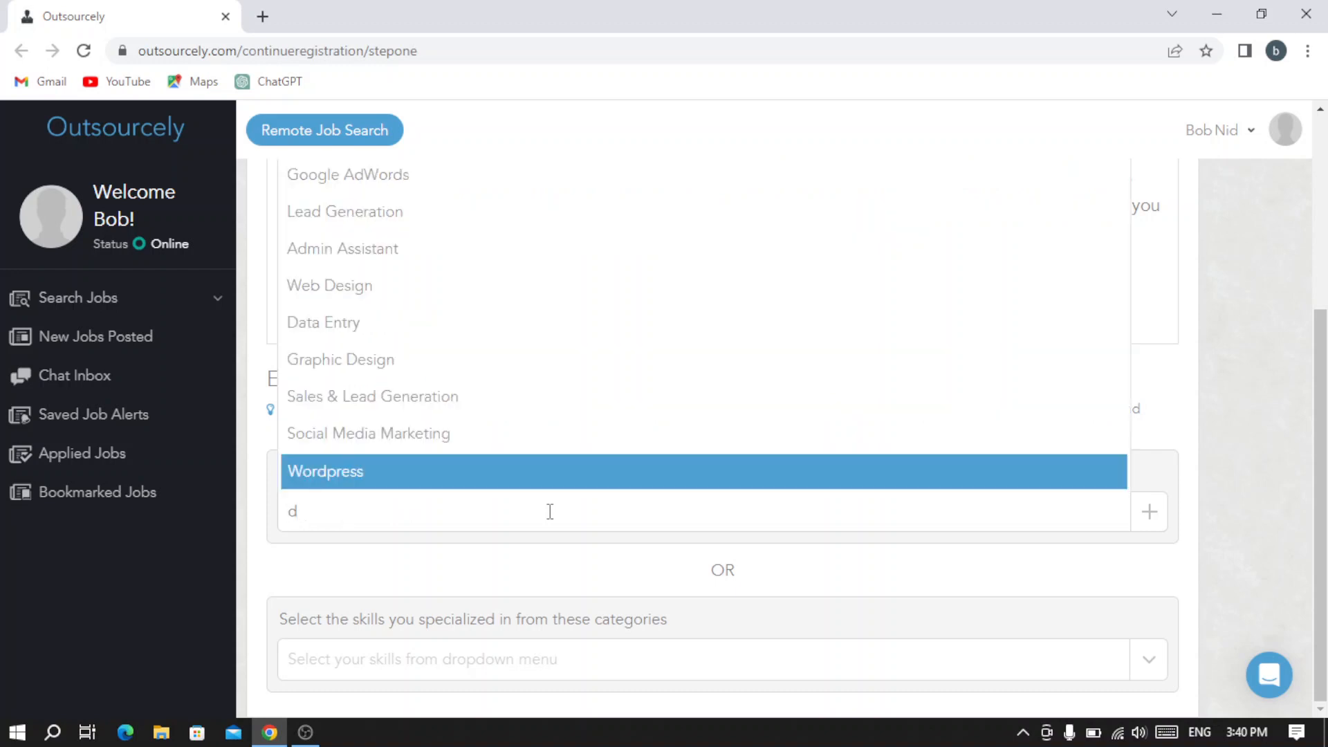
{"action": "type", "text": "e"}
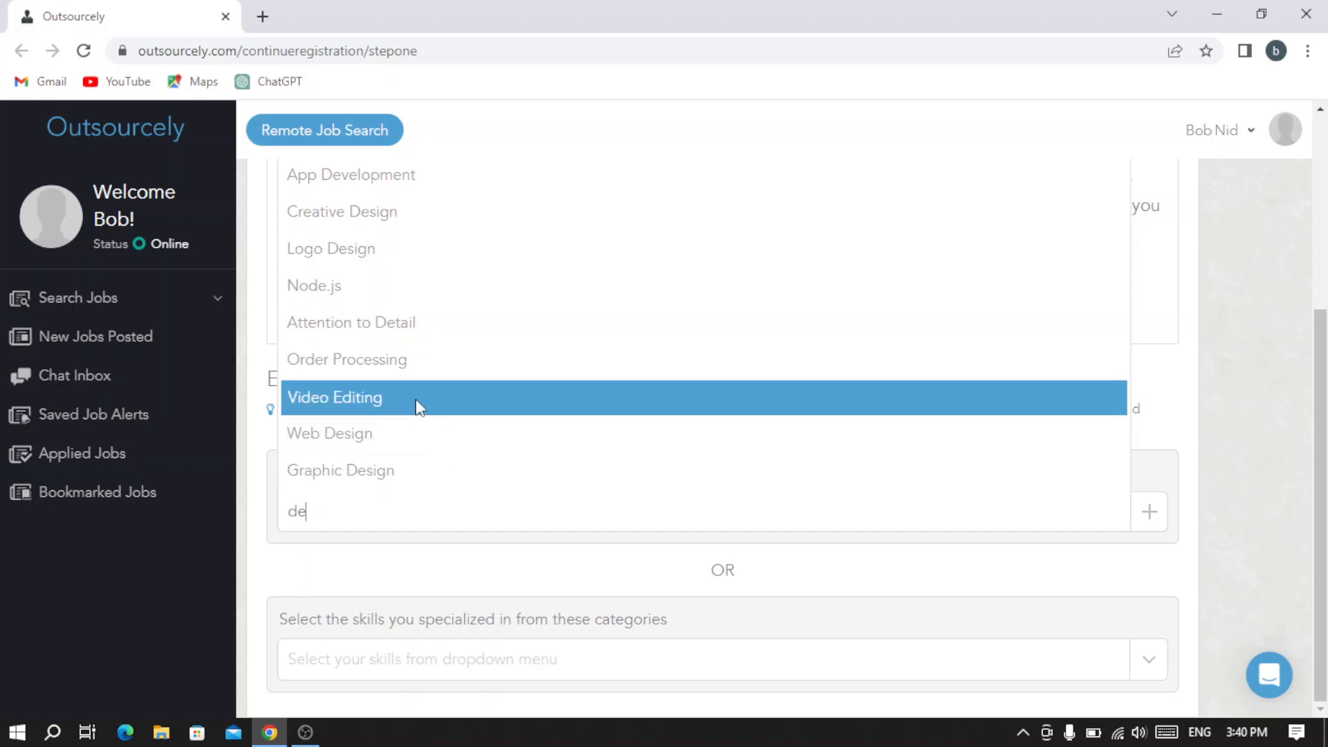
{"action": "mouse_move", "coordinate": [415, 360]}
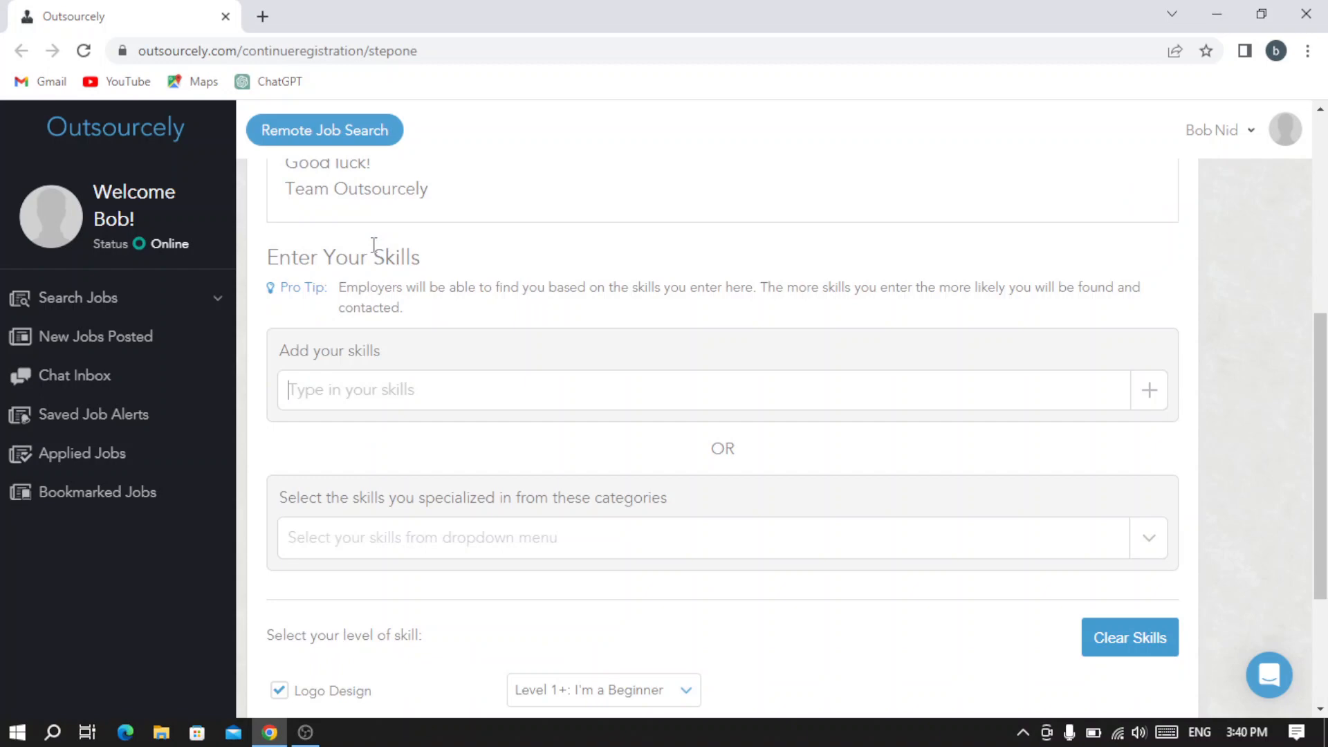
{"action": "scroll", "scroll_direction": "down", "scroll_amount": 3}
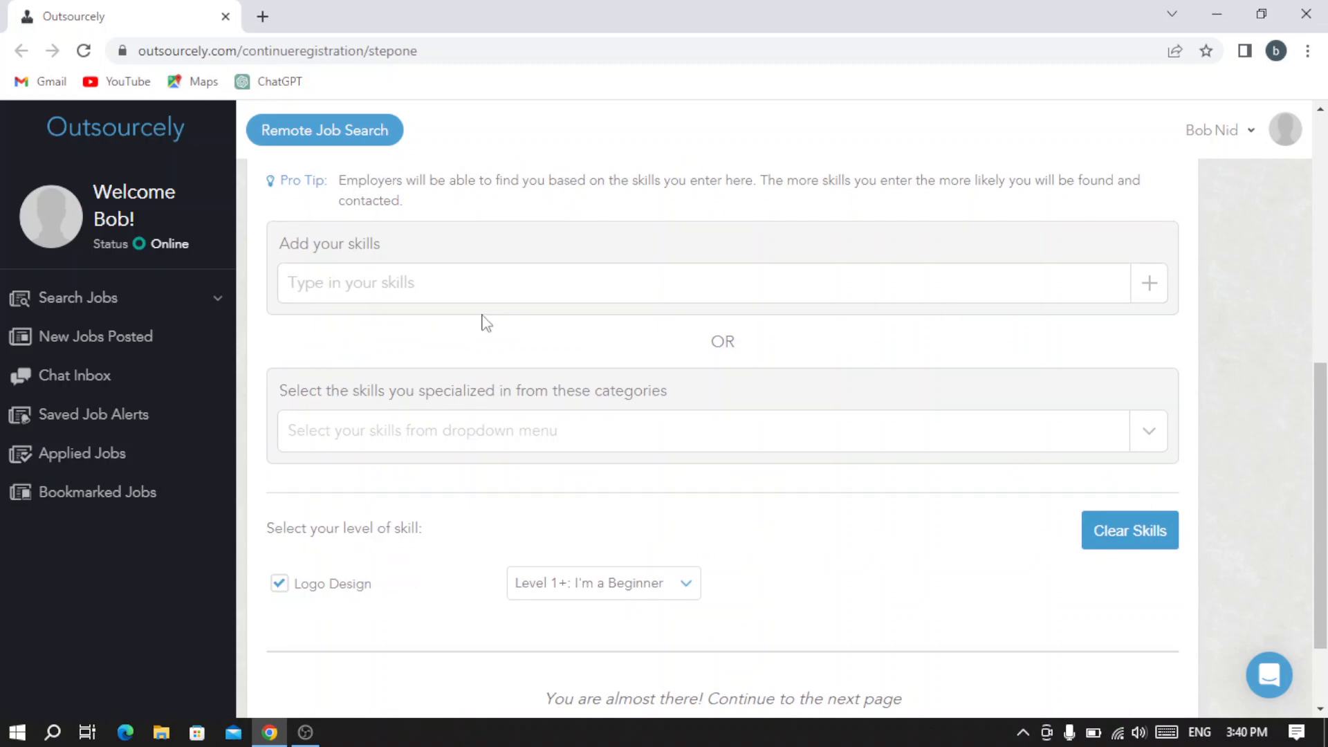
{"action": "scroll", "scroll_direction": "up", "scroll_amount": 3}
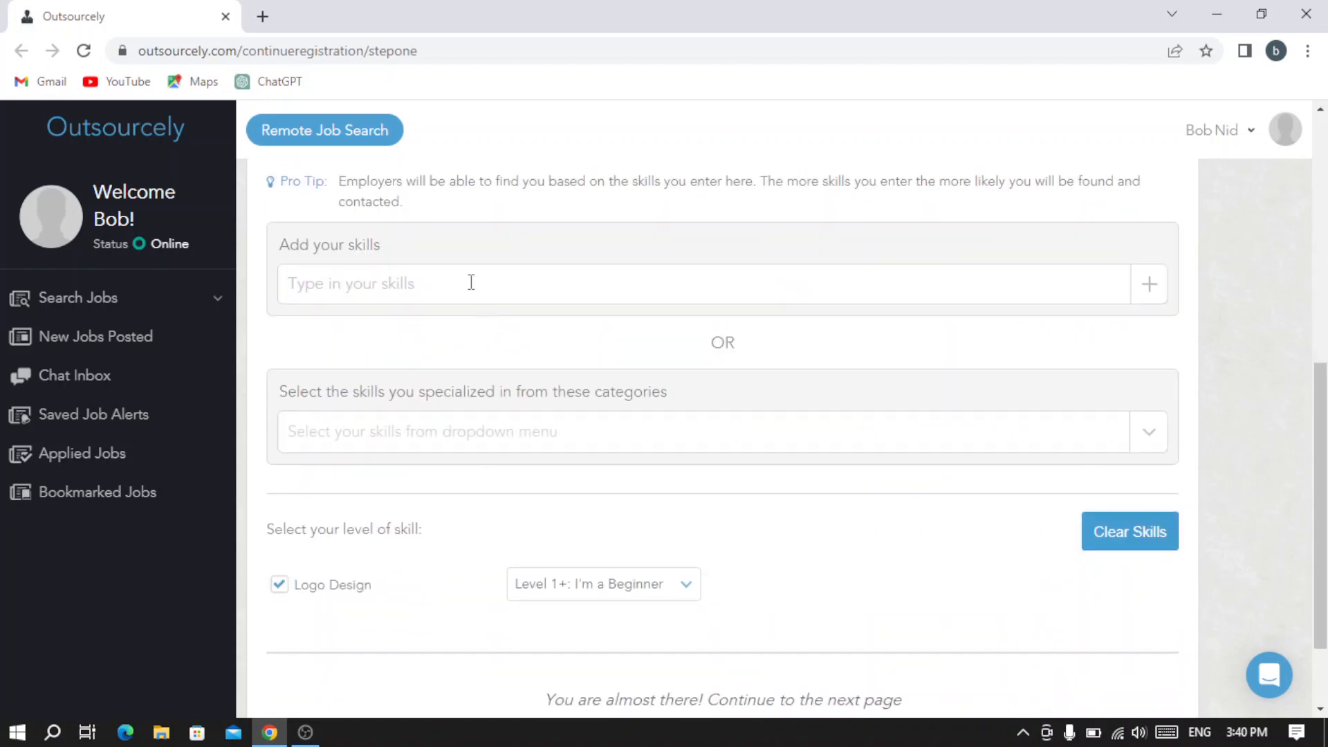
{"action": "type", "text": "log"}
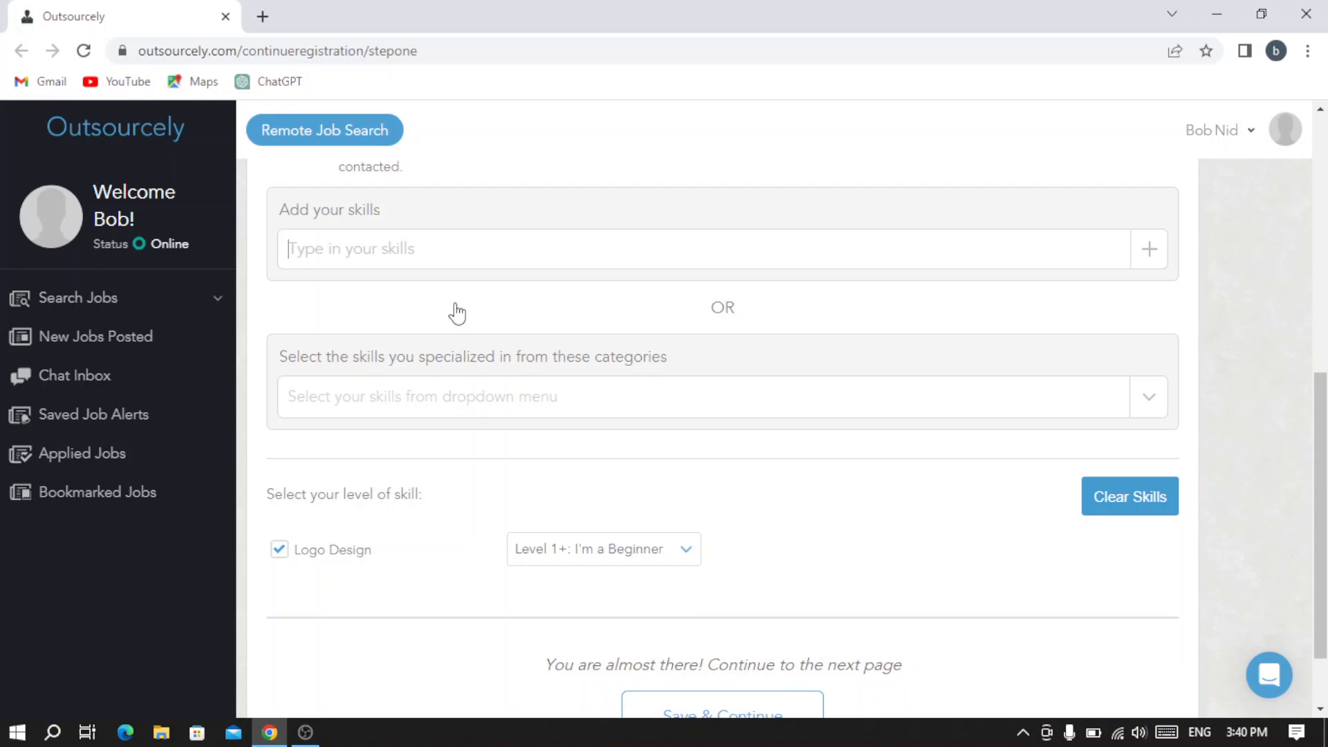
{"action": "scroll", "scroll_direction": "up", "scroll_amount": 3}
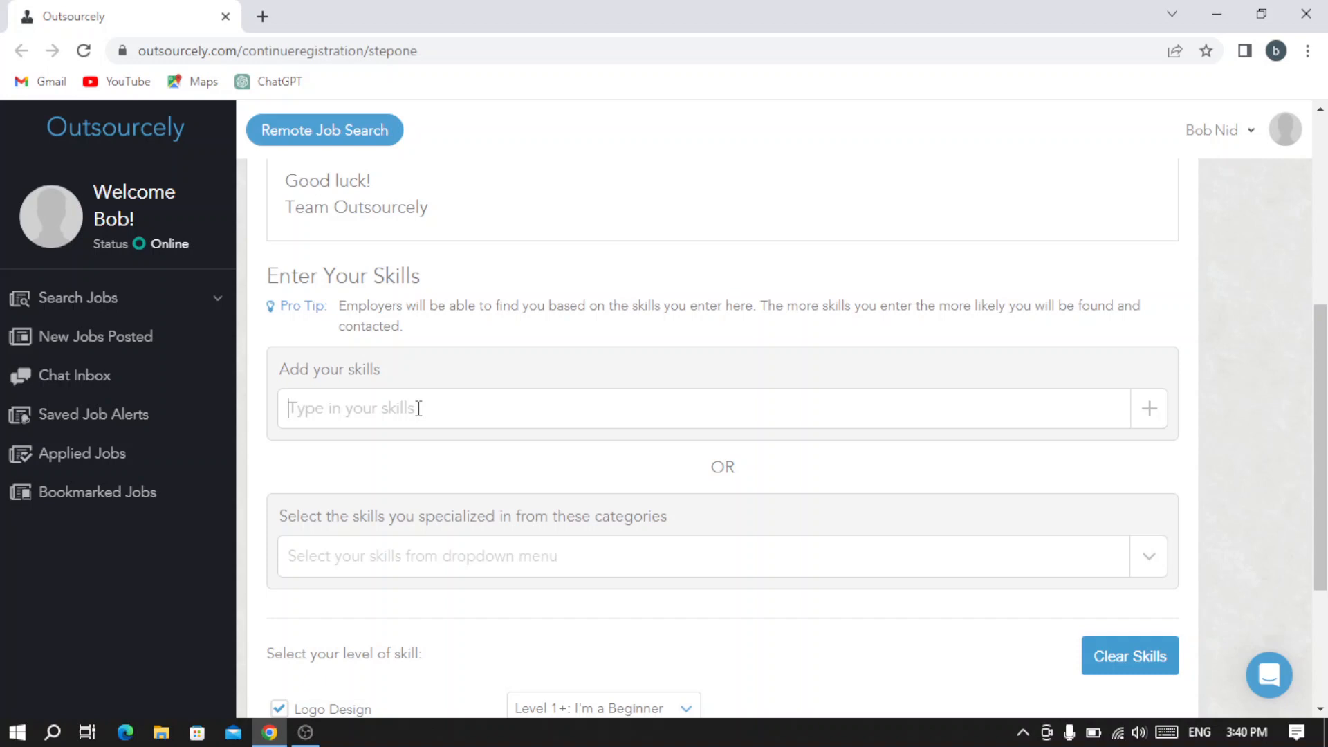
{"action": "type", "text": "logo"}
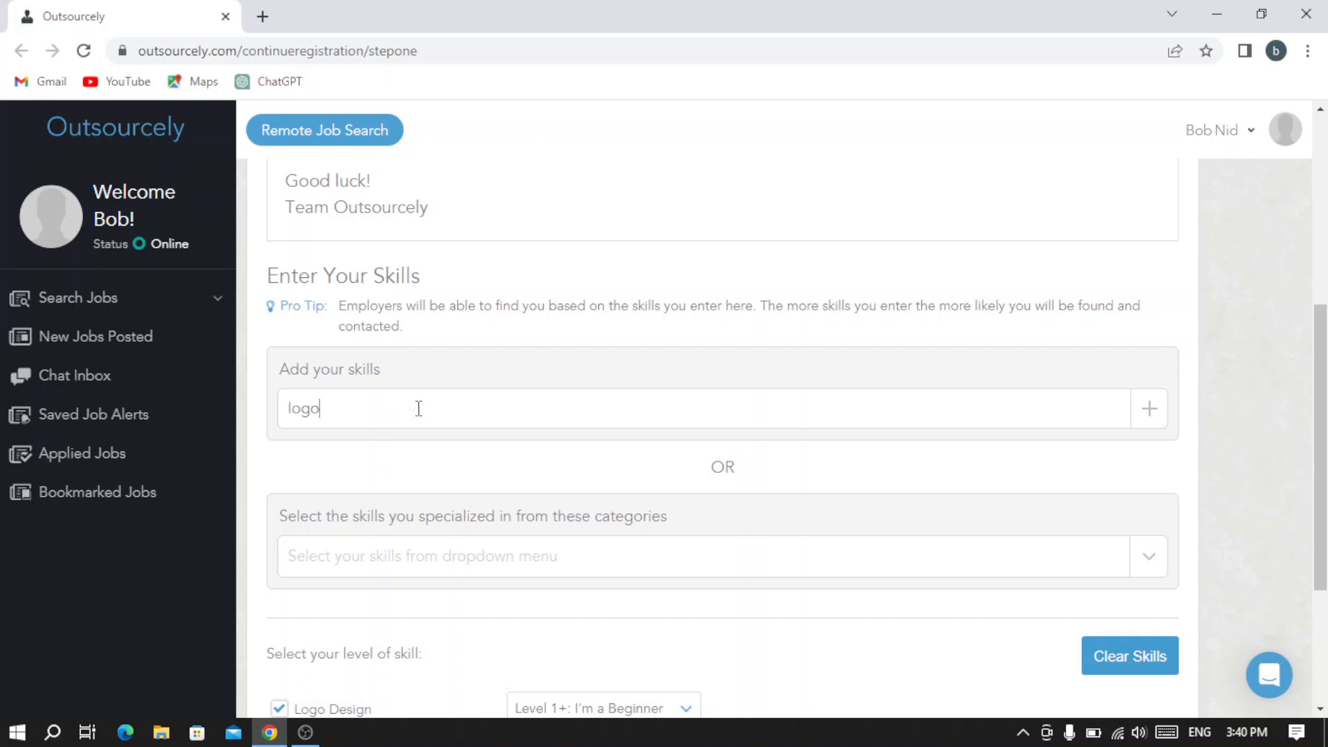
{"action": "type", "text": "des"}
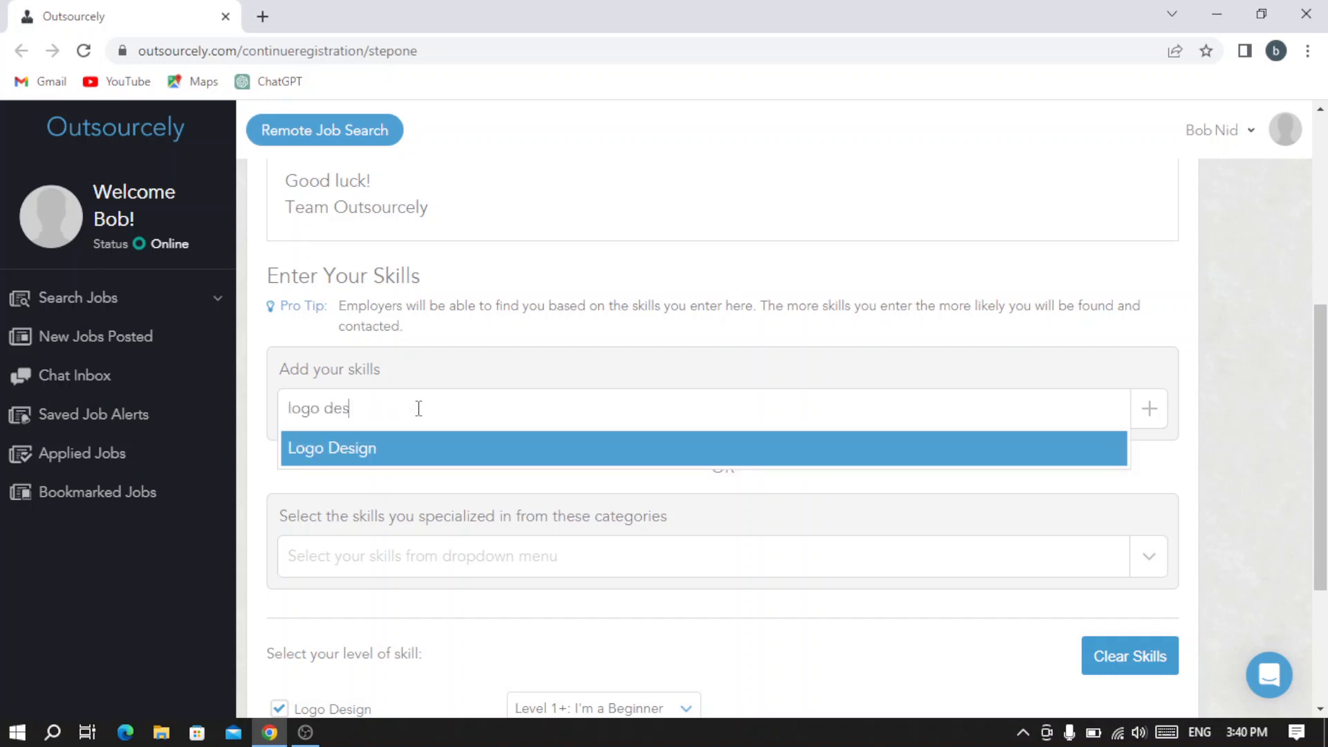
{"action": "type", "text": "ign"}
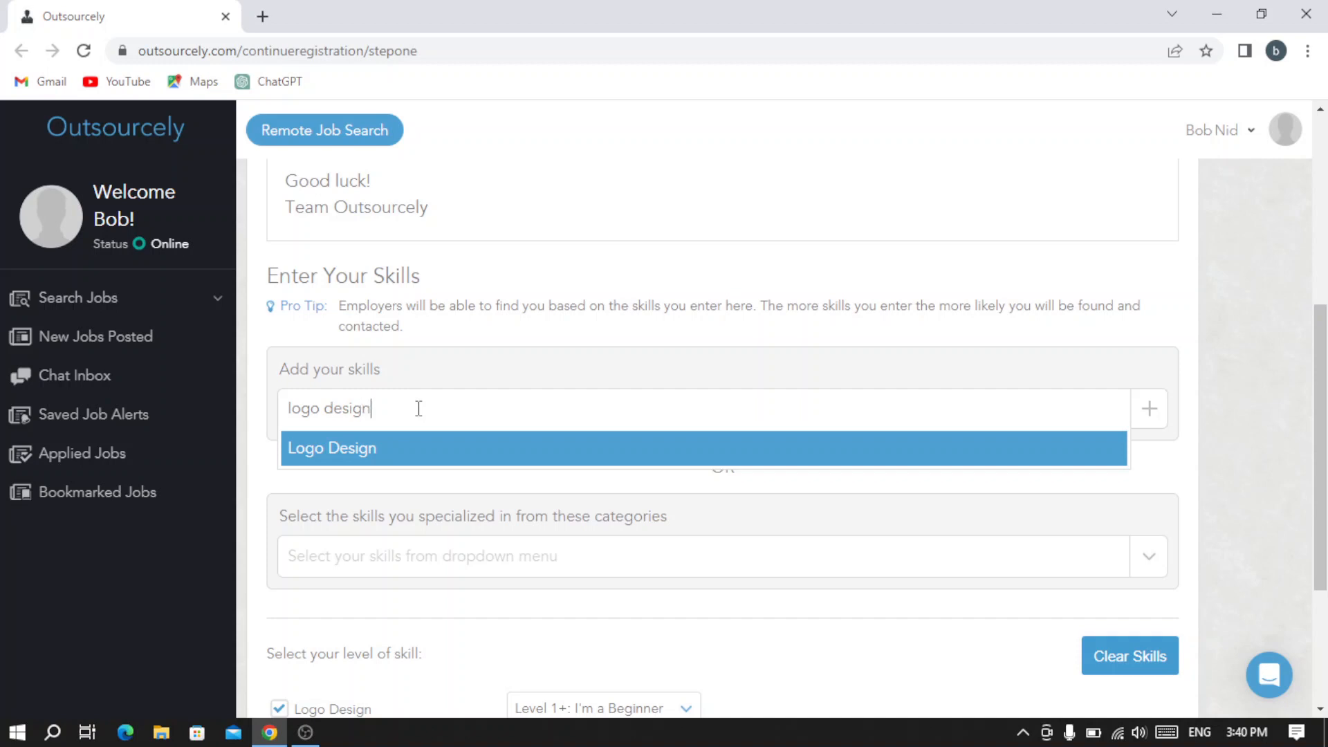
{"action": "scroll", "scroll_direction": "down", "scroll_amount": 3}
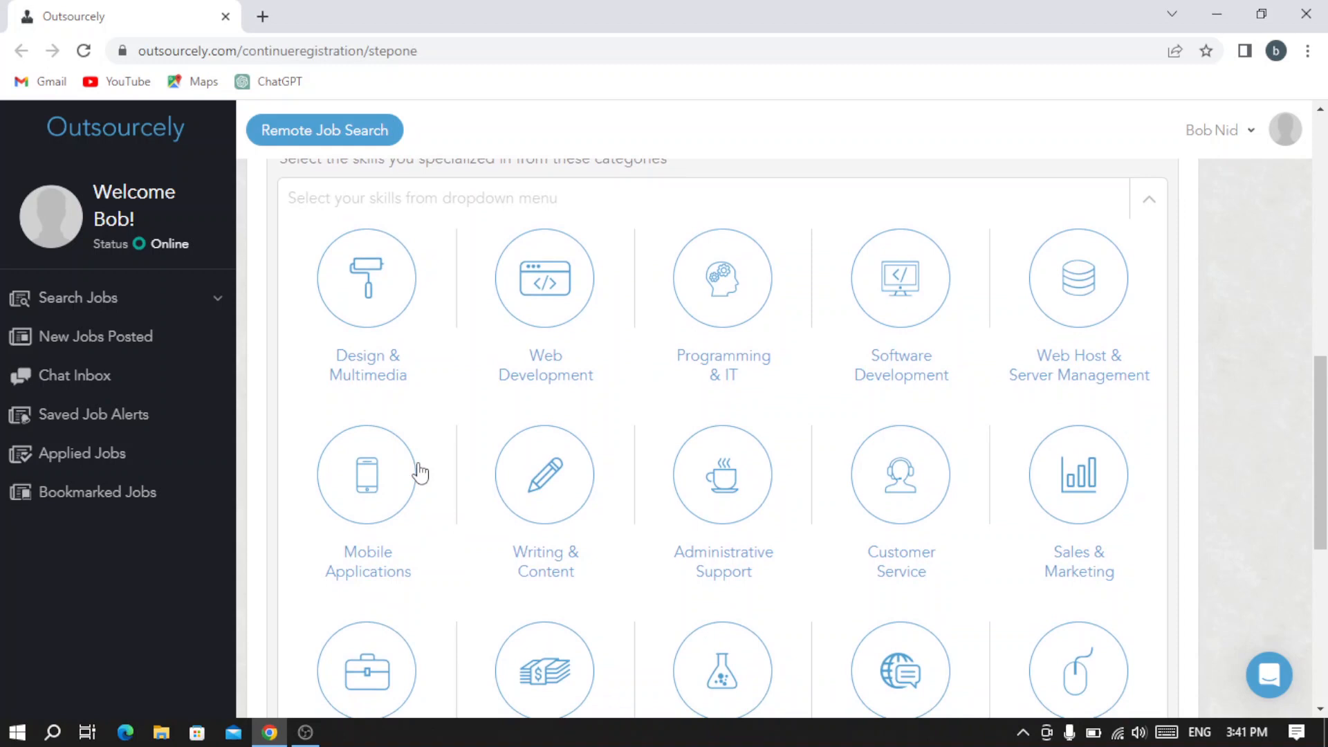
Within the Design & Multimedia category, tick 3D as one of my skills
{"action": "scroll", "scroll_direction": "down", "scroll_amount": 3}
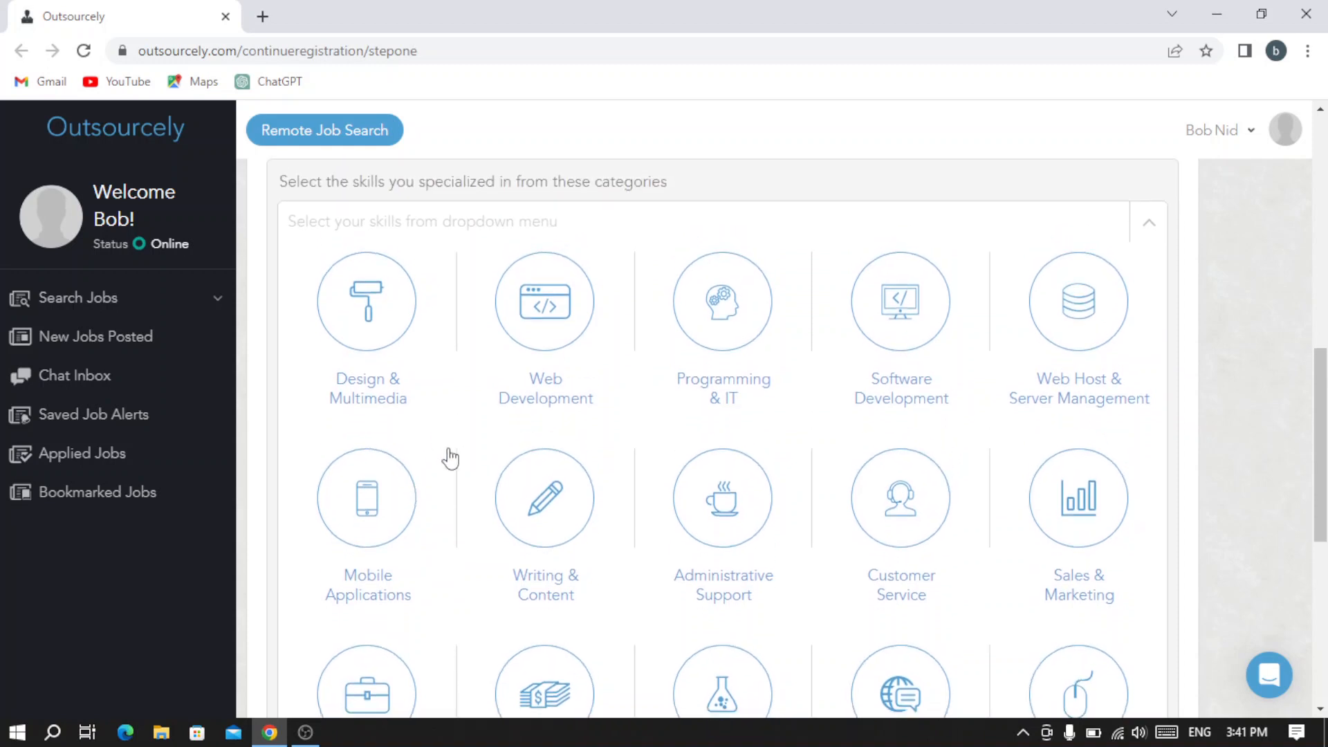
{"action": "scroll", "scroll_direction": "down", "scroll_amount": 3}
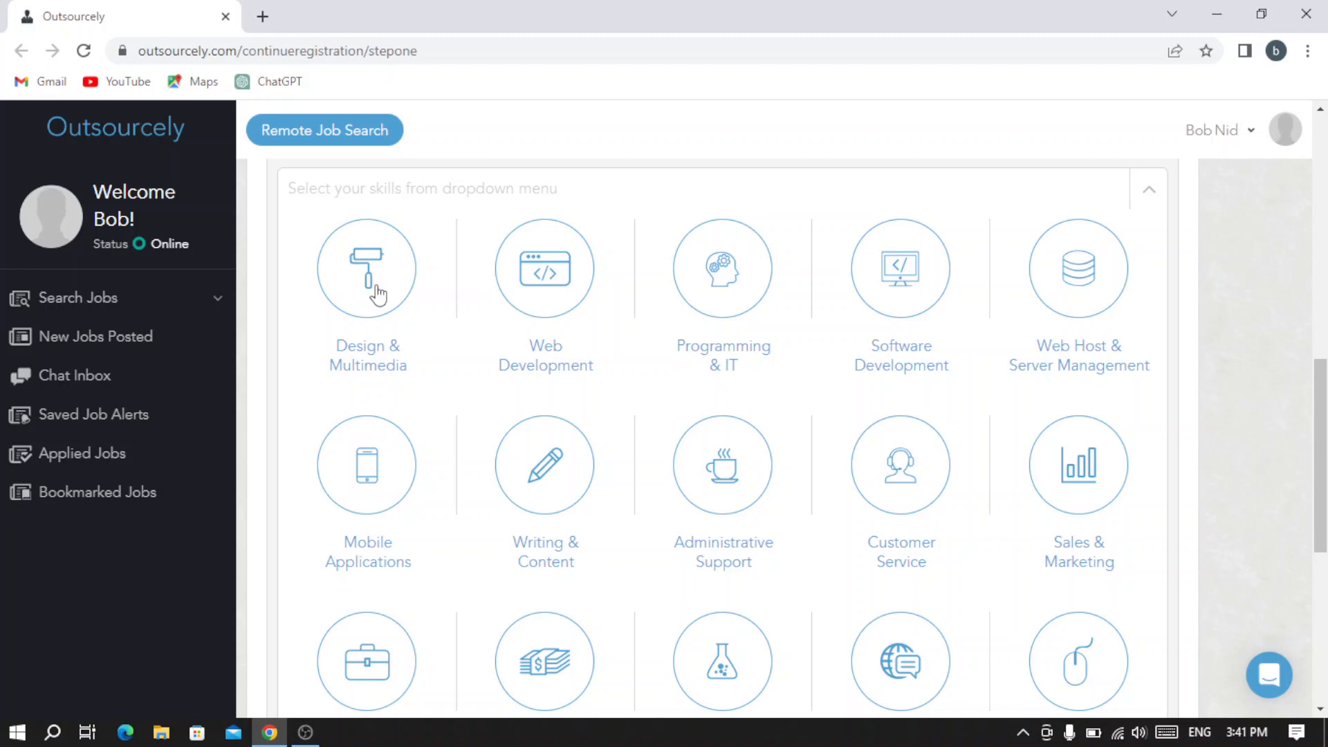
{"action": "left_click", "coordinate": [367, 269]}
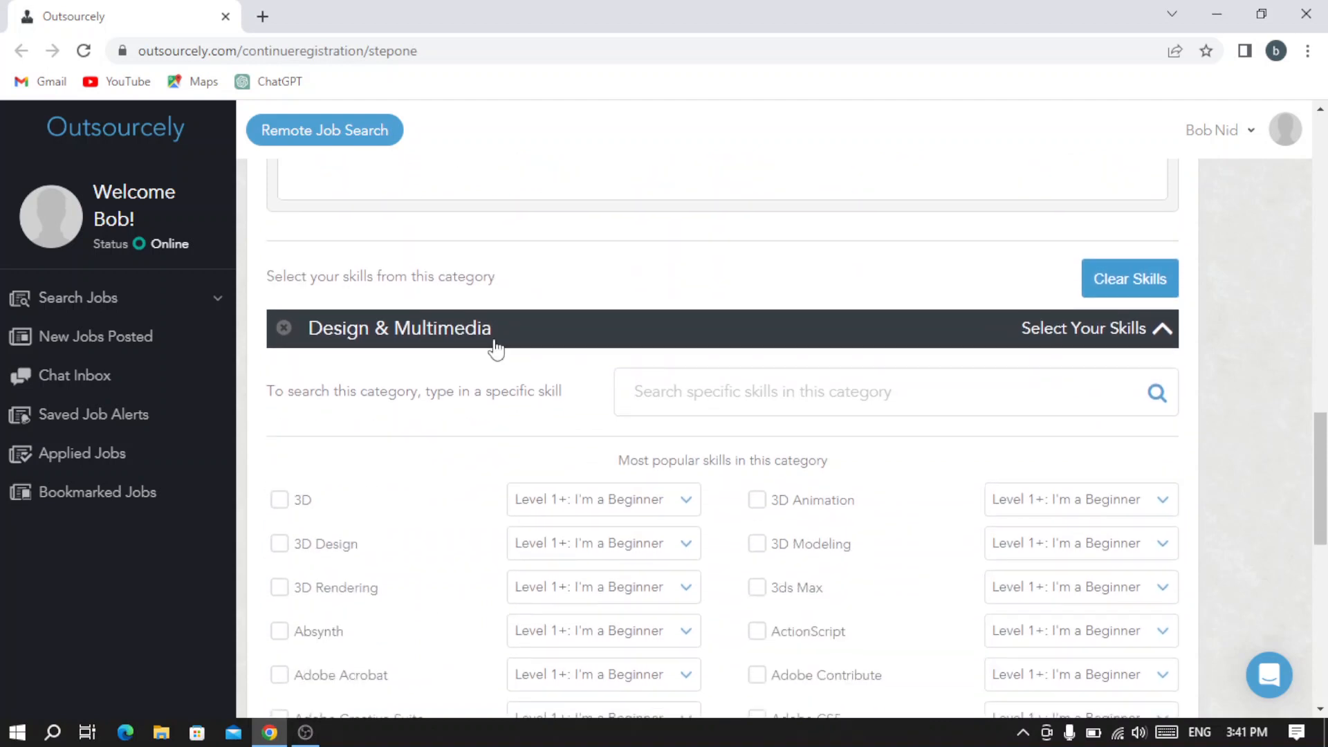
{"action": "scroll", "scroll_direction": "down", "scroll_amount": 3}
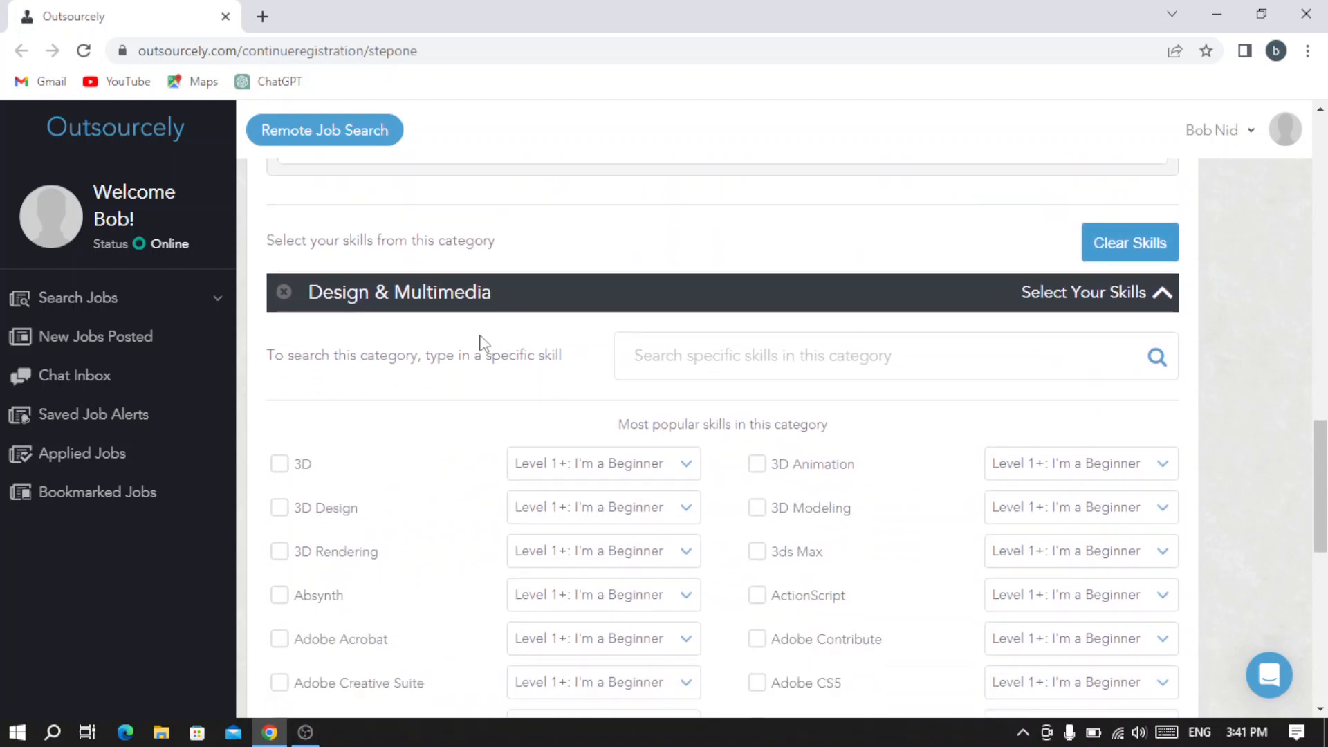
{"action": "scroll", "scroll_direction": "down", "scroll_amount": 3}
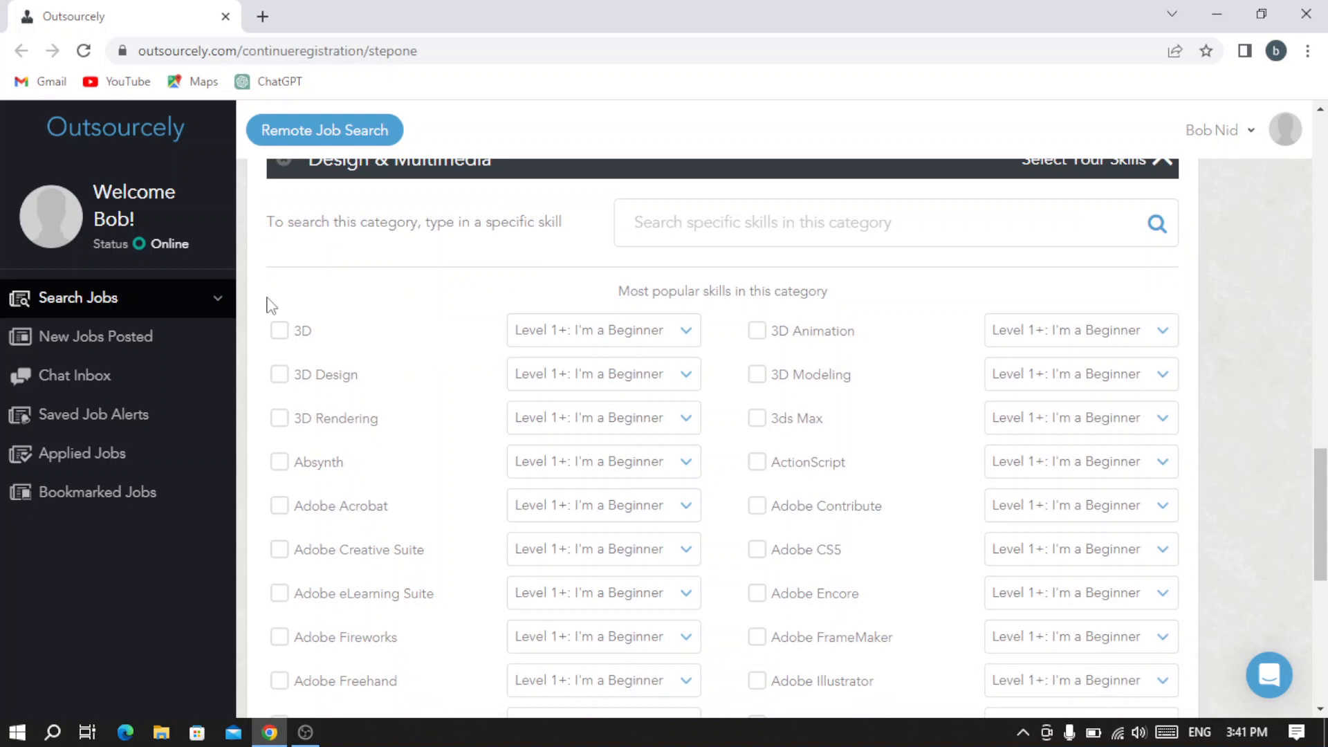
{"action": "mouse_move", "coordinate": [622, 331]}
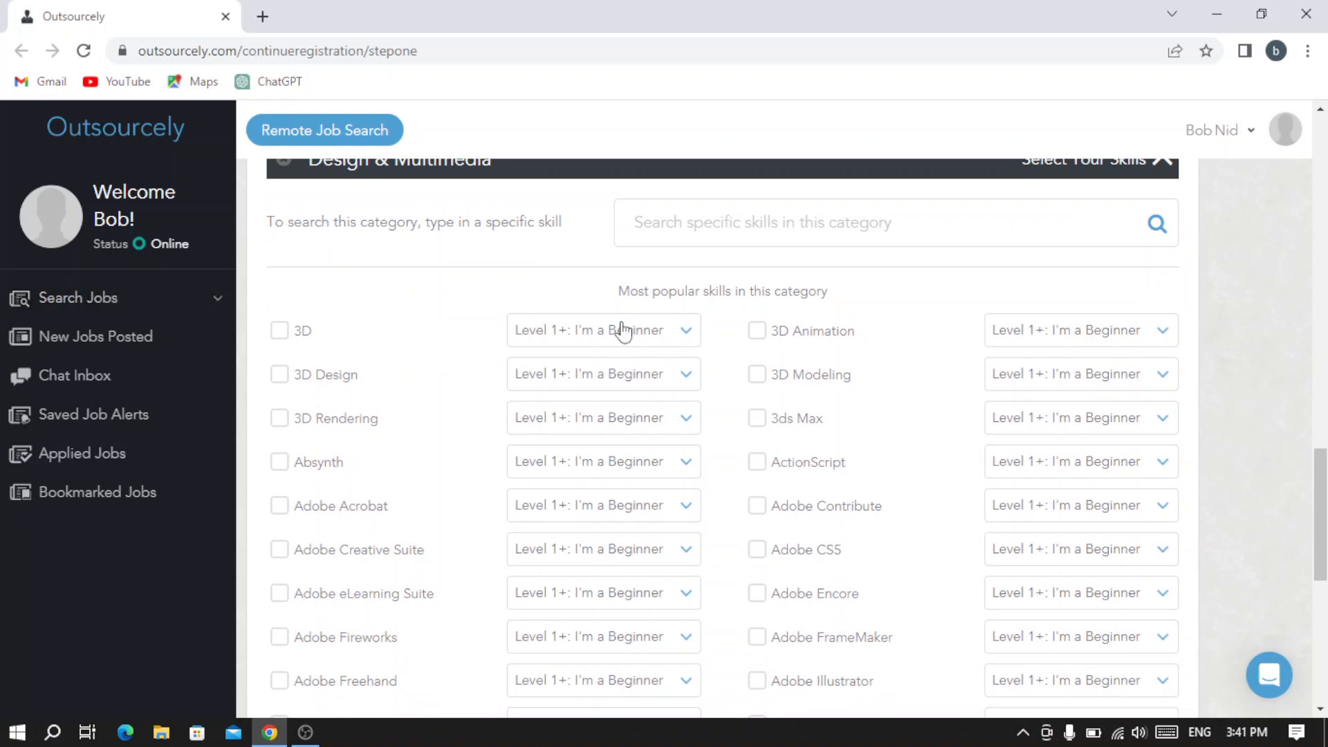
{"action": "mouse_move", "coordinate": [450, 256]}
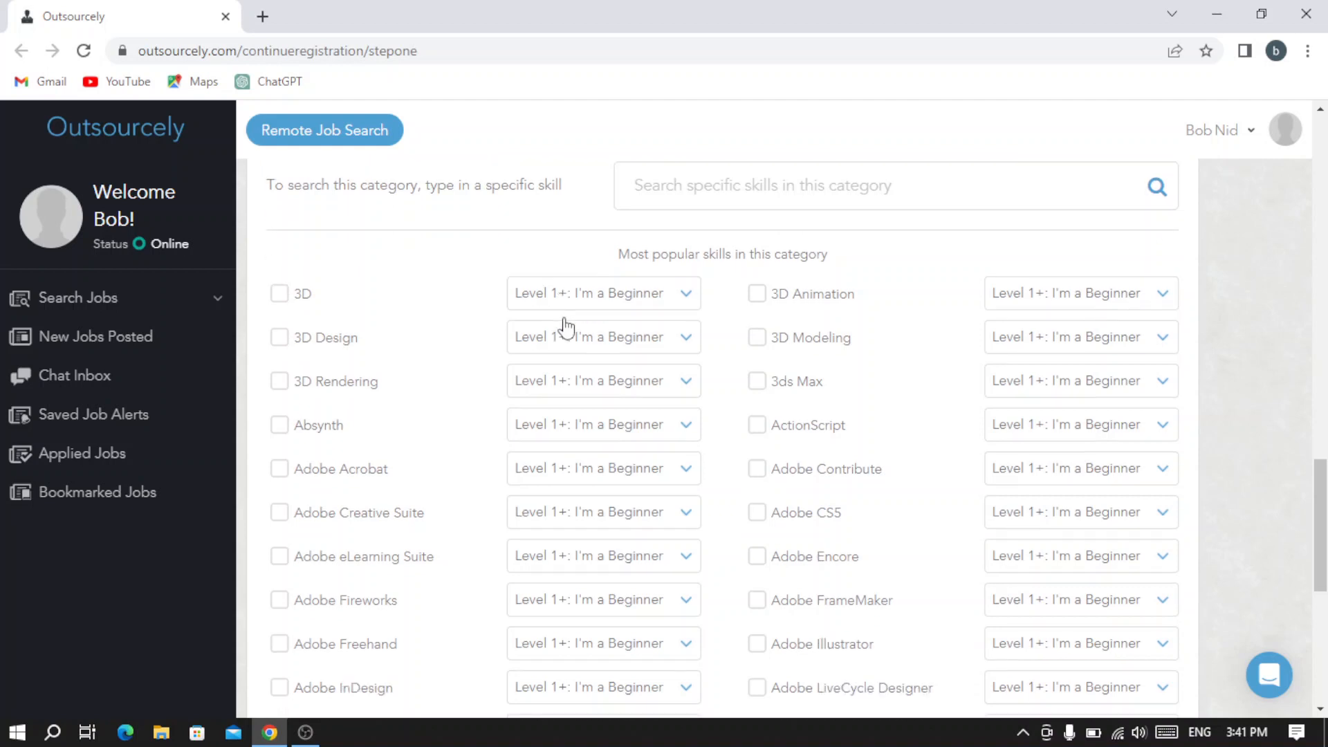
{"action": "scroll", "scroll_direction": "down", "scroll_amount": 3}
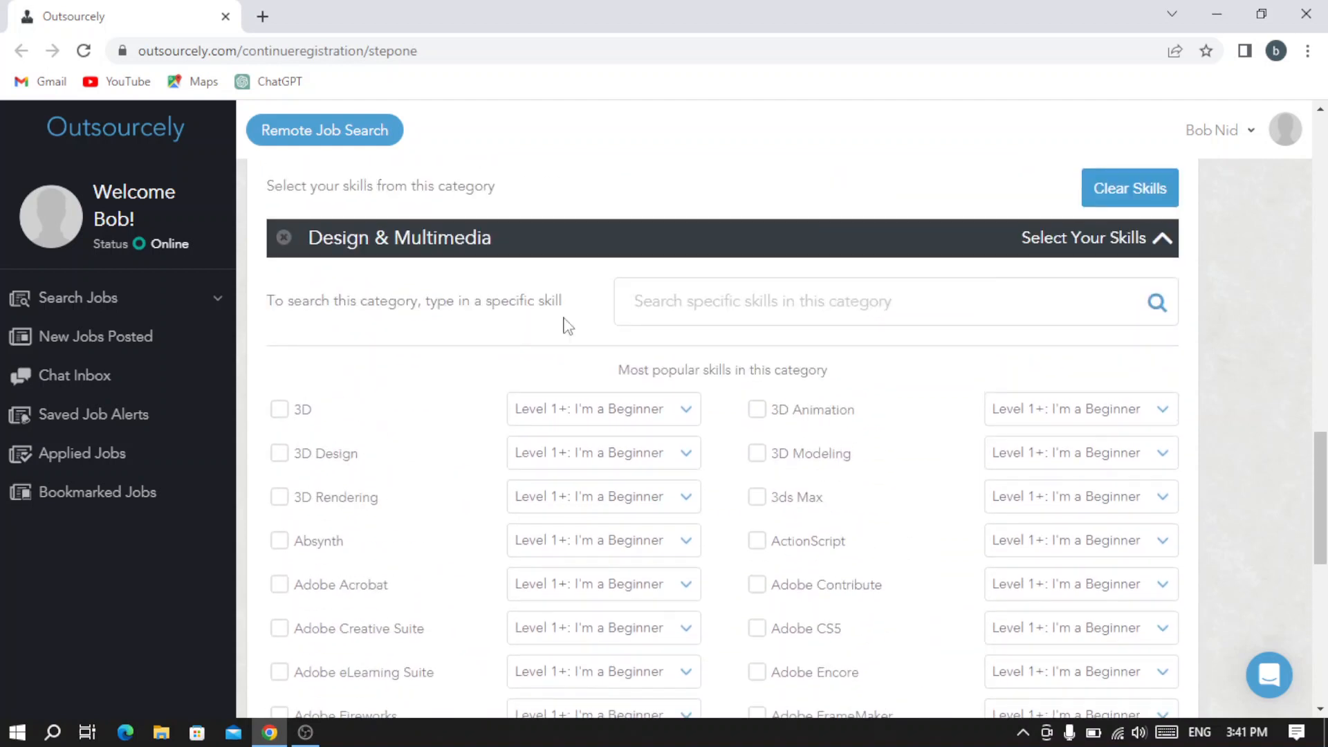
{"action": "scroll", "scroll_direction": "down", "scroll_amount": 3}
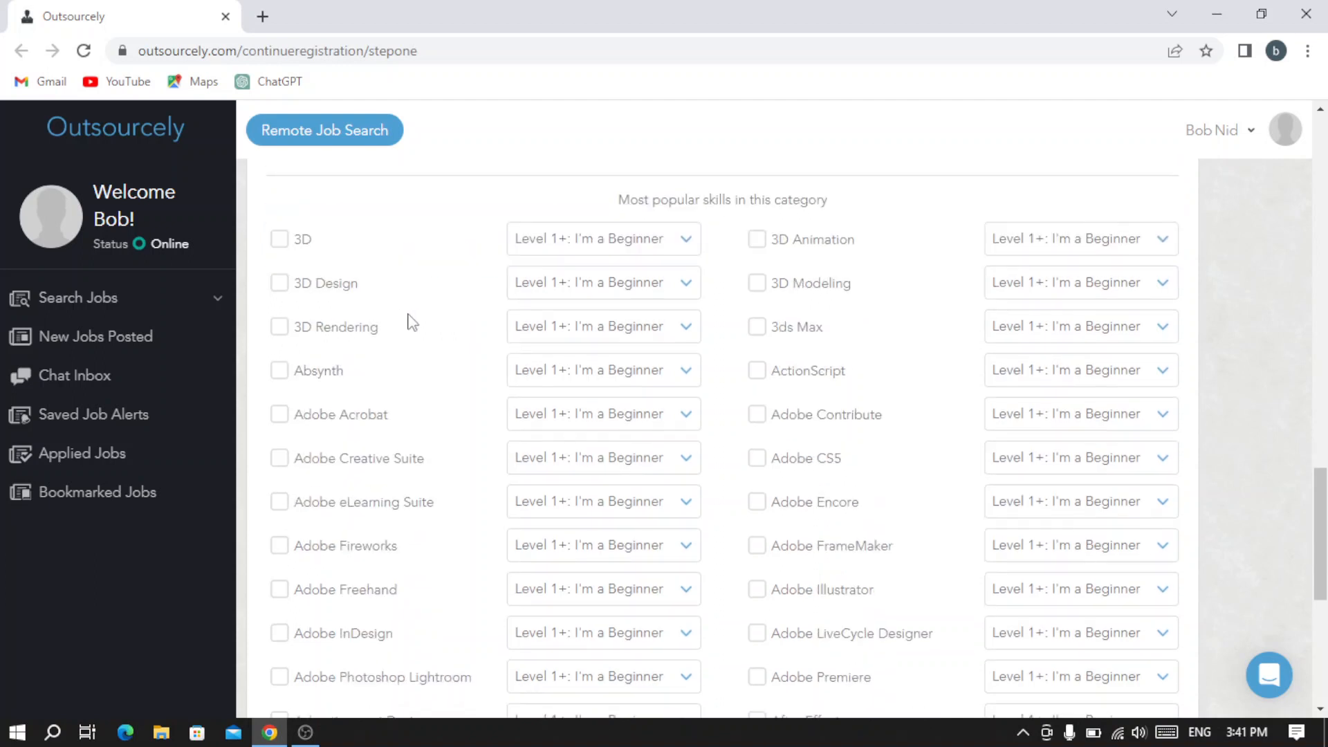
{"action": "mouse_move", "coordinate": [279, 239]}
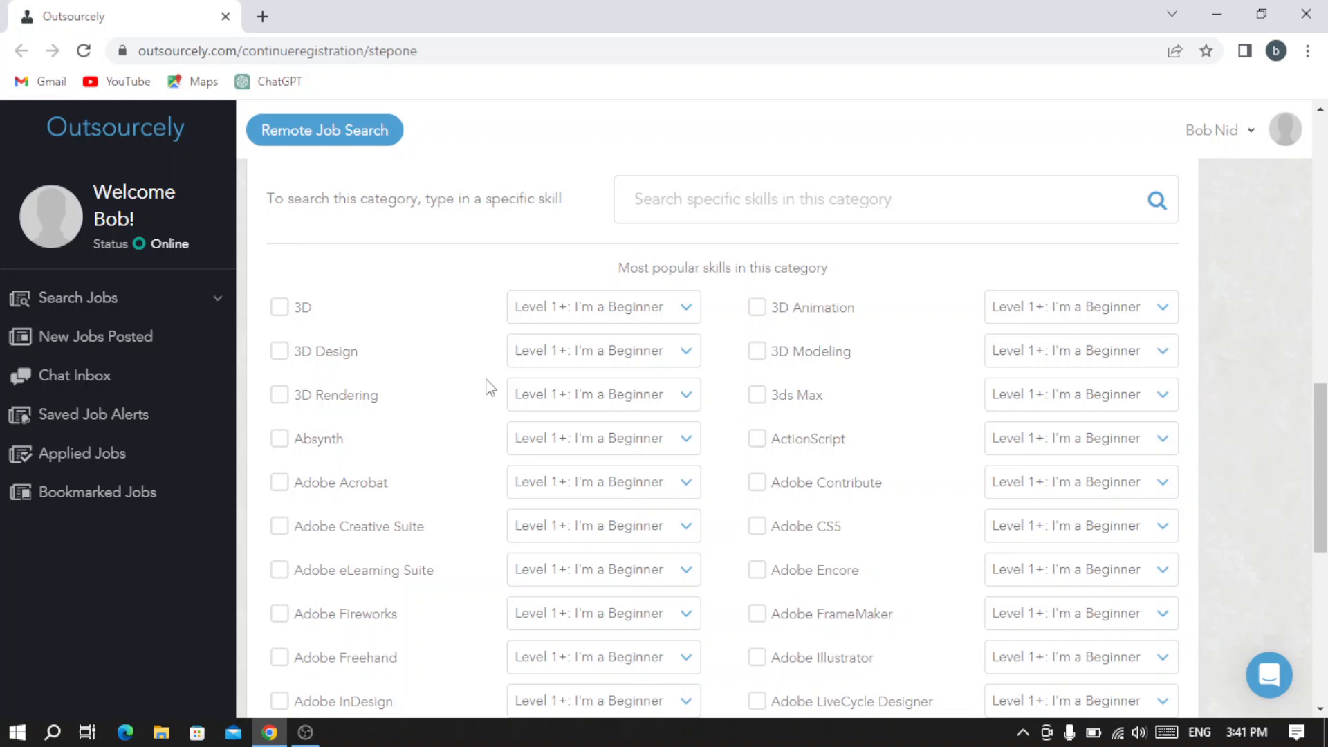
{"action": "left_click", "coordinate": [278, 307]}
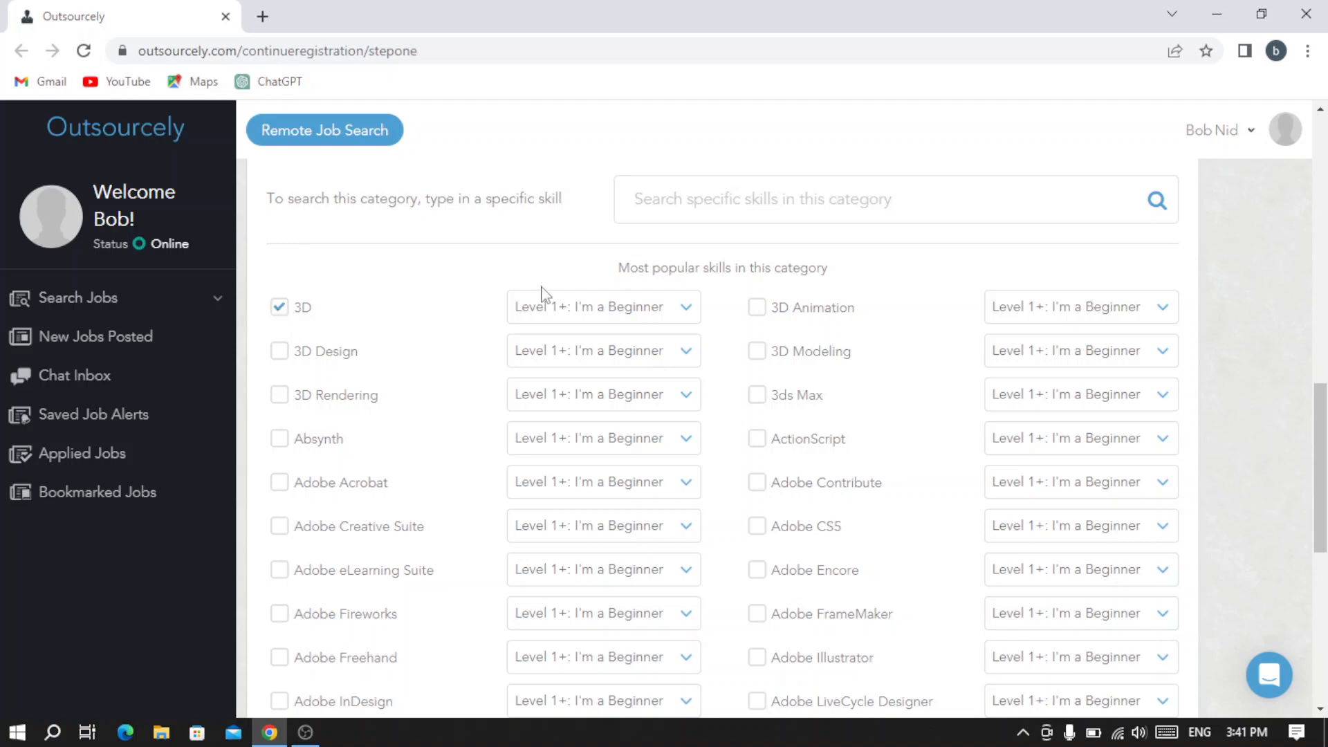
Raise the 3D proficiency and add Adobe Acrobat rated Level 3+: I'm Good
{"action": "left_click", "coordinate": [602, 307]}
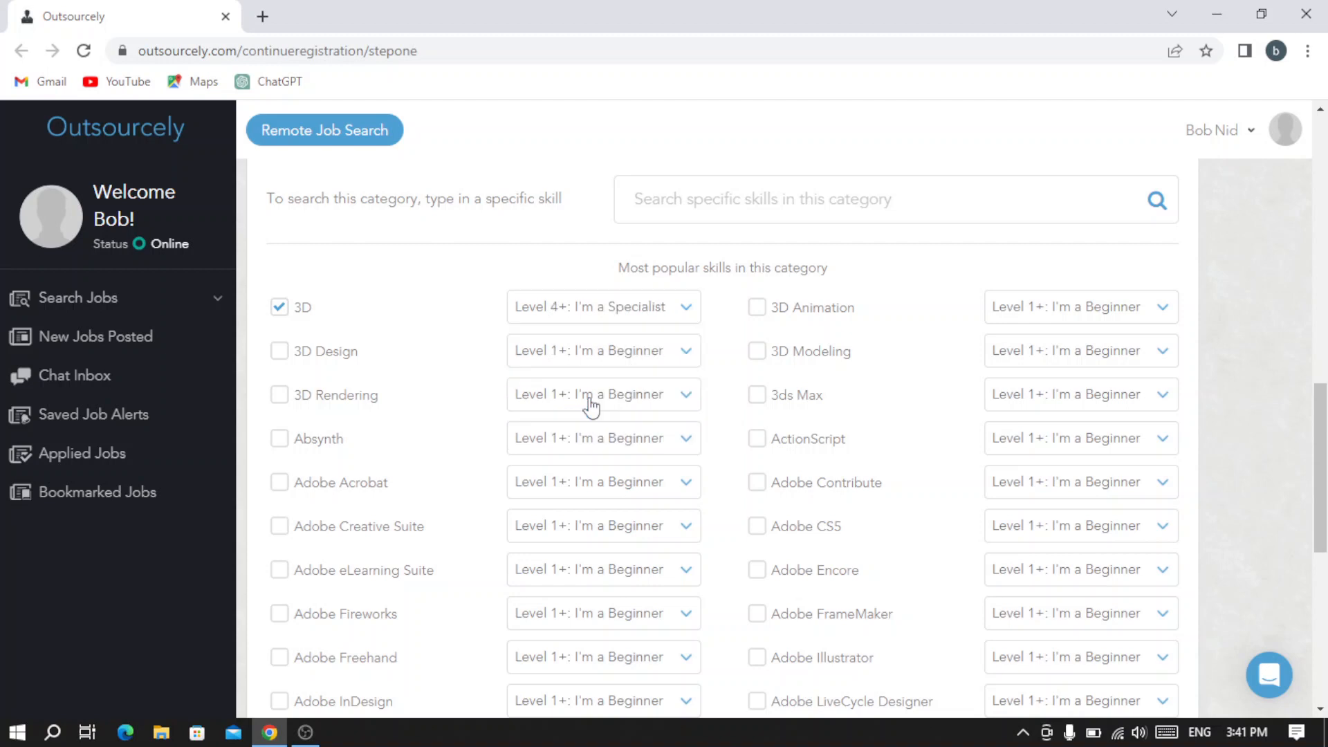
{"action": "scroll", "scroll_direction": "down", "scroll_amount": 3}
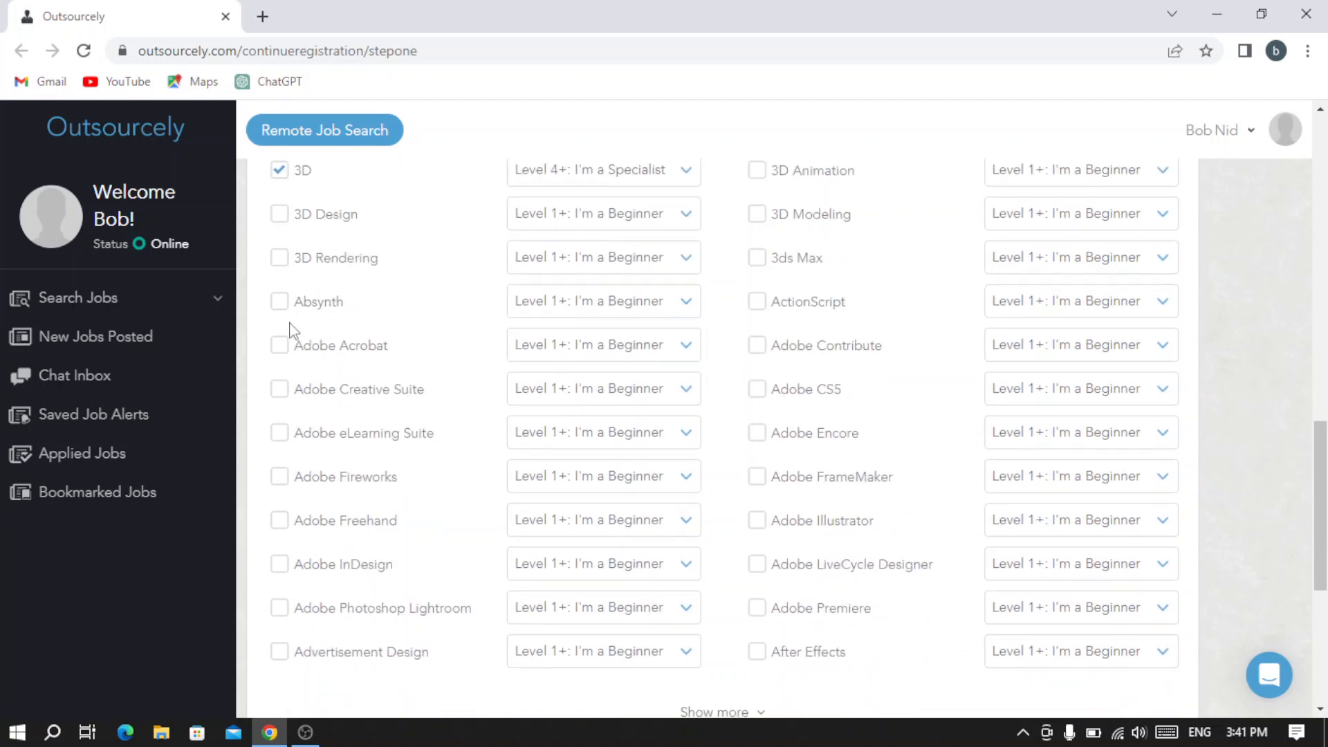
{"action": "mouse_move", "coordinate": [288, 354]}
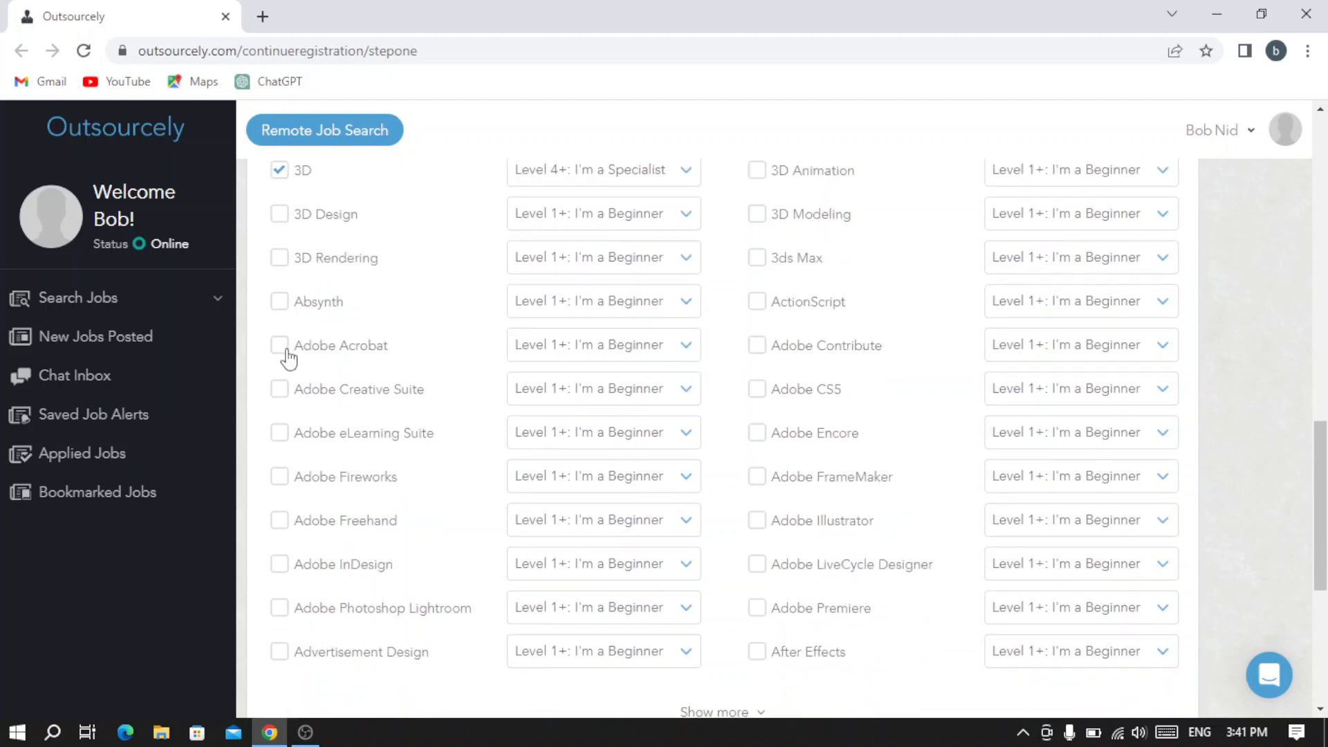
{"action": "left_click", "coordinate": [280, 345]}
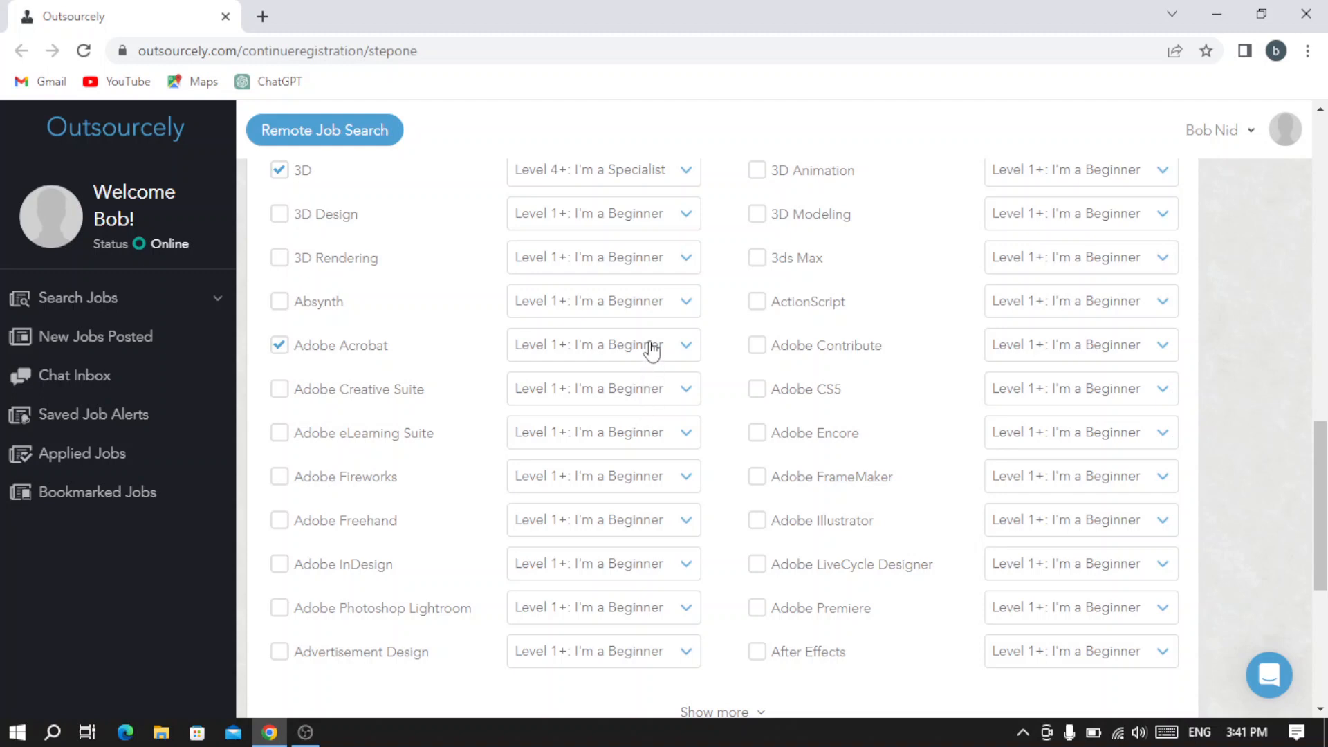
{"action": "left_click", "coordinate": [603, 345]}
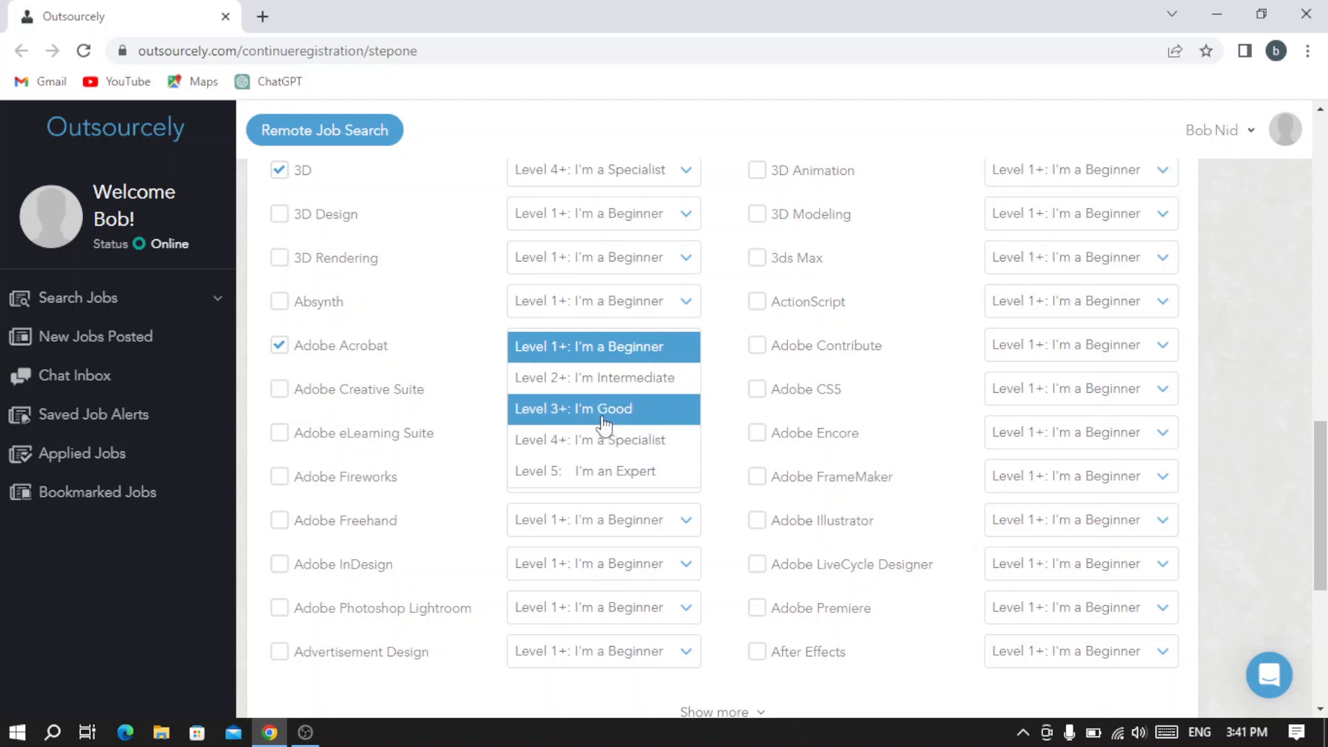
{"action": "left_click", "coordinate": [573, 408]}
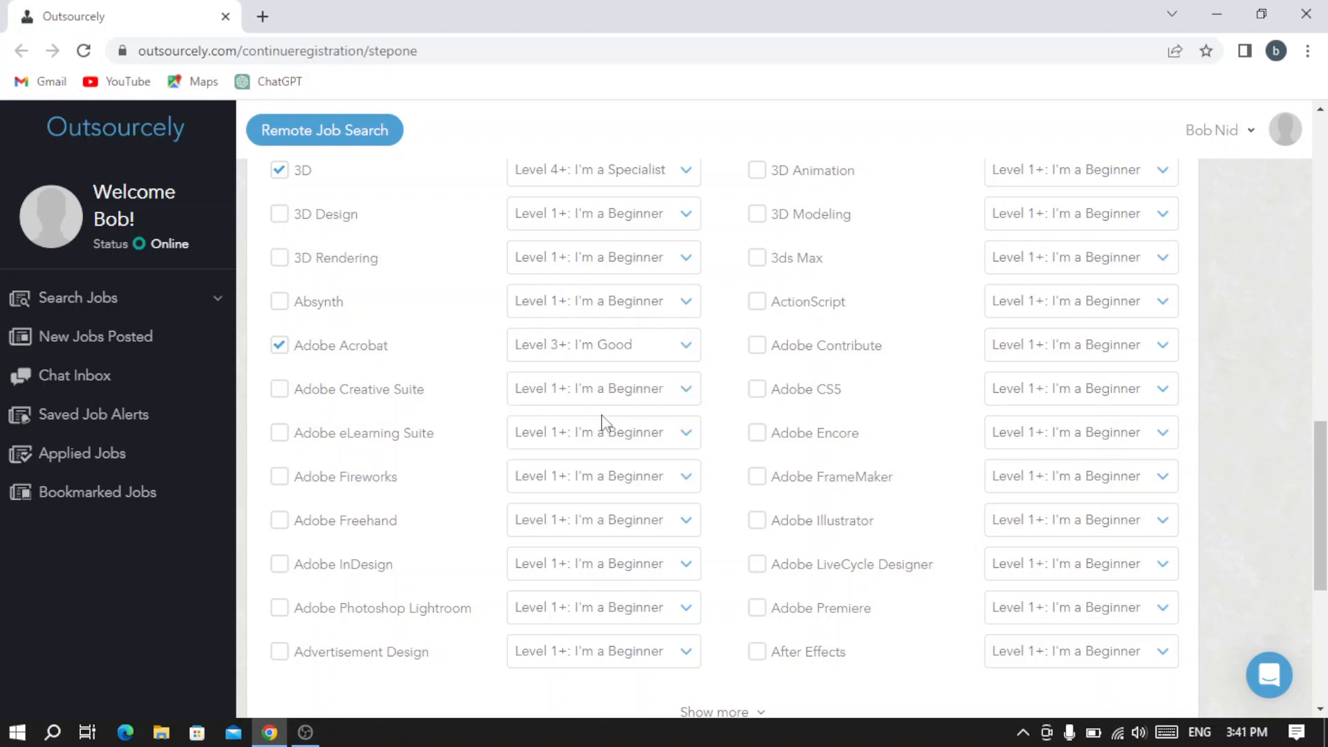
{"action": "mouse_move", "coordinate": [484, 371]}
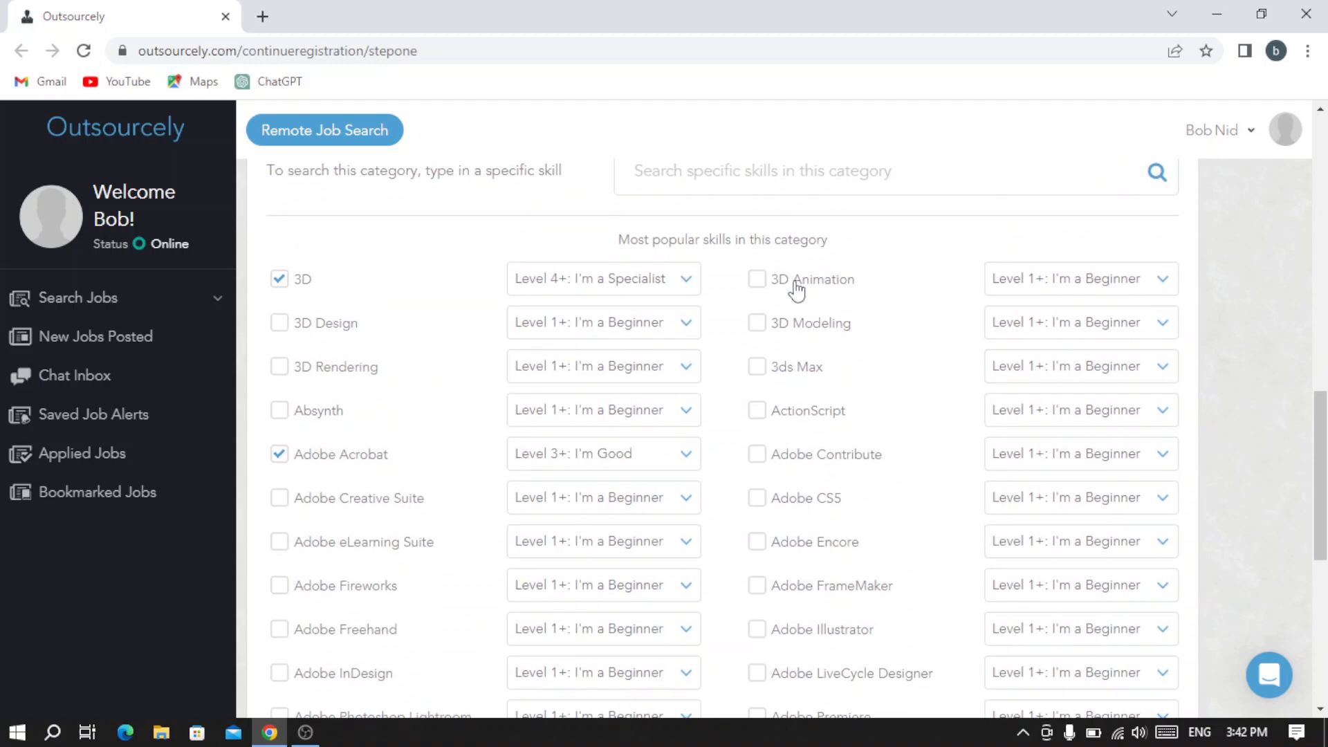
Add 3D Modeling rated Level 2+: I'm Intermediate
{"action": "left_click", "coordinate": [757, 322]}
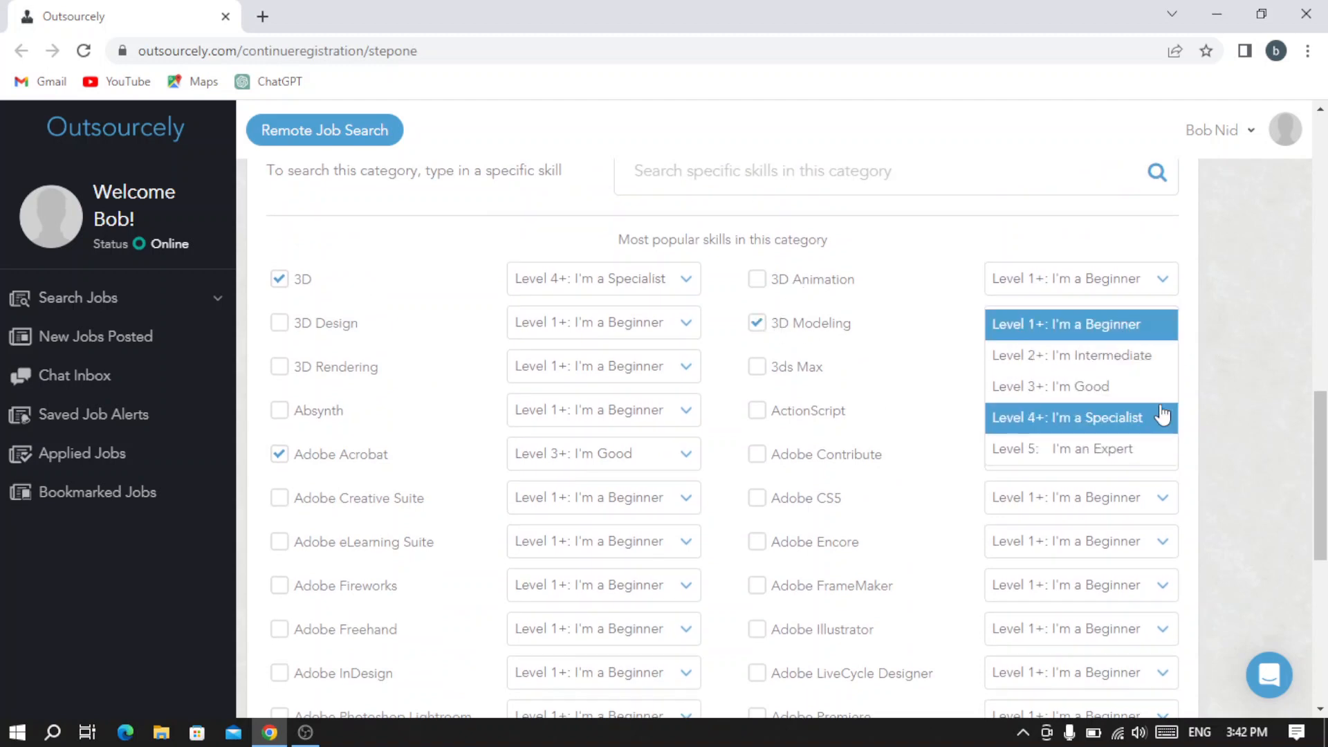
{"action": "left_click", "coordinate": [1072, 356]}
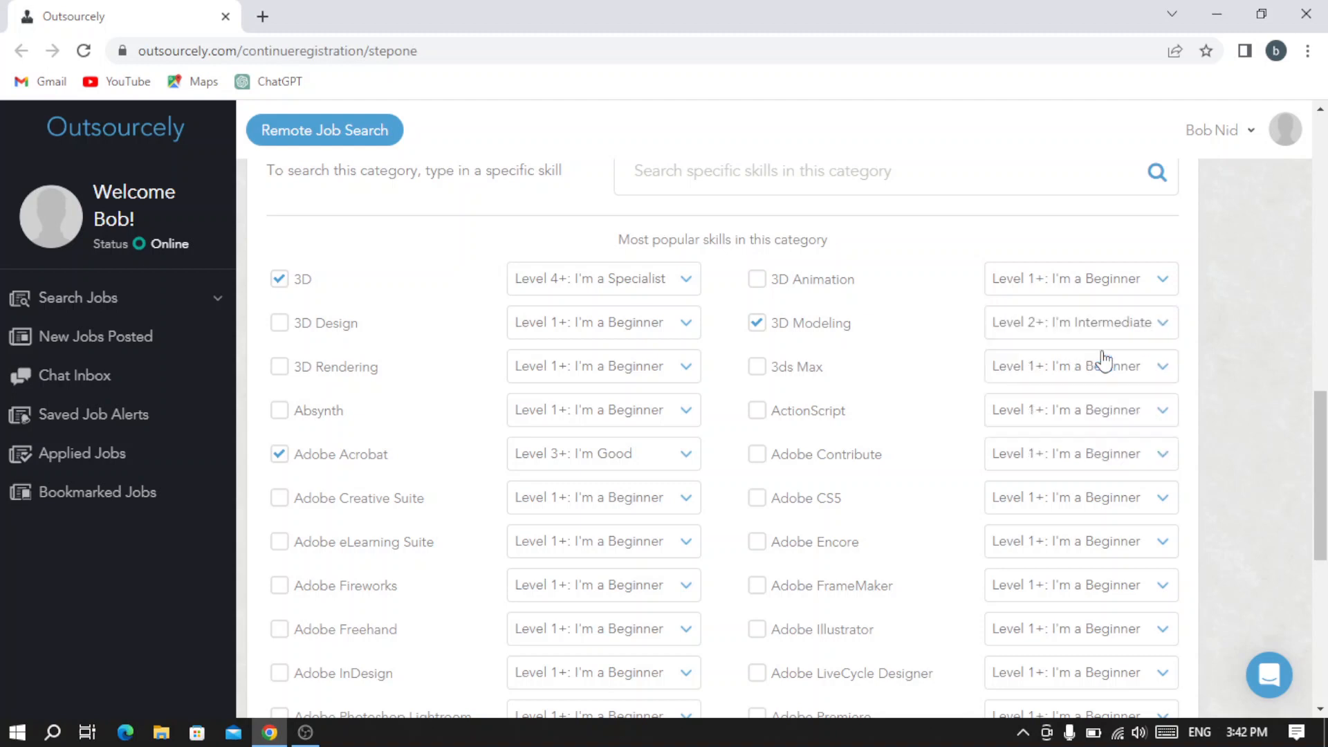
Reveal the full design skill list and rate Logo Design Level 4+: I'm a Specialist
{"action": "scroll", "scroll_direction": "up", "scroll_amount": 3}
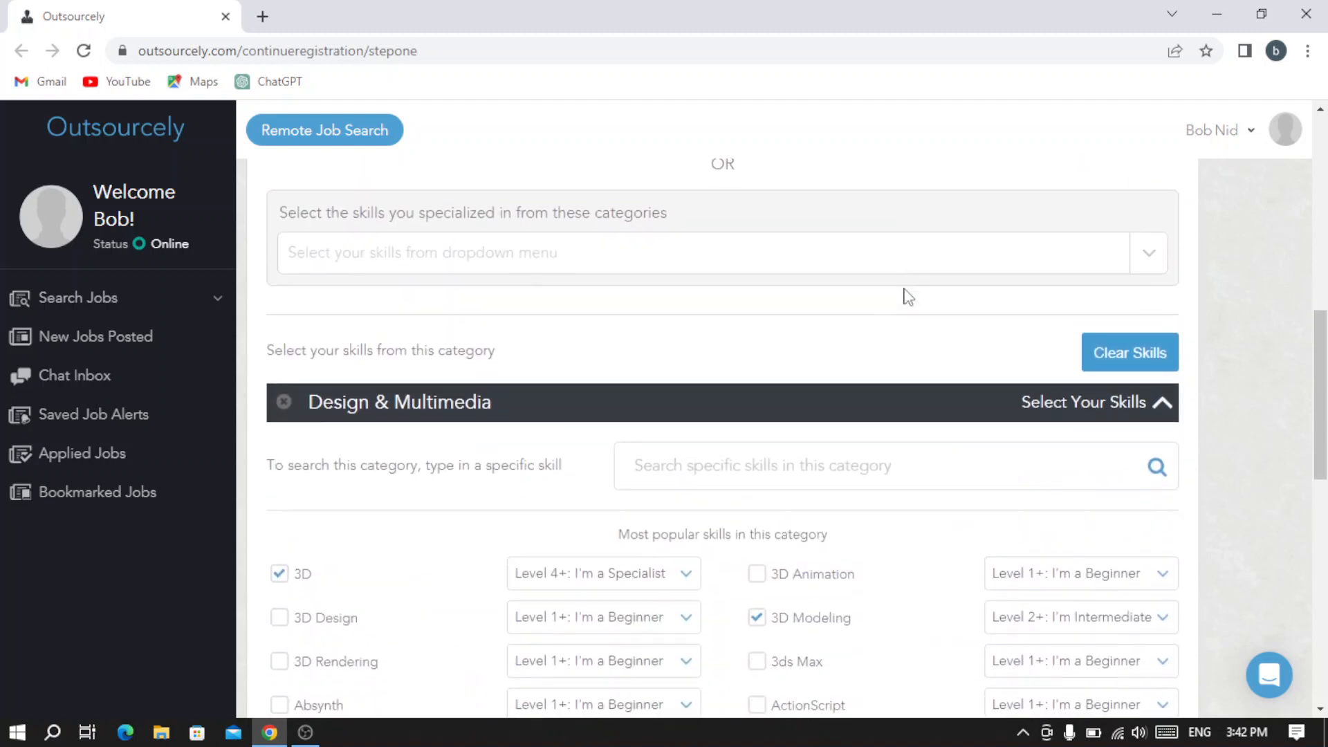
{"action": "scroll", "scroll_direction": "down", "scroll_amount": 3}
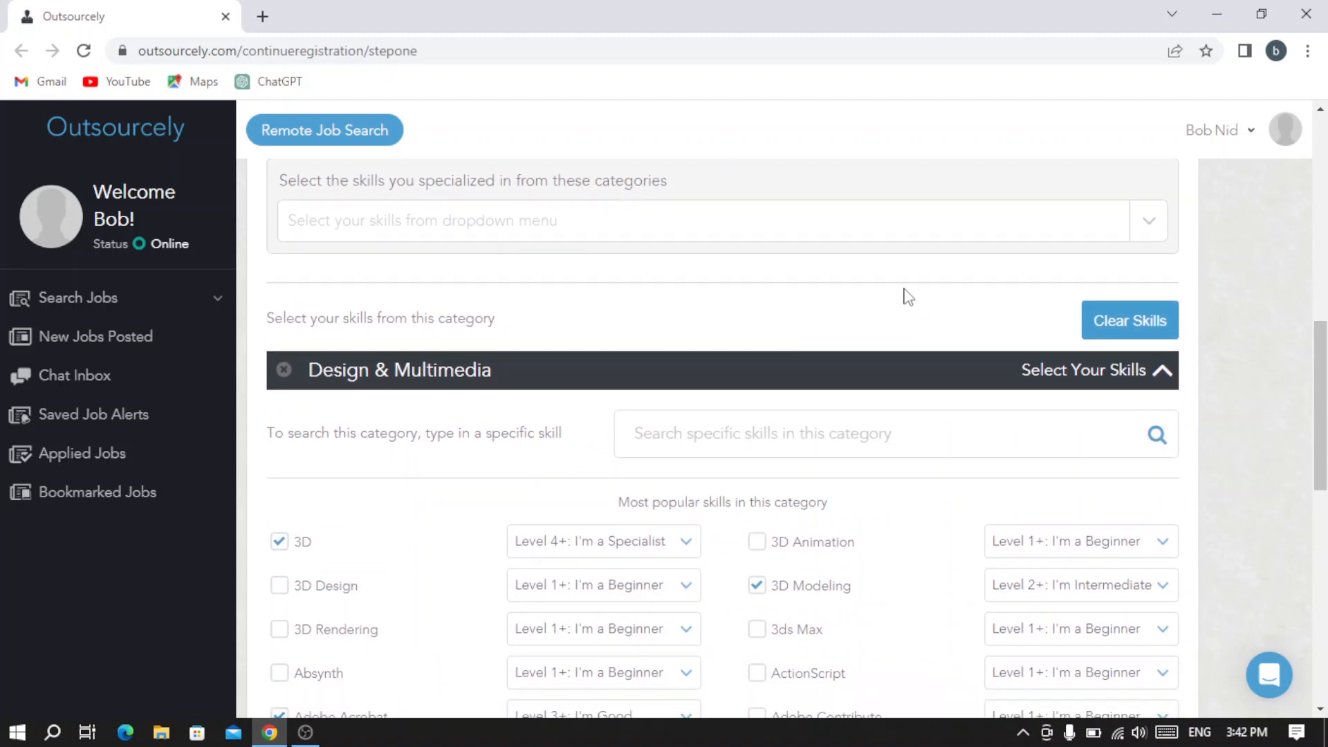
{"action": "scroll", "scroll_direction": "down", "scroll_amount": 3}
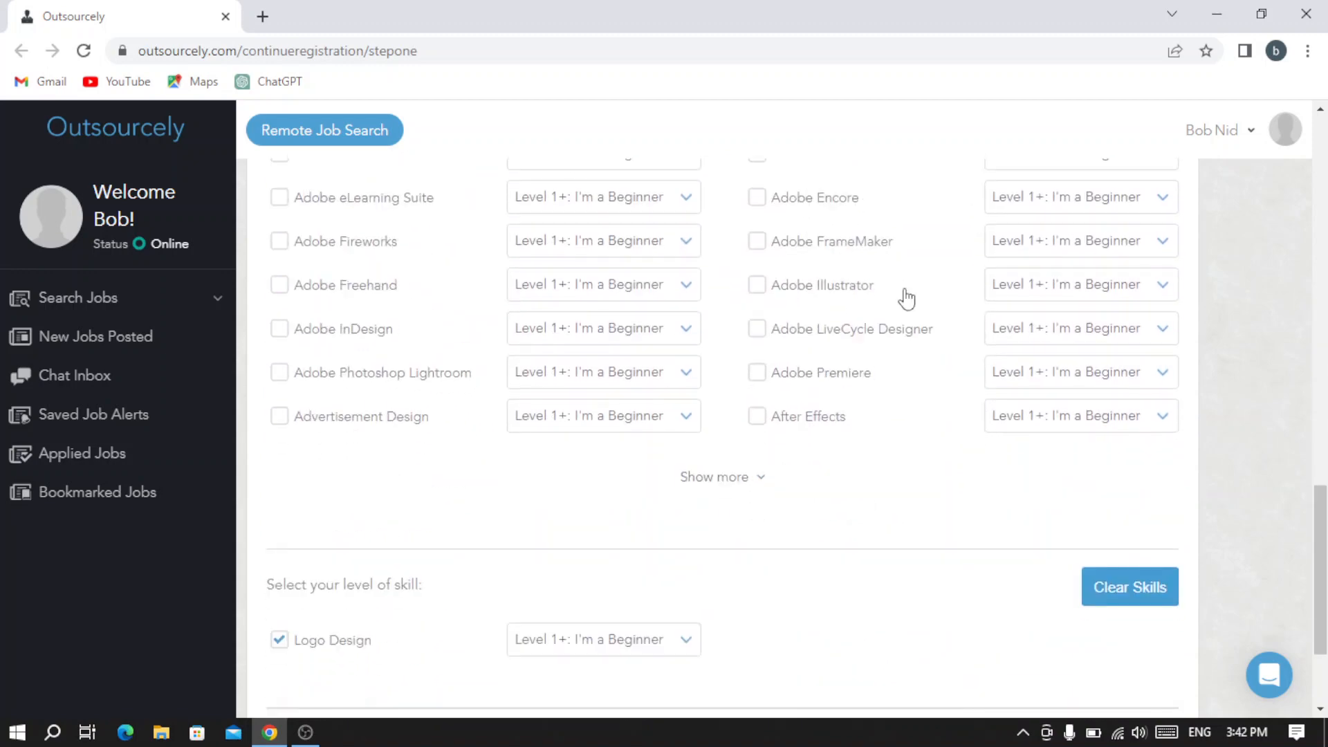
{"action": "scroll", "scroll_direction": "down", "scroll_amount": 3}
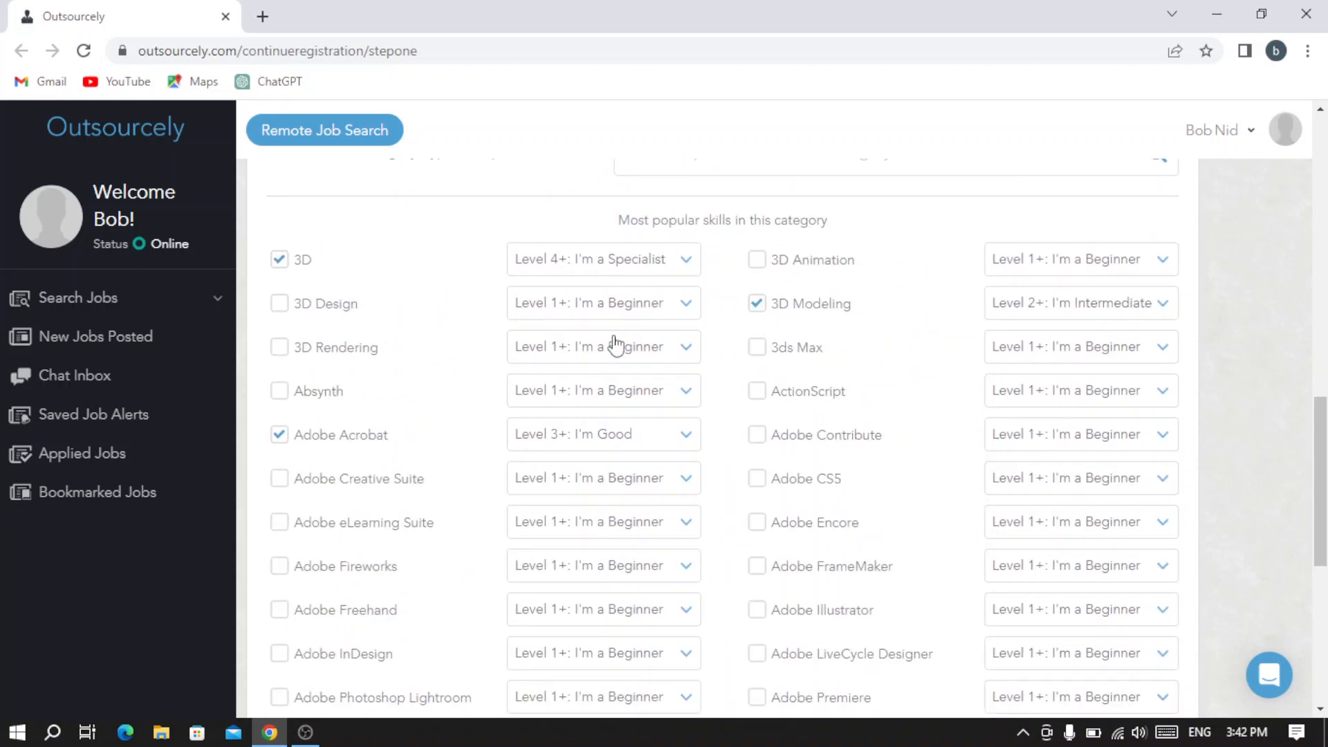
{"action": "scroll", "scroll_direction": "down", "scroll_amount": 3}
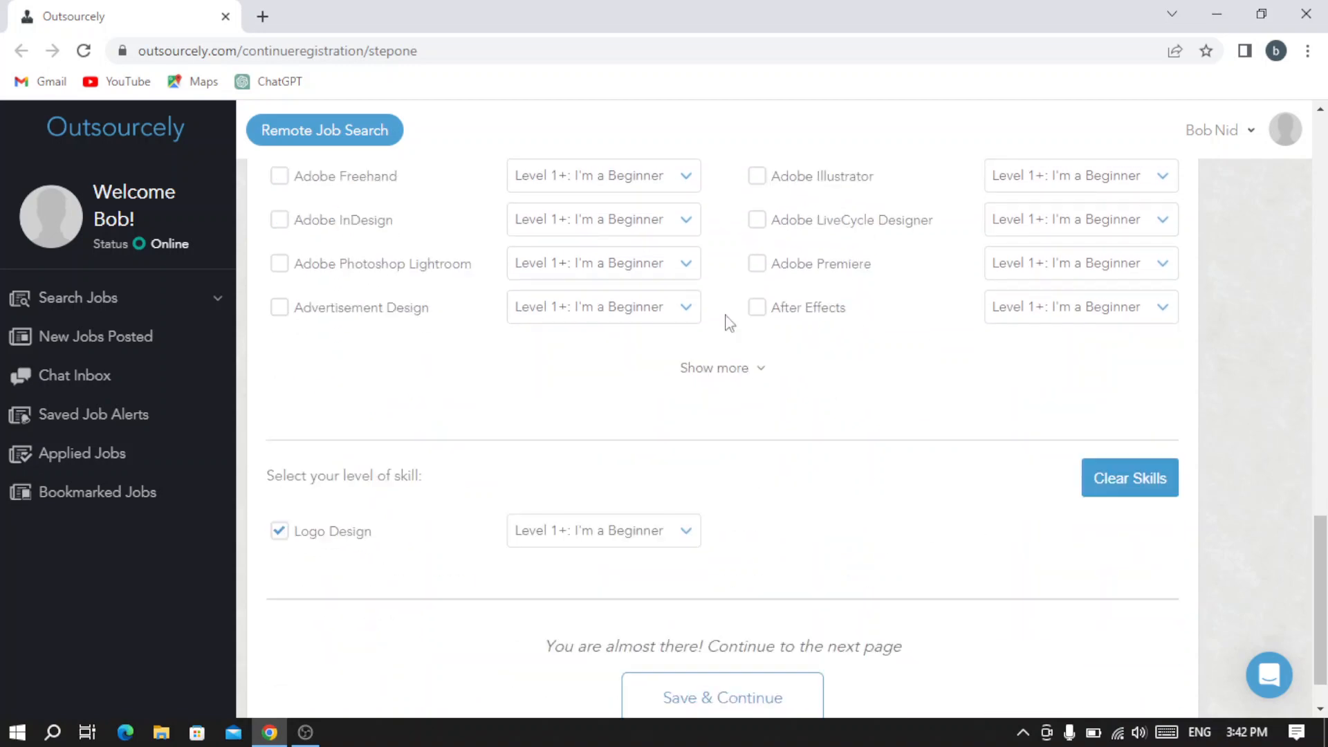
{"action": "left_click", "coordinate": [714, 368]}
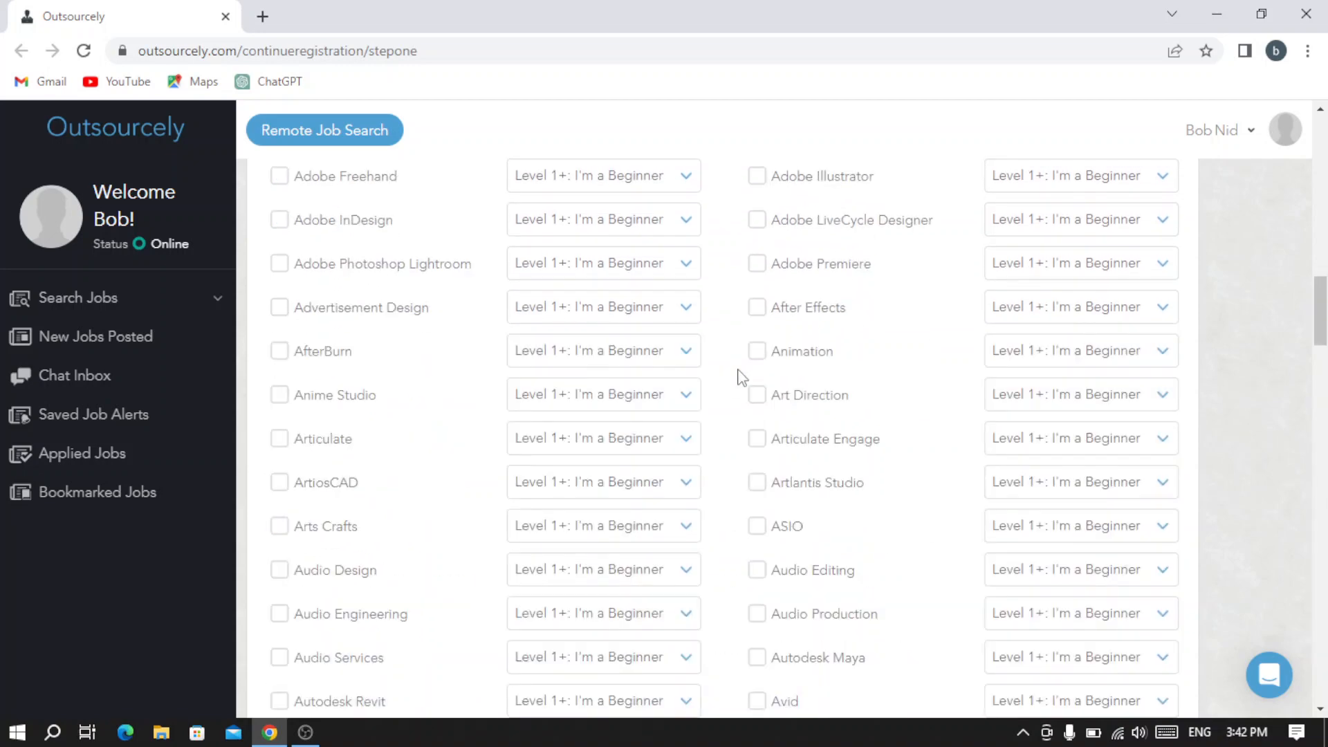
{"action": "scroll", "scroll_direction": "down", "scroll_amount": 3}
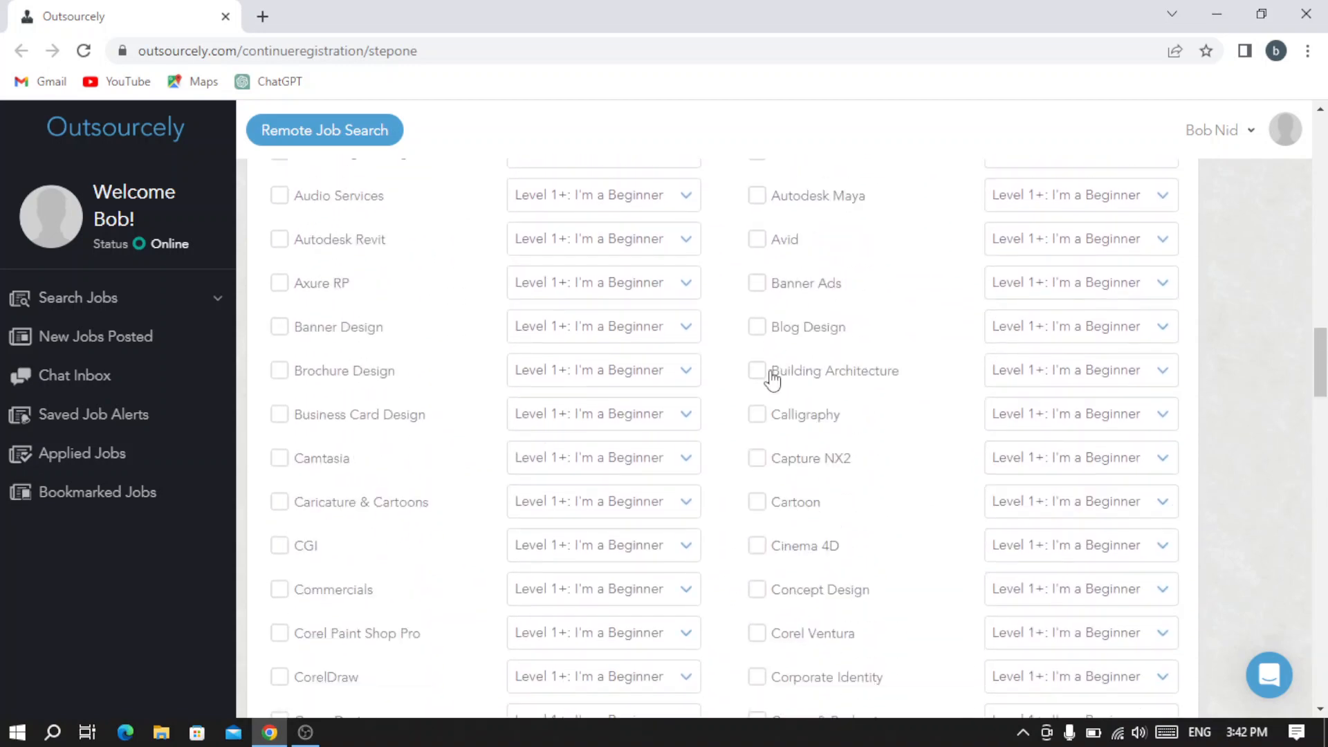
{"action": "scroll", "scroll_direction": "down", "scroll_amount": 3}
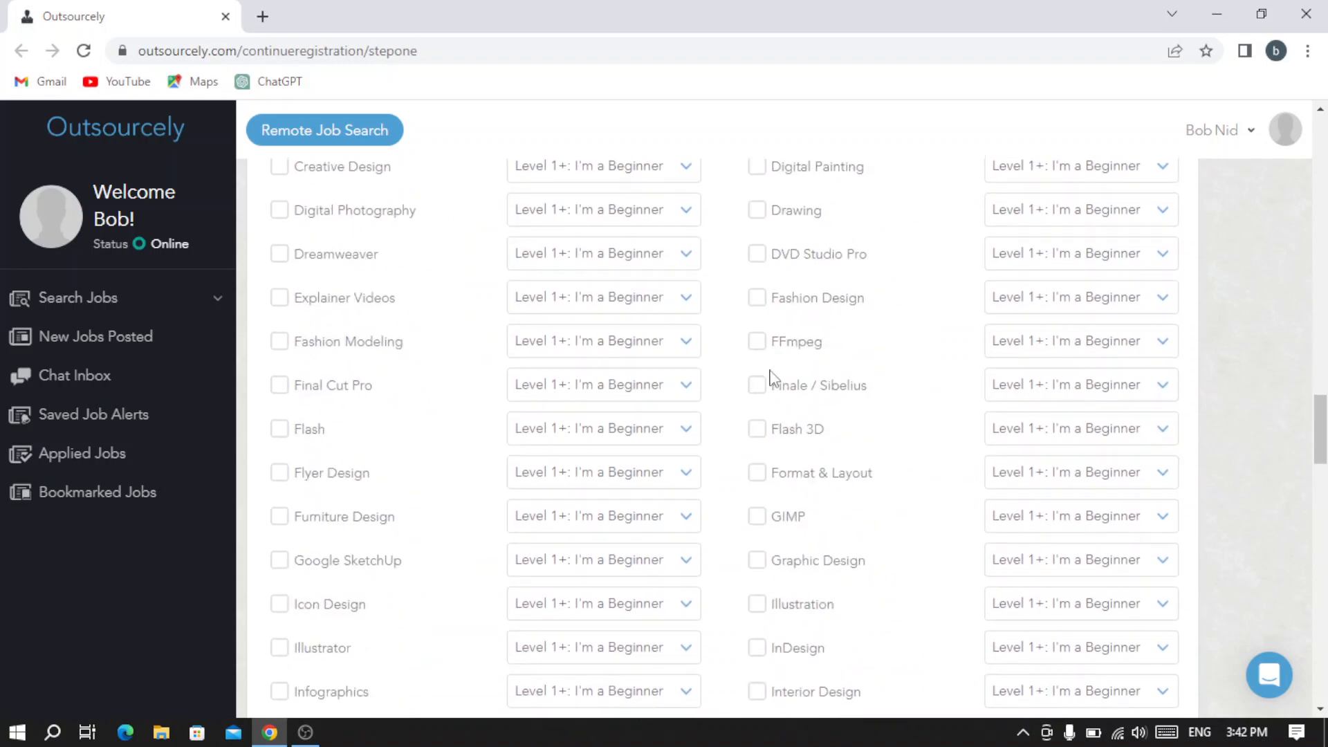
{"action": "scroll", "scroll_direction": "down", "scroll_amount": 3}
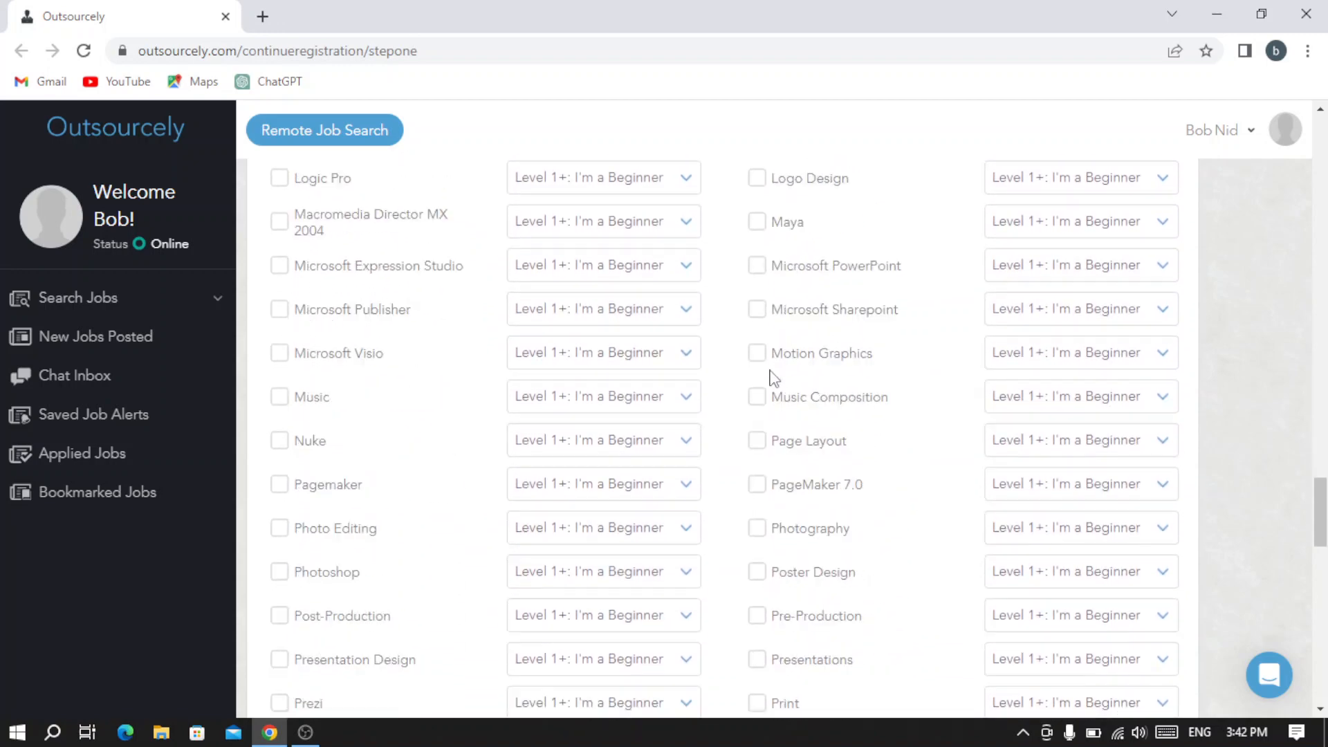
{"action": "scroll", "scroll_direction": "down", "scroll_amount": 3}
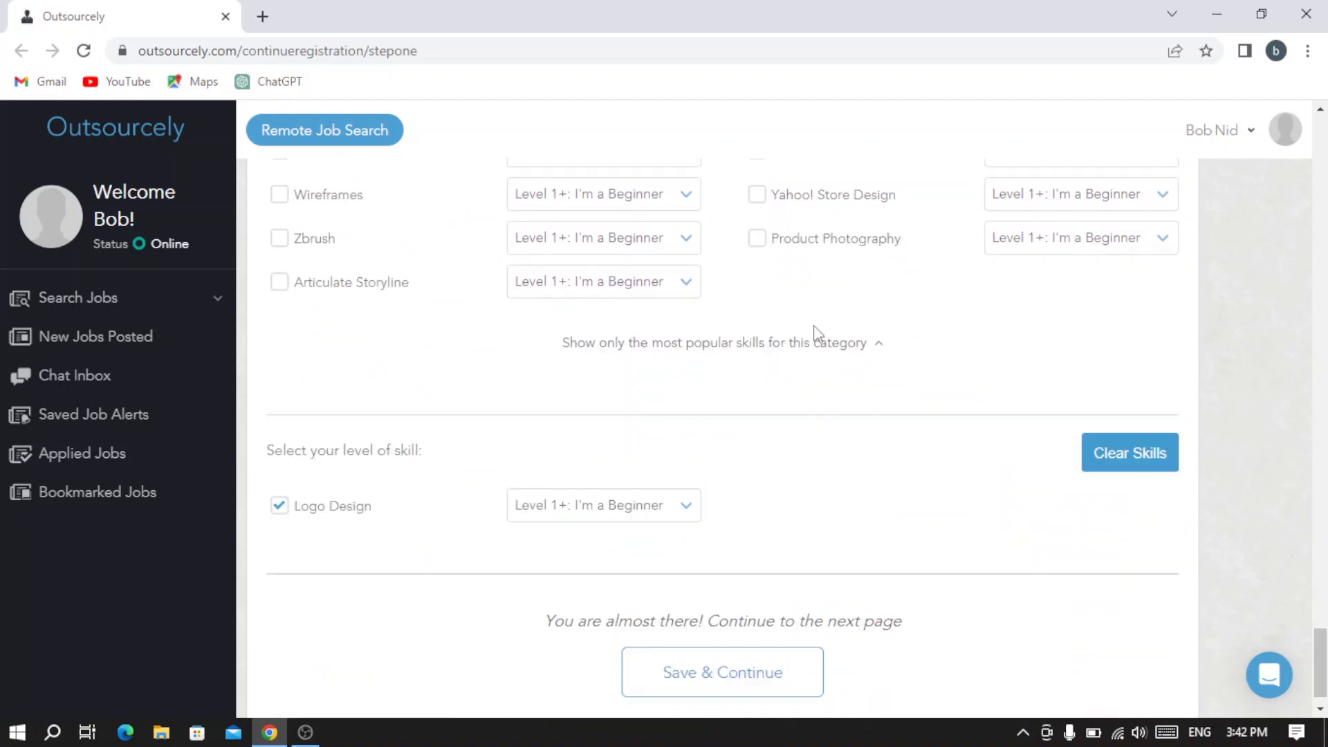
{"action": "scroll", "scroll_direction": "down", "scroll_amount": 3}
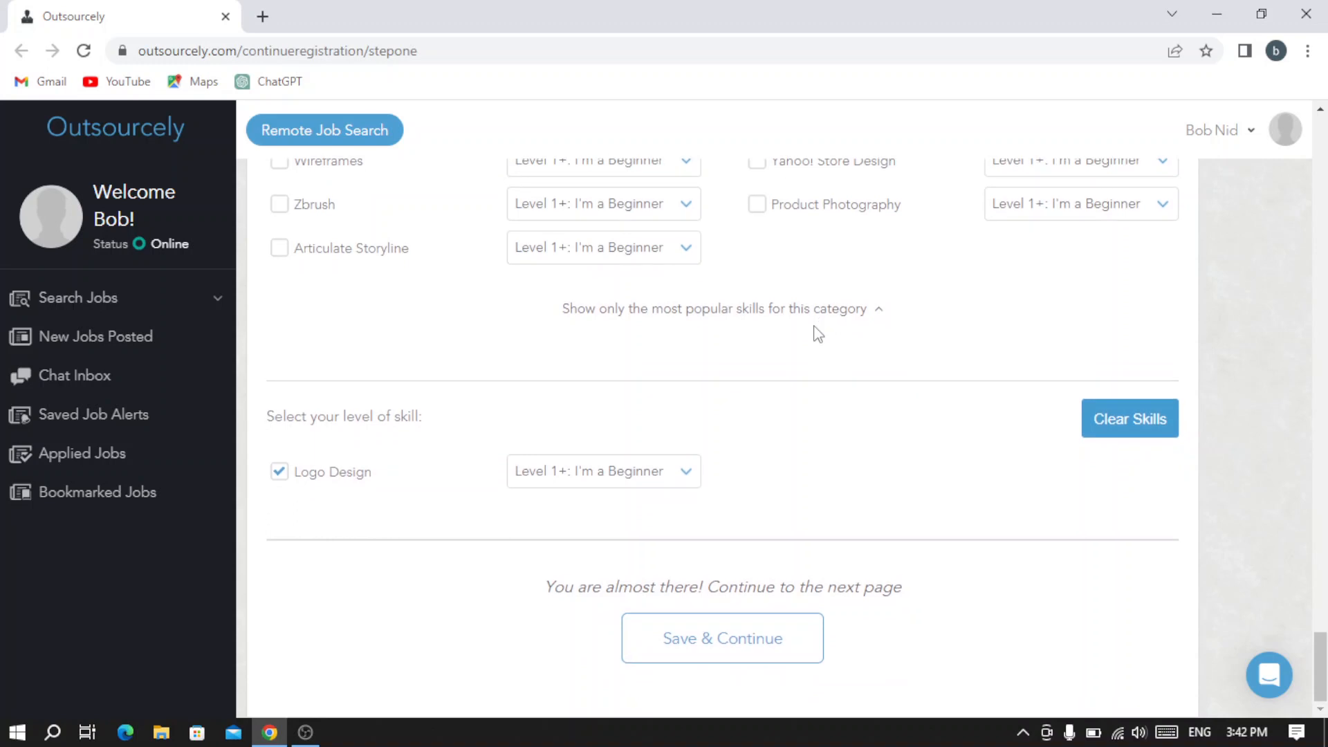
{"action": "mouse_move", "coordinate": [676, 478]}
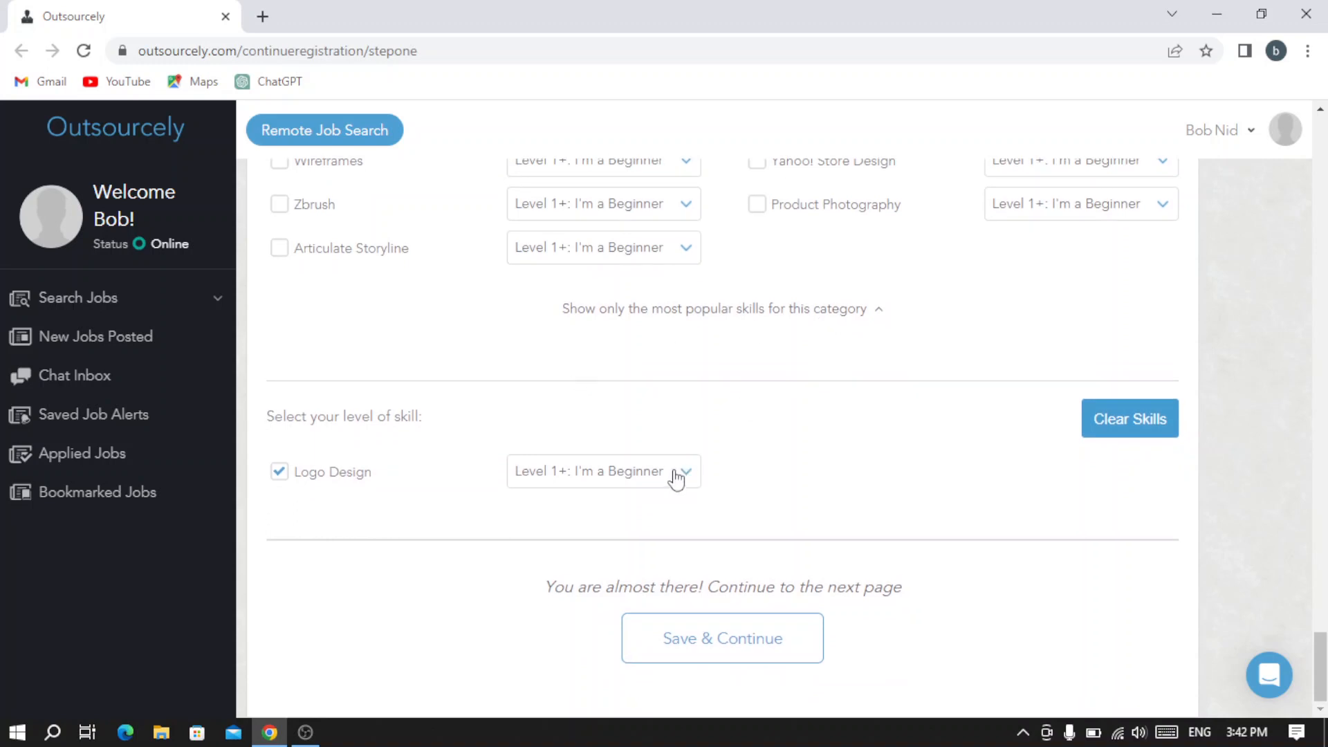
{"action": "left_click", "coordinate": [602, 471]}
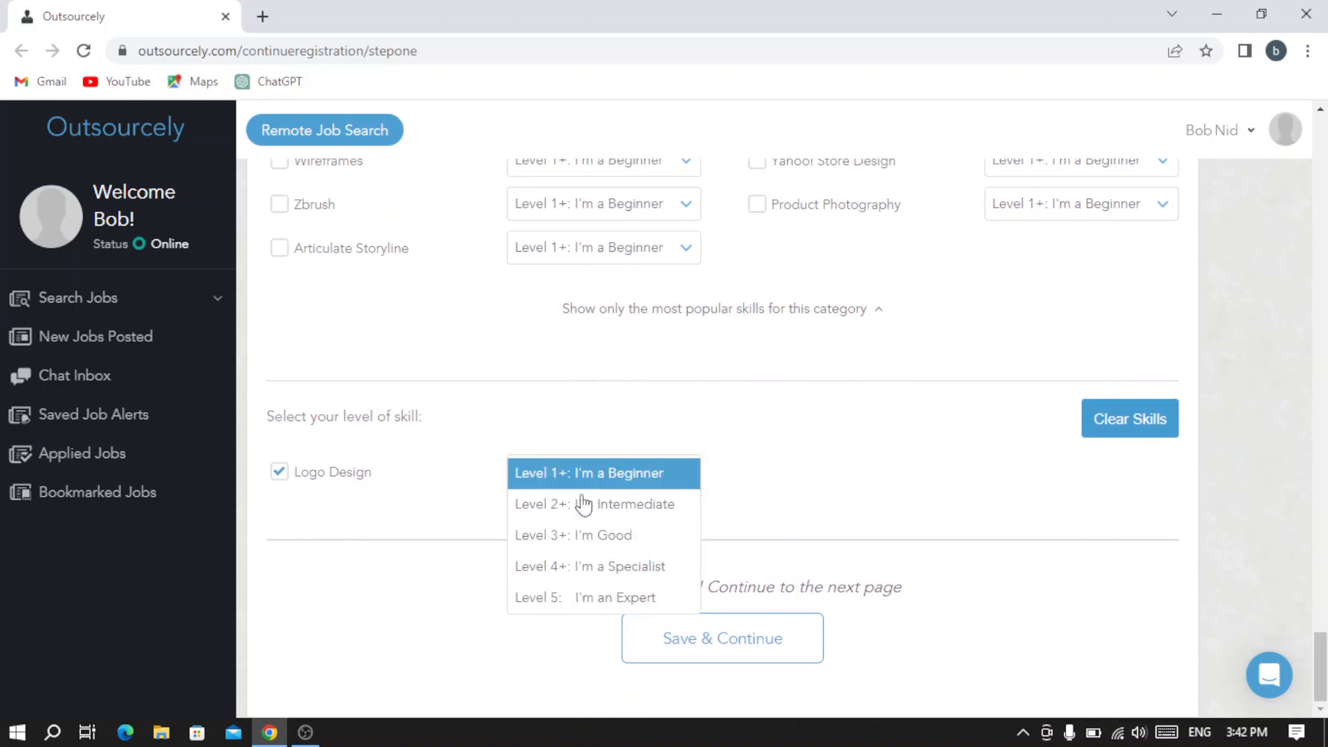
{"action": "left_click", "coordinate": [590, 566]}
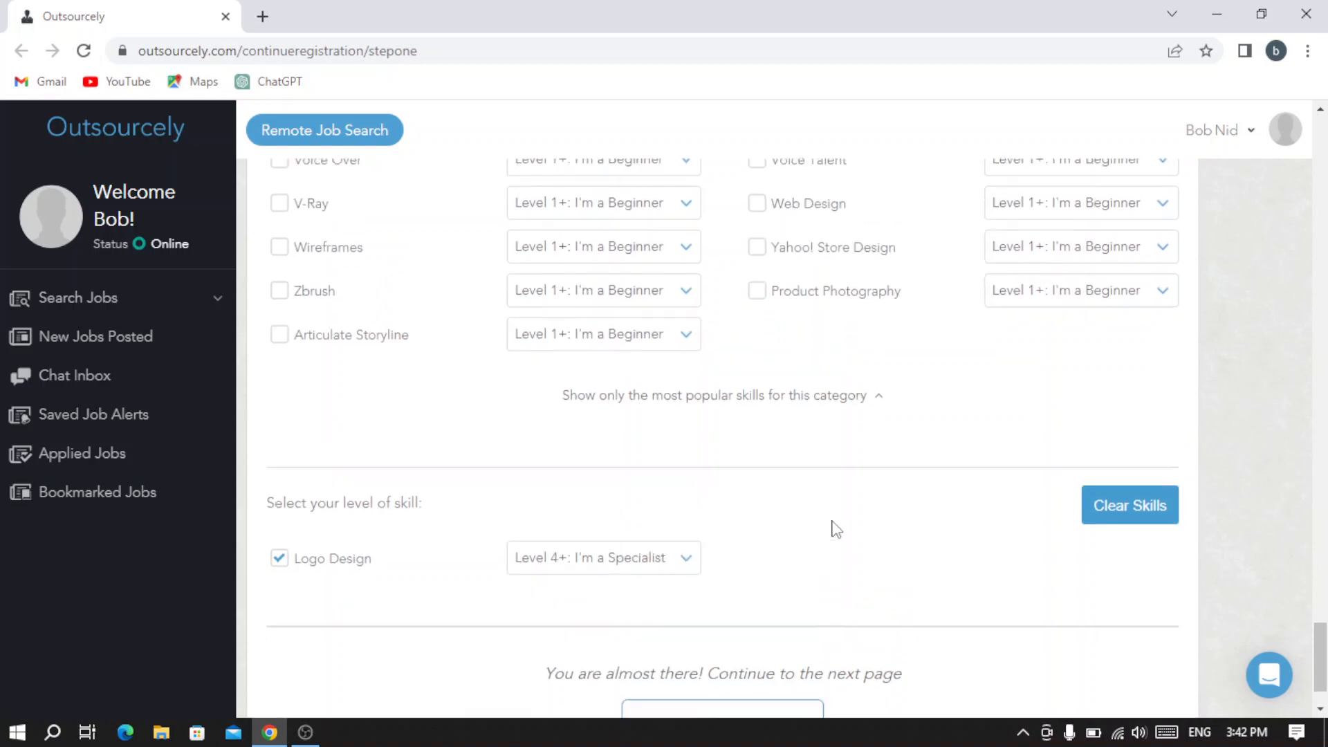
Attempt Save & Continue, which warns that at least 5 skills are required
{"action": "scroll", "scroll_direction": "down", "scroll_amount": 3}
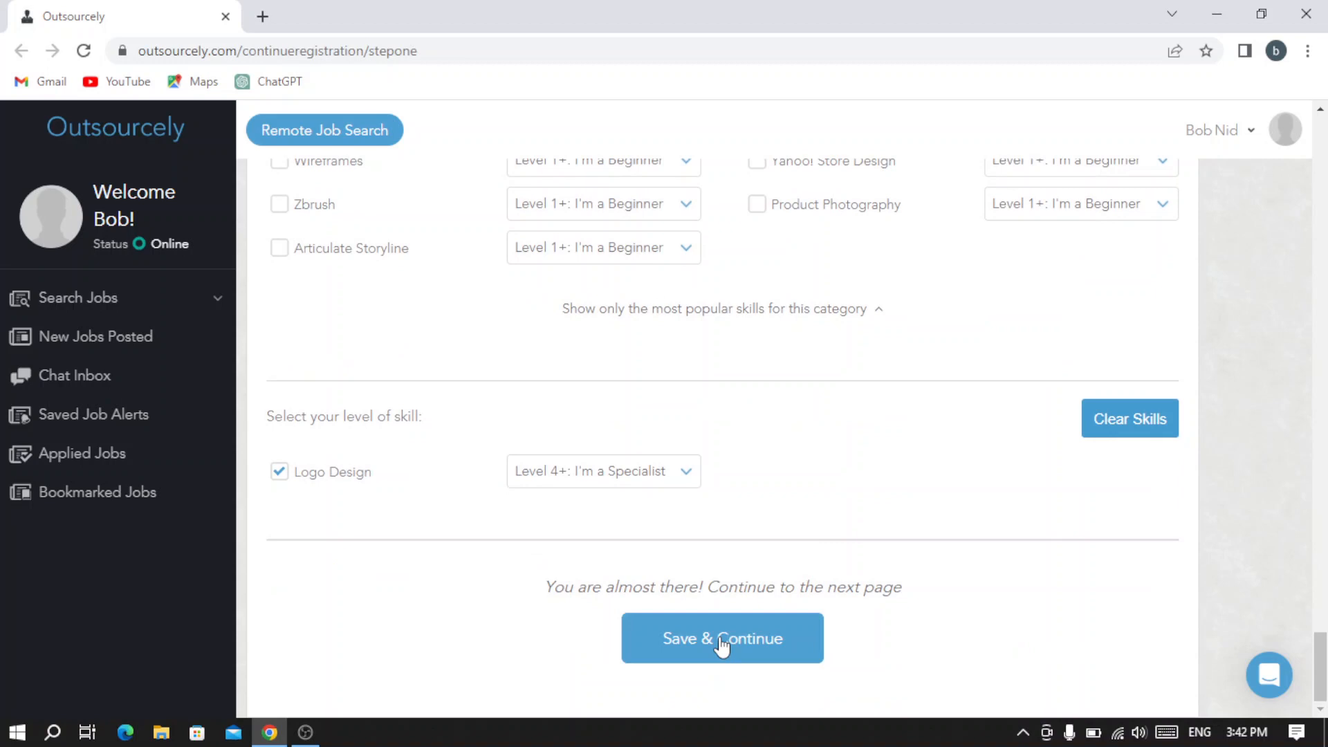
{"action": "left_click", "coordinate": [721, 638]}
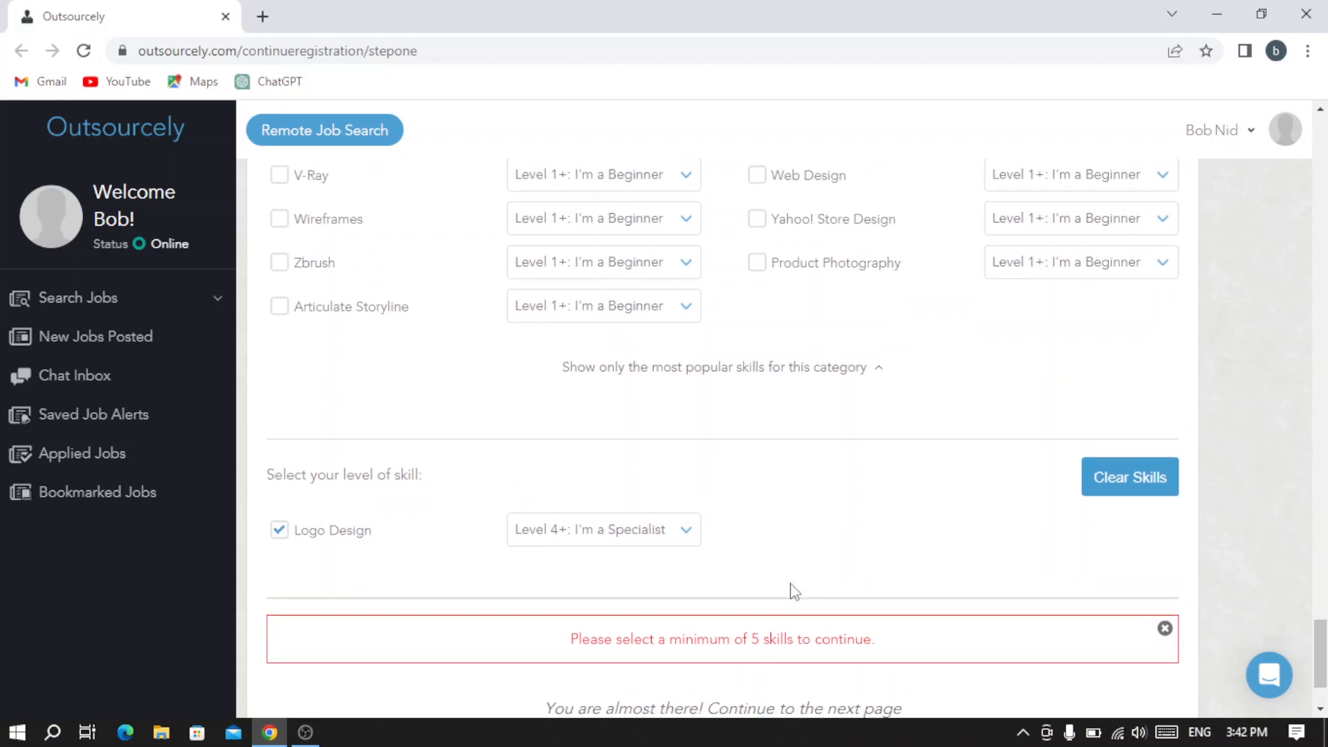
Rate 3D Design as Expert and retry Save & Continue against the 5-skills warning
{"action": "scroll", "scroll_direction": "up", "scroll_amount": 3}
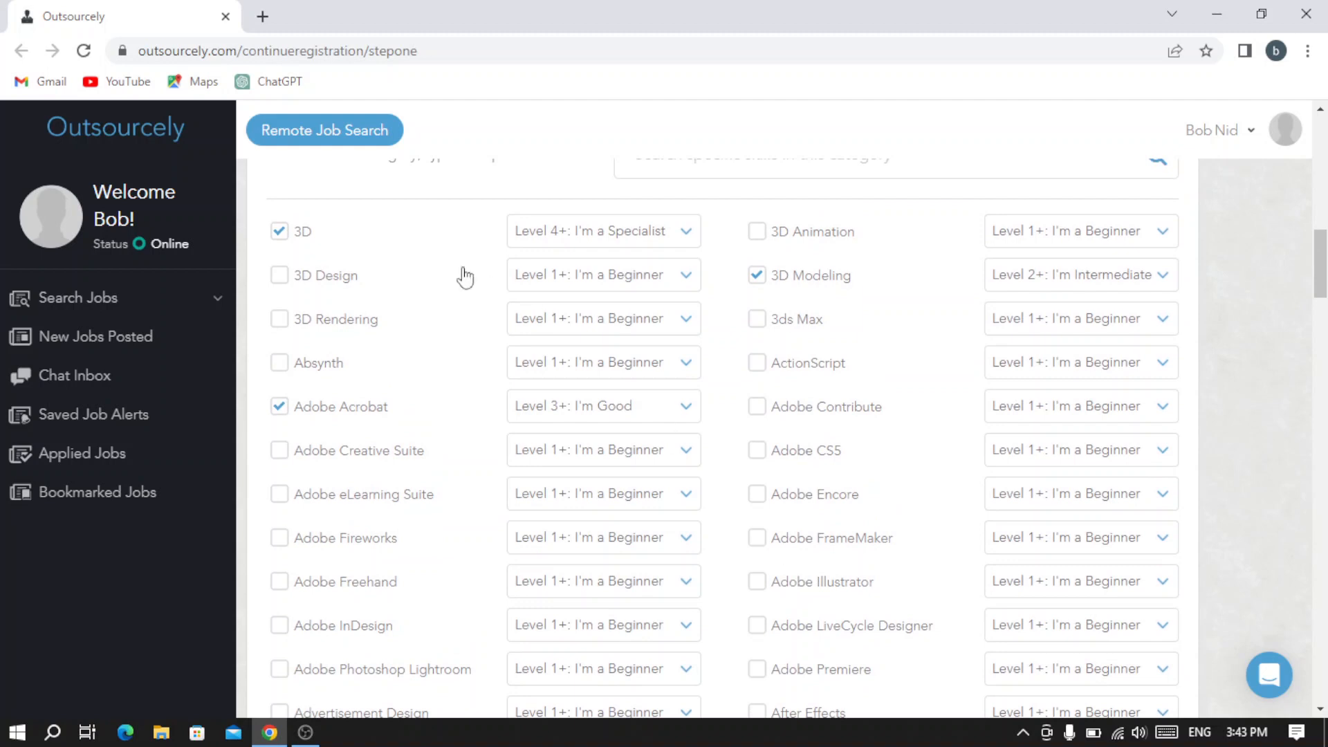
{"action": "scroll", "scroll_direction": "down", "scroll_amount": 3}
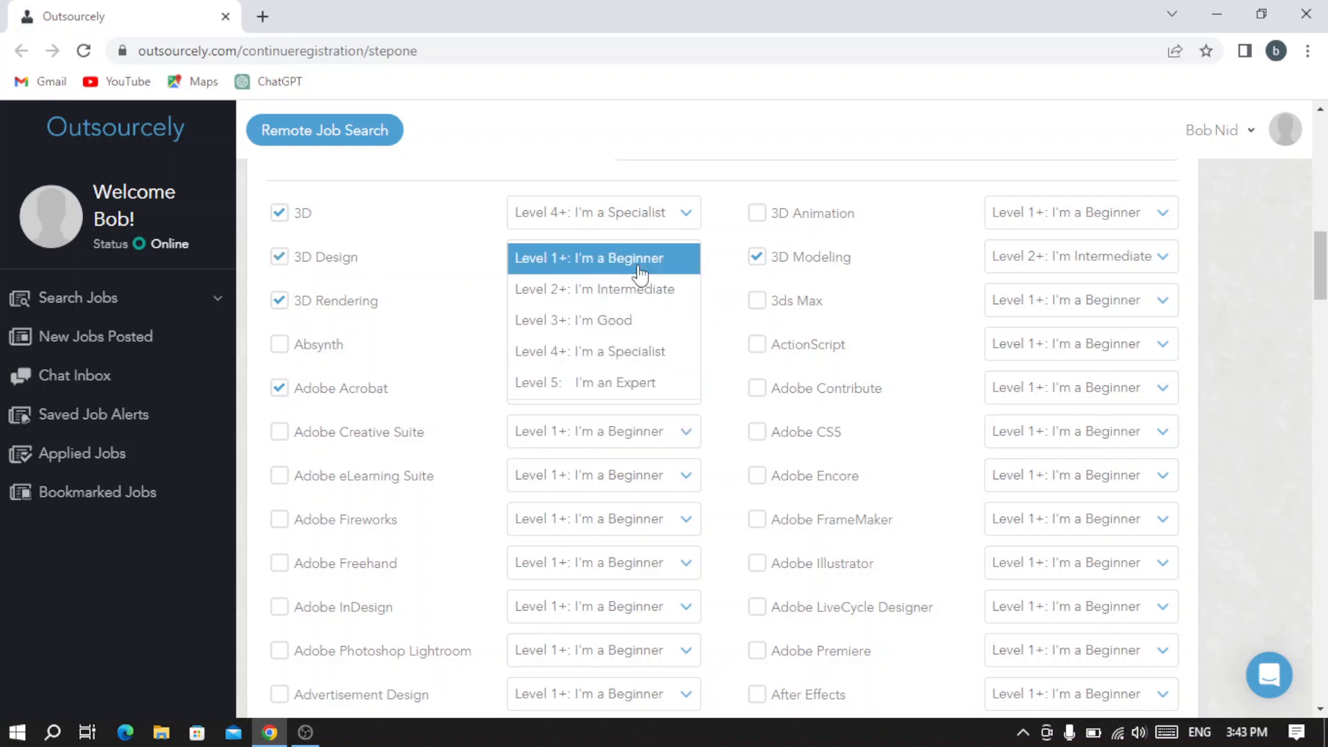
{"action": "left_click", "coordinate": [587, 382]}
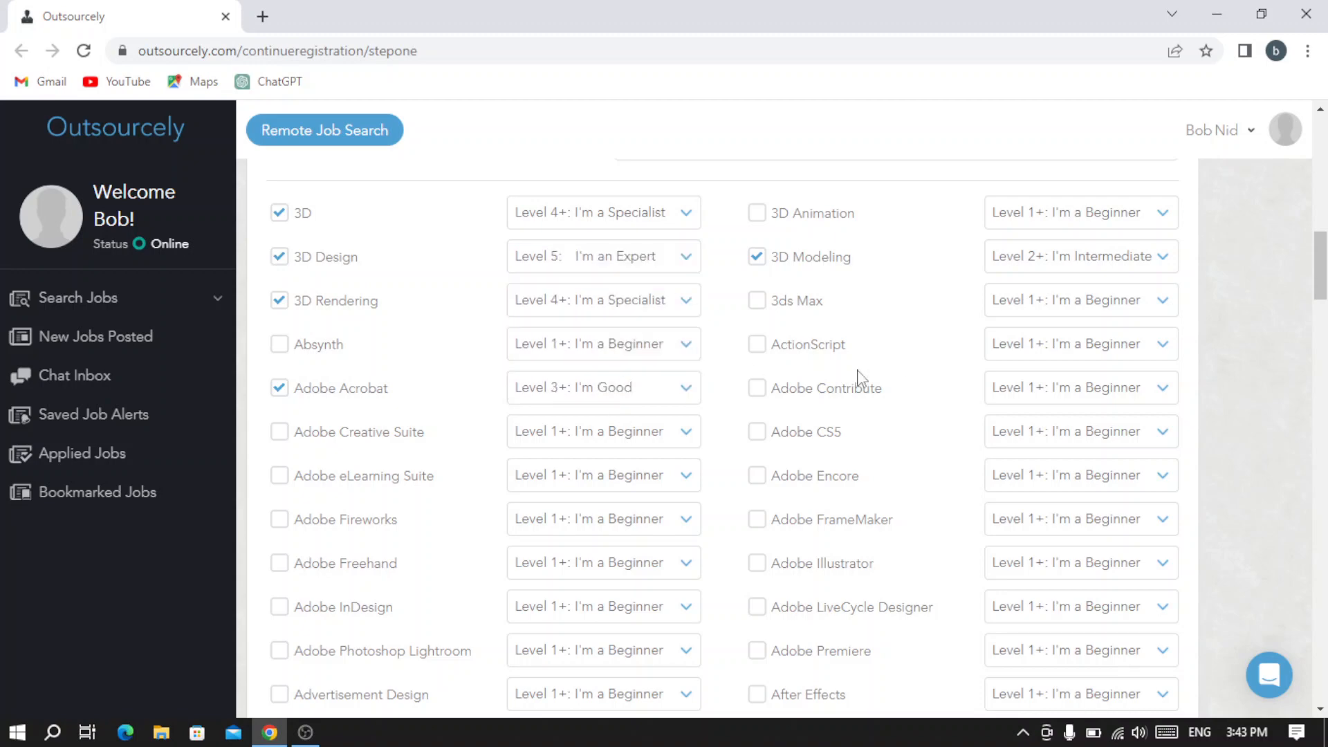
{"action": "scroll", "scroll_direction": "down", "scroll_amount": 3}
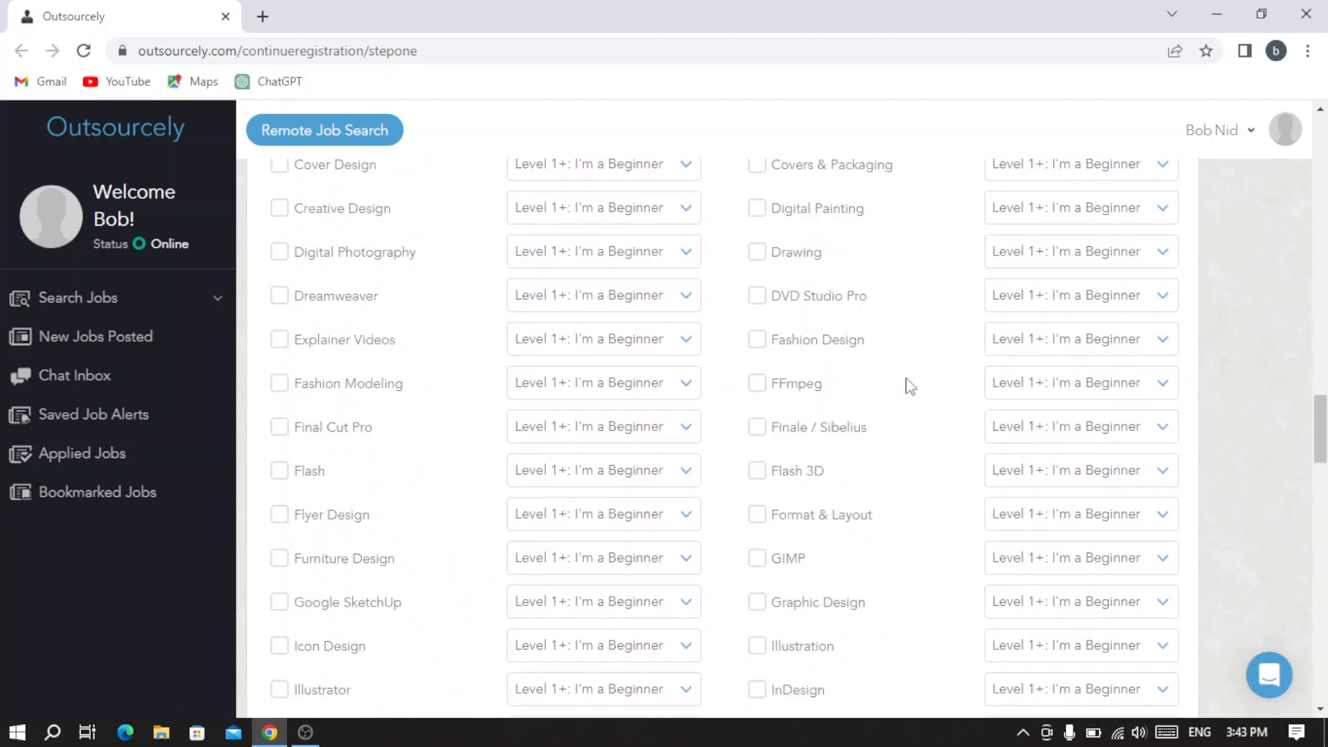
{"action": "scroll", "scroll_direction": "down", "scroll_amount": 3}
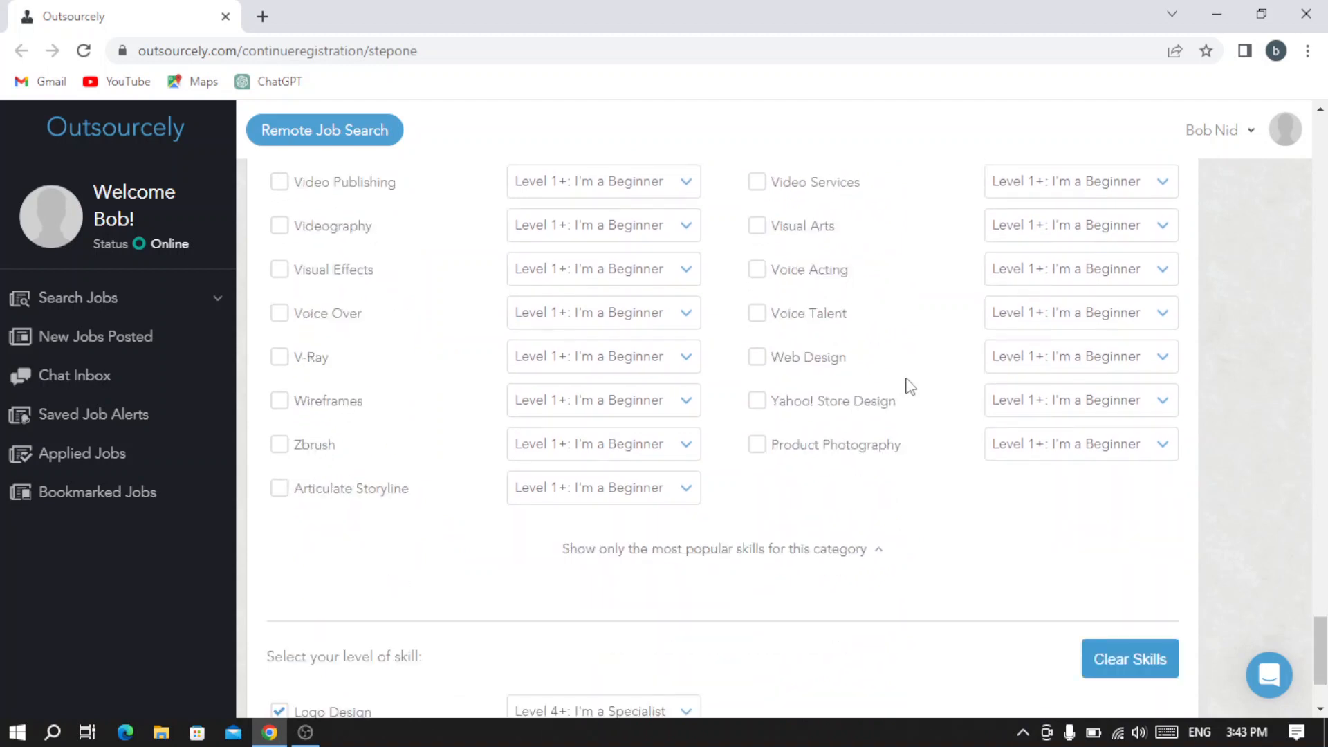
{"action": "left_click", "coordinate": [722, 638]}
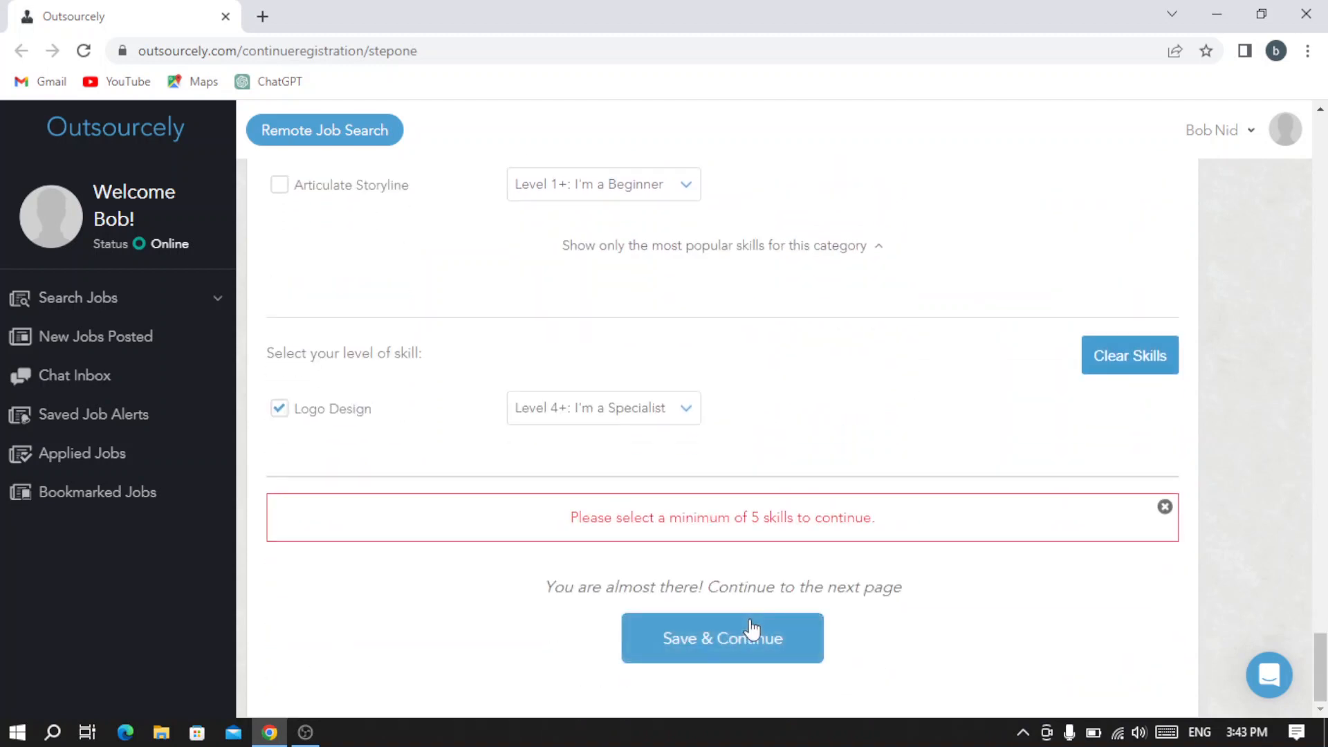
Save the skills and reach the empty Availability & Experience step
{"action": "left_click", "coordinate": [722, 638]}
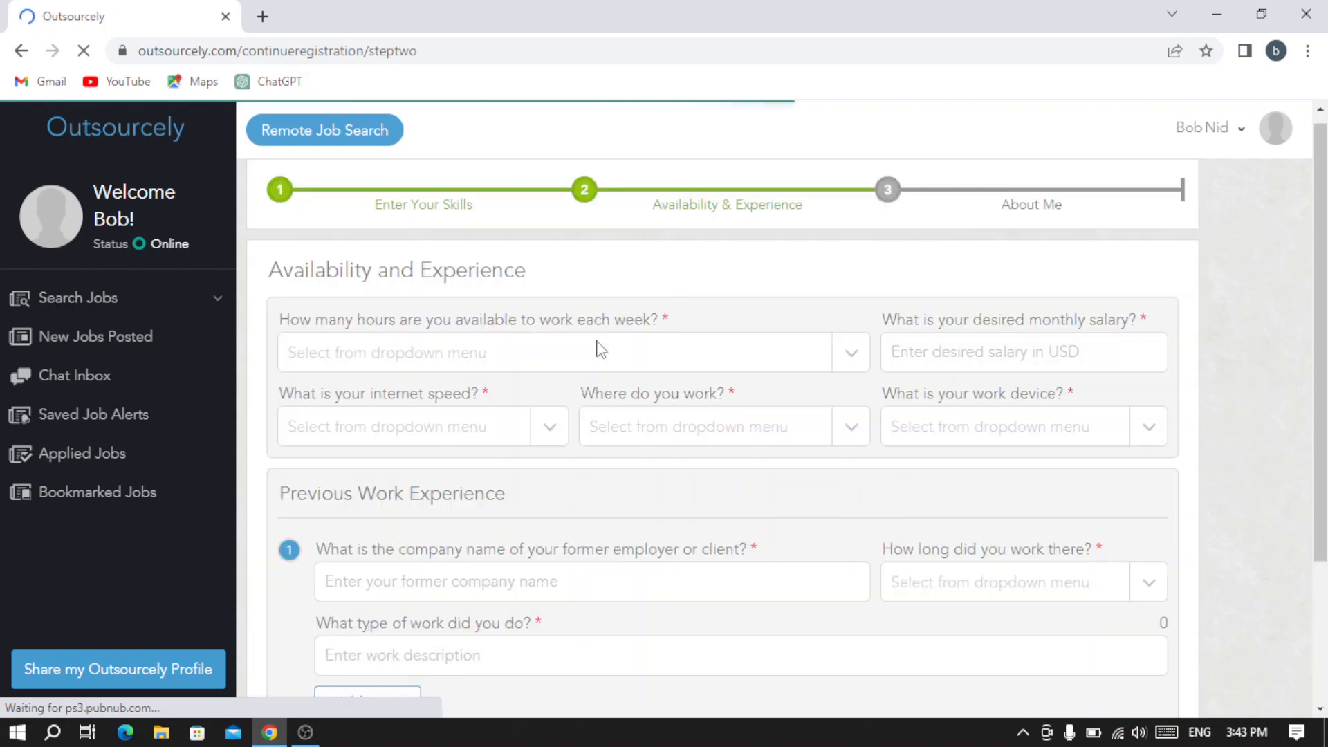
{"action": "scroll", "scroll_direction": "down", "scroll_amount": 3}
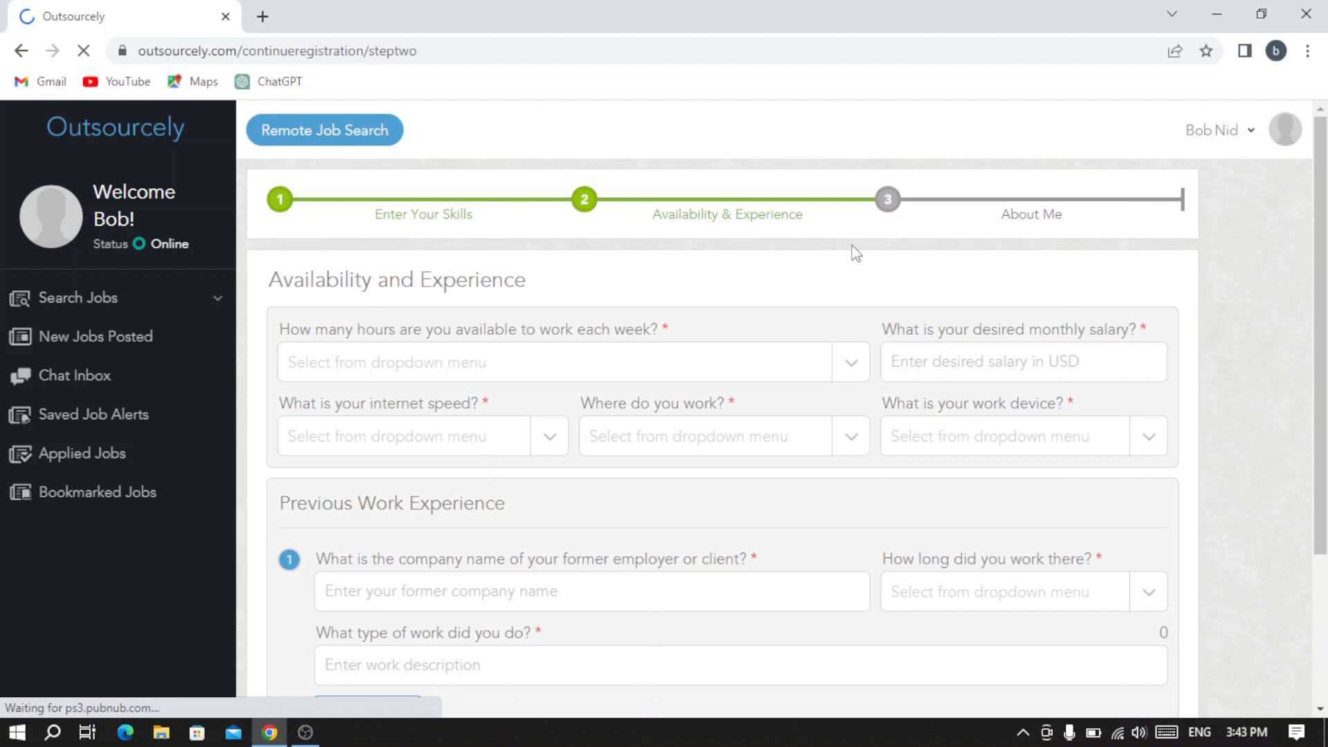
{"action": "mouse_move", "coordinate": [723, 267]}
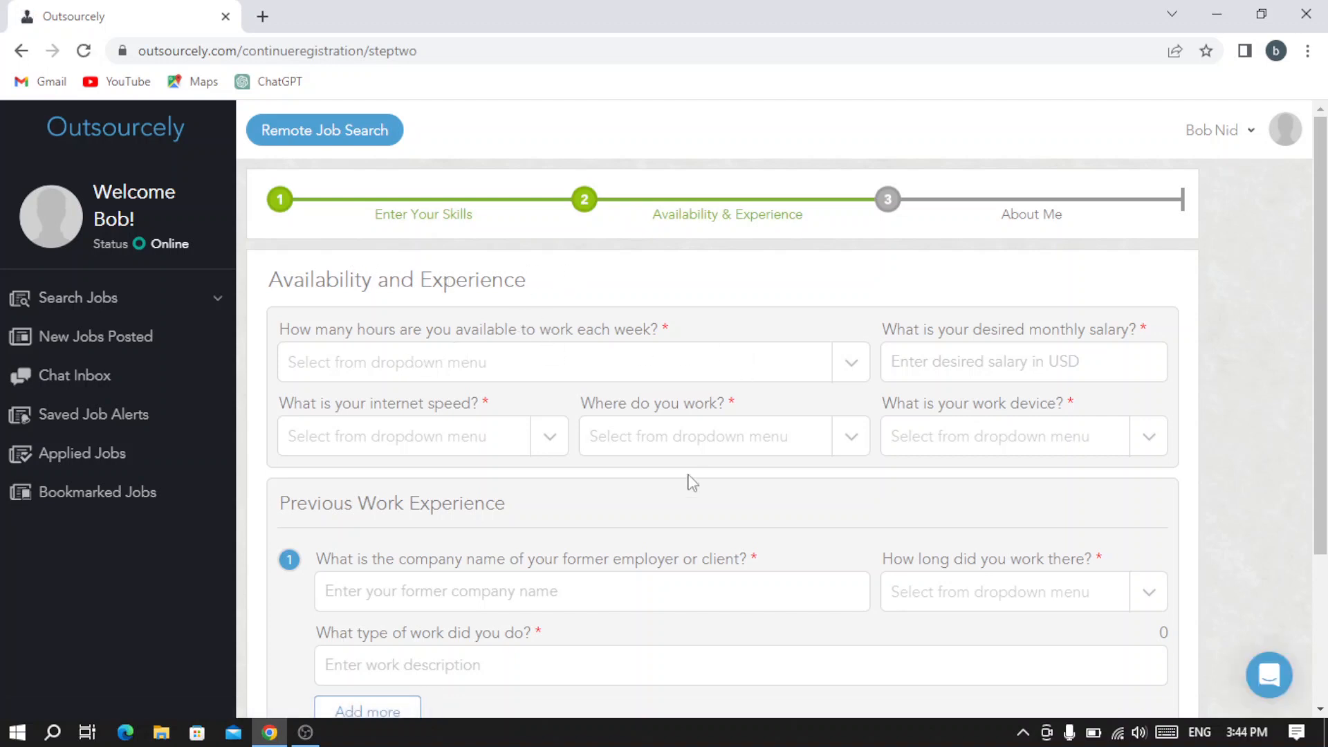
{"action": "mouse_move", "coordinate": [469, 386]}
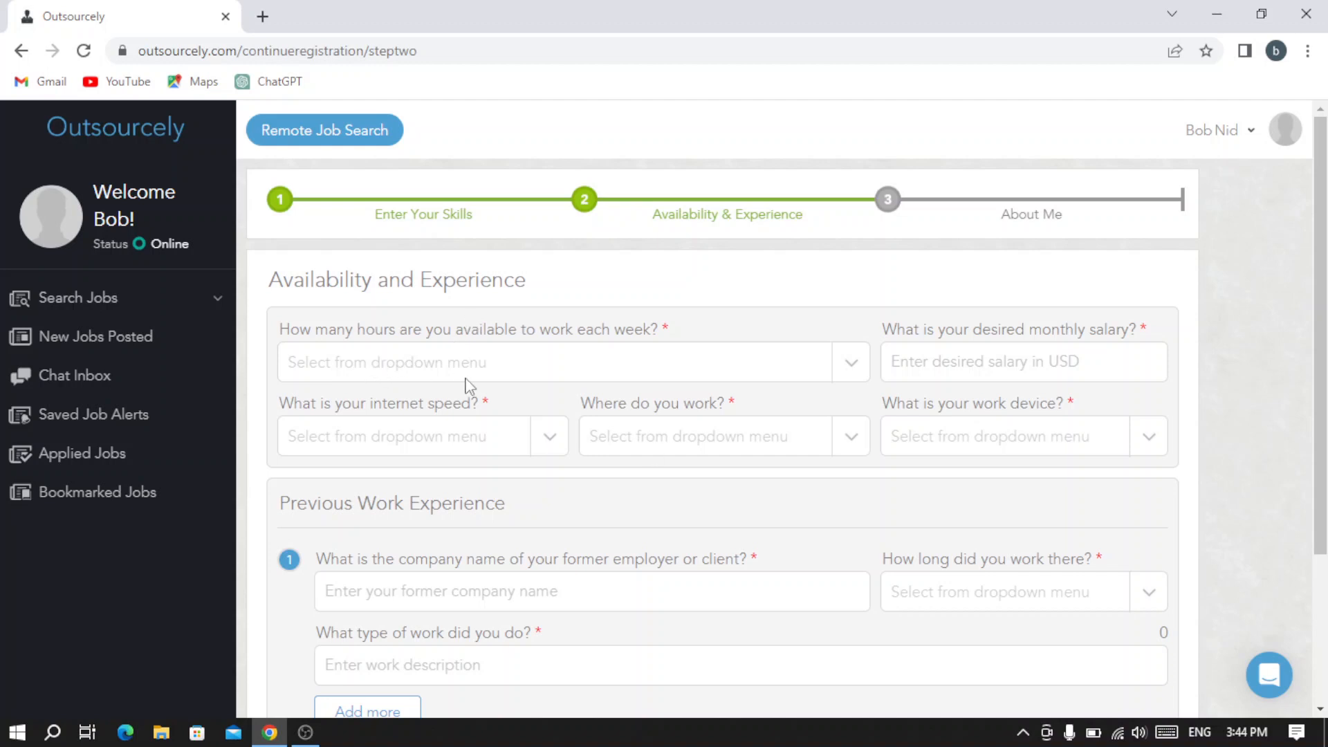
{"action": "mouse_move", "coordinate": [591, 372]}
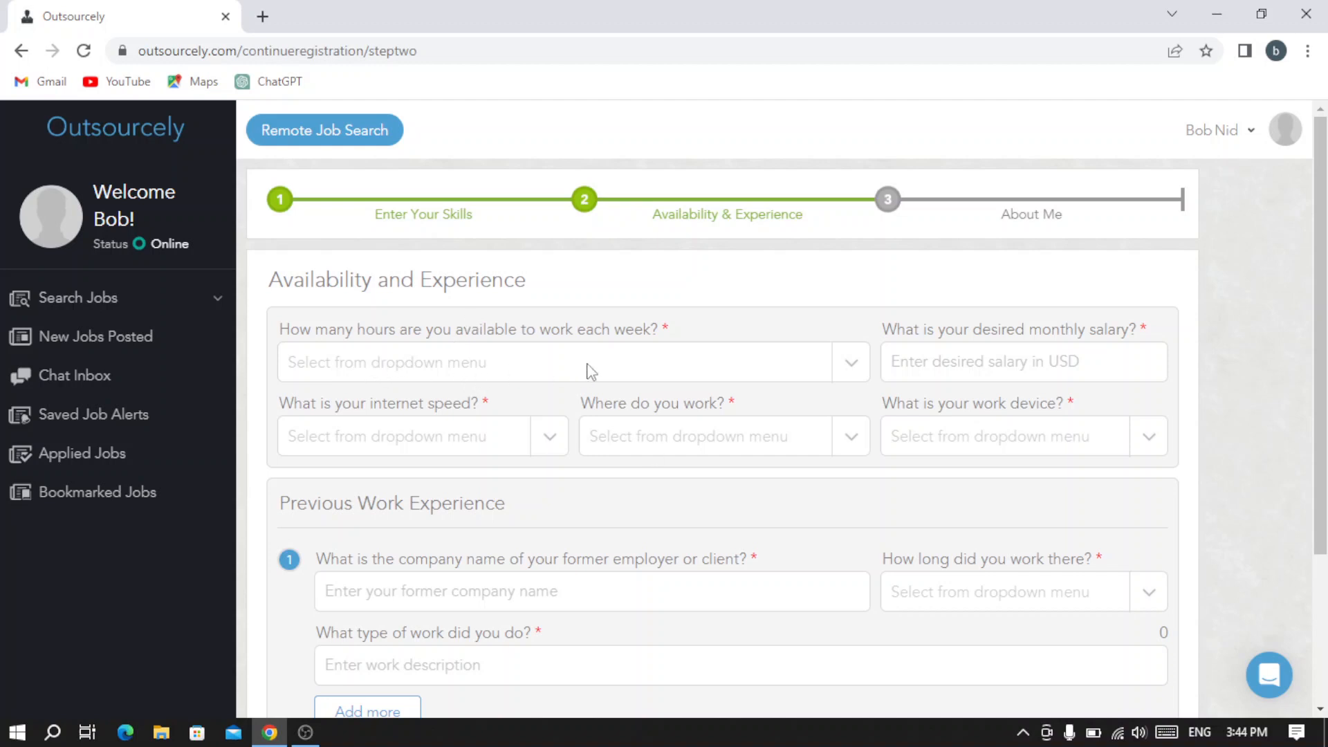
Set availability to 30 Hours/Week Or Less part time with a $2,000 desired monthly salary
{"action": "left_click", "coordinate": [567, 361]}
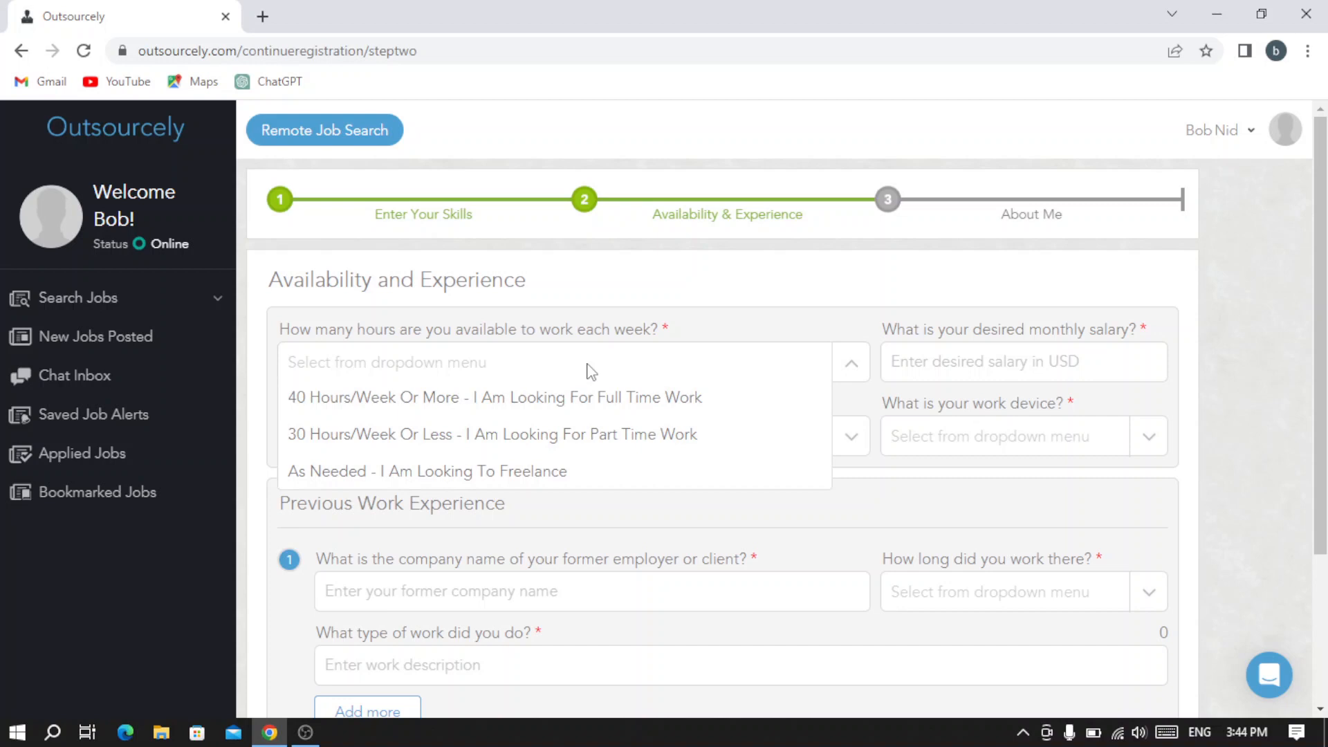
{"action": "mouse_move", "coordinate": [530, 375]}
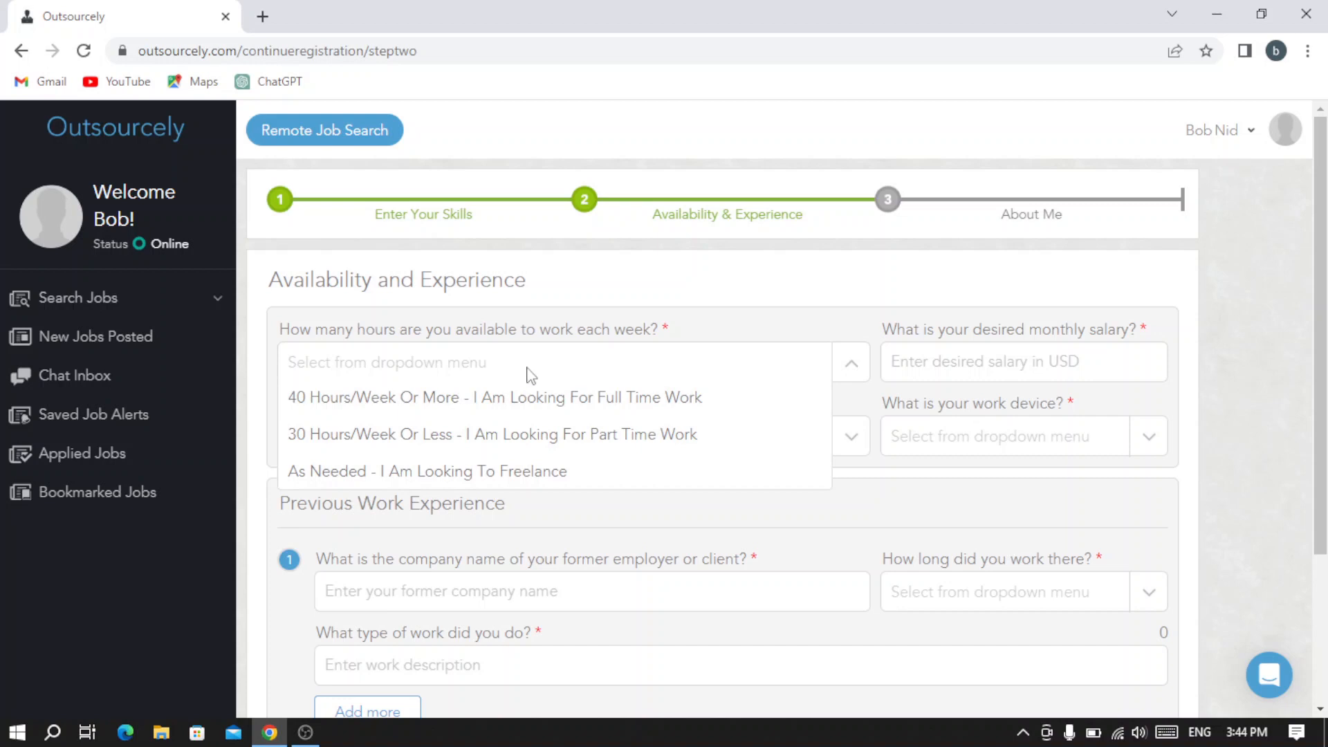
{"action": "mouse_move", "coordinate": [508, 397]}
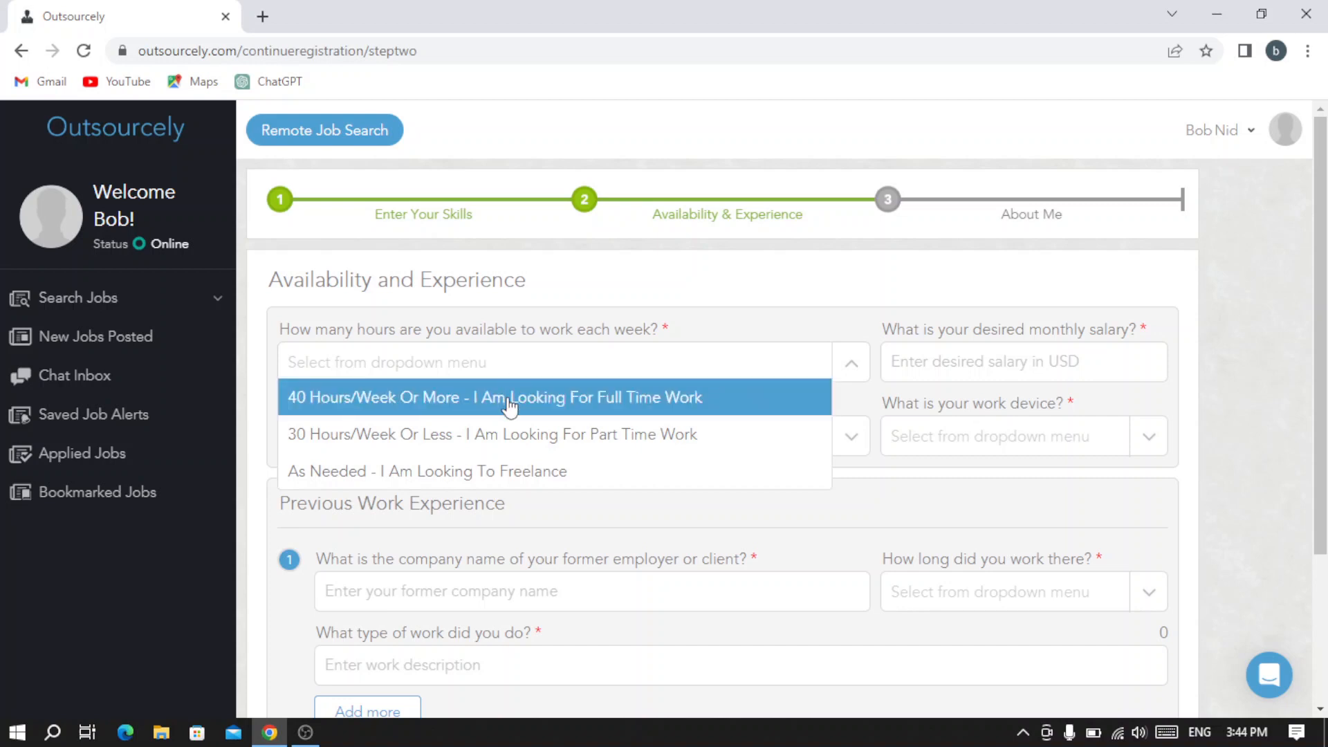
{"action": "mouse_move", "coordinate": [504, 435]}
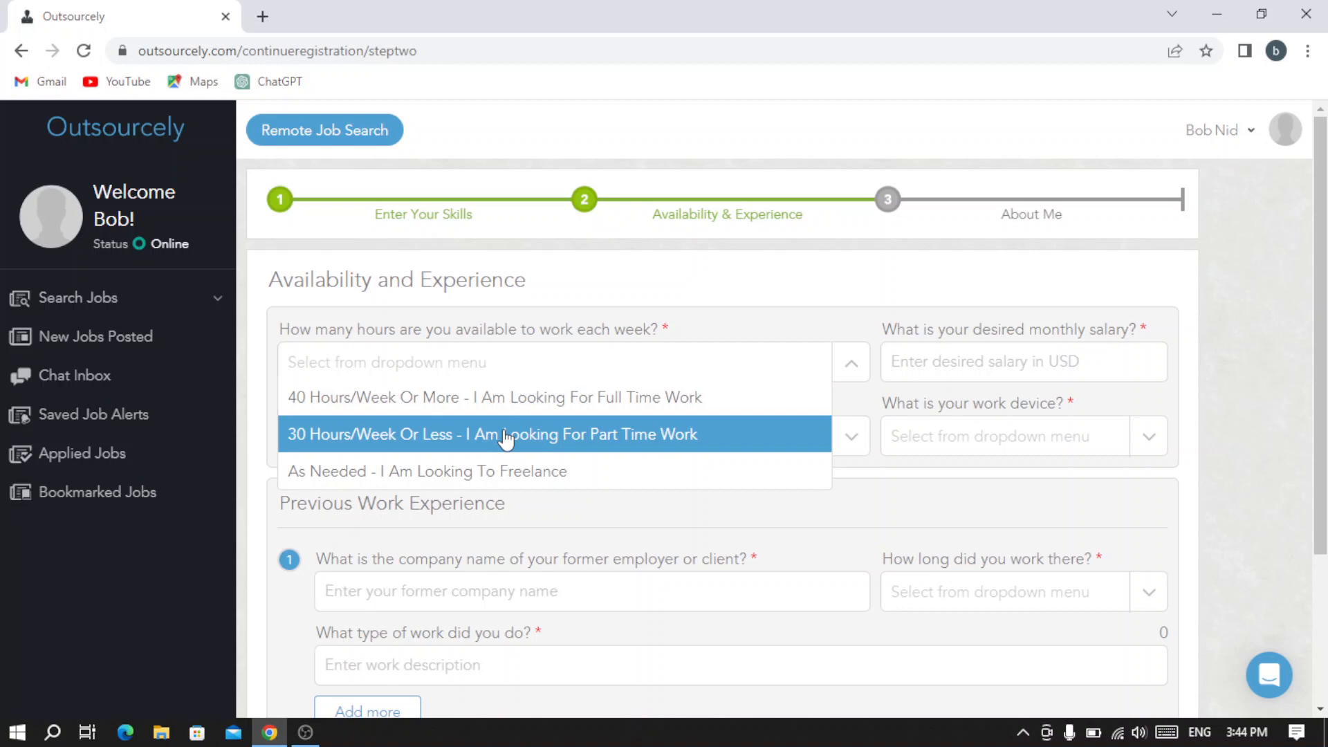
{"action": "left_click", "coordinate": [491, 435]}
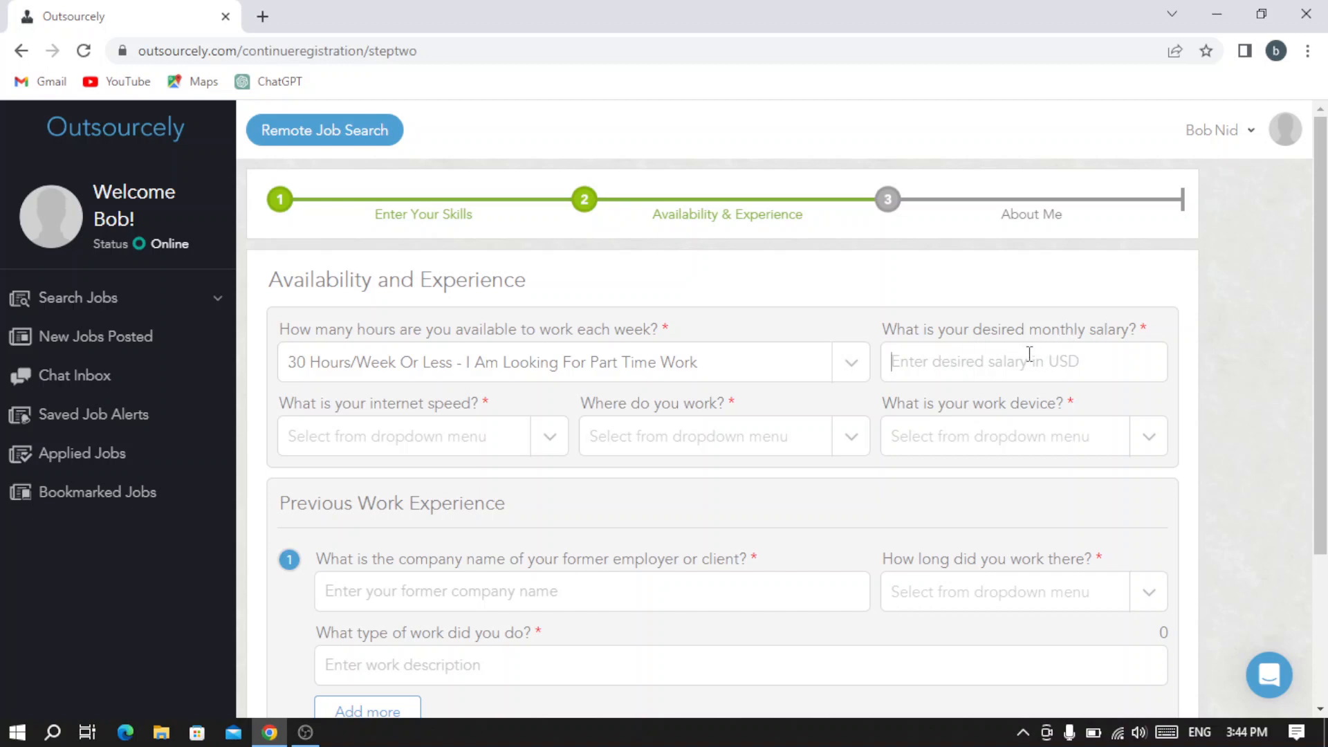
{"action": "left_click", "coordinate": [1023, 361]}
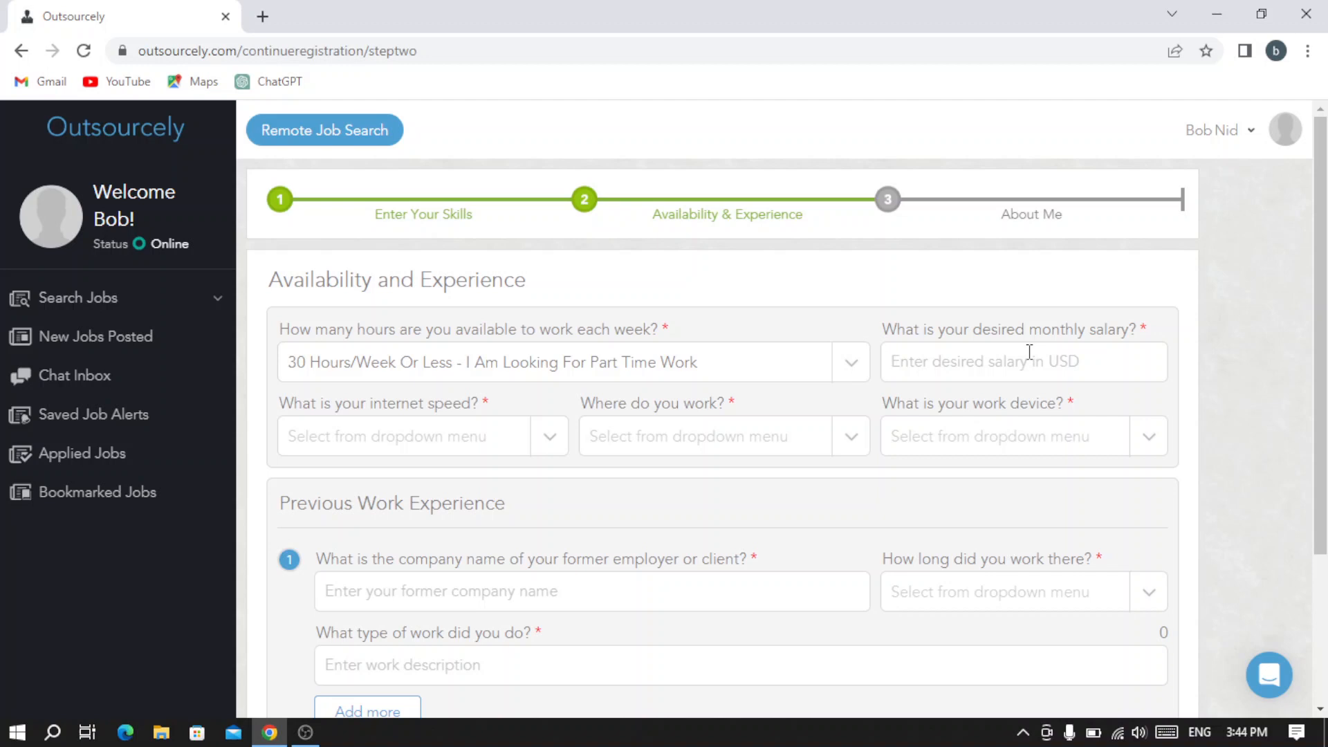
{"action": "type", "text": "$200"}
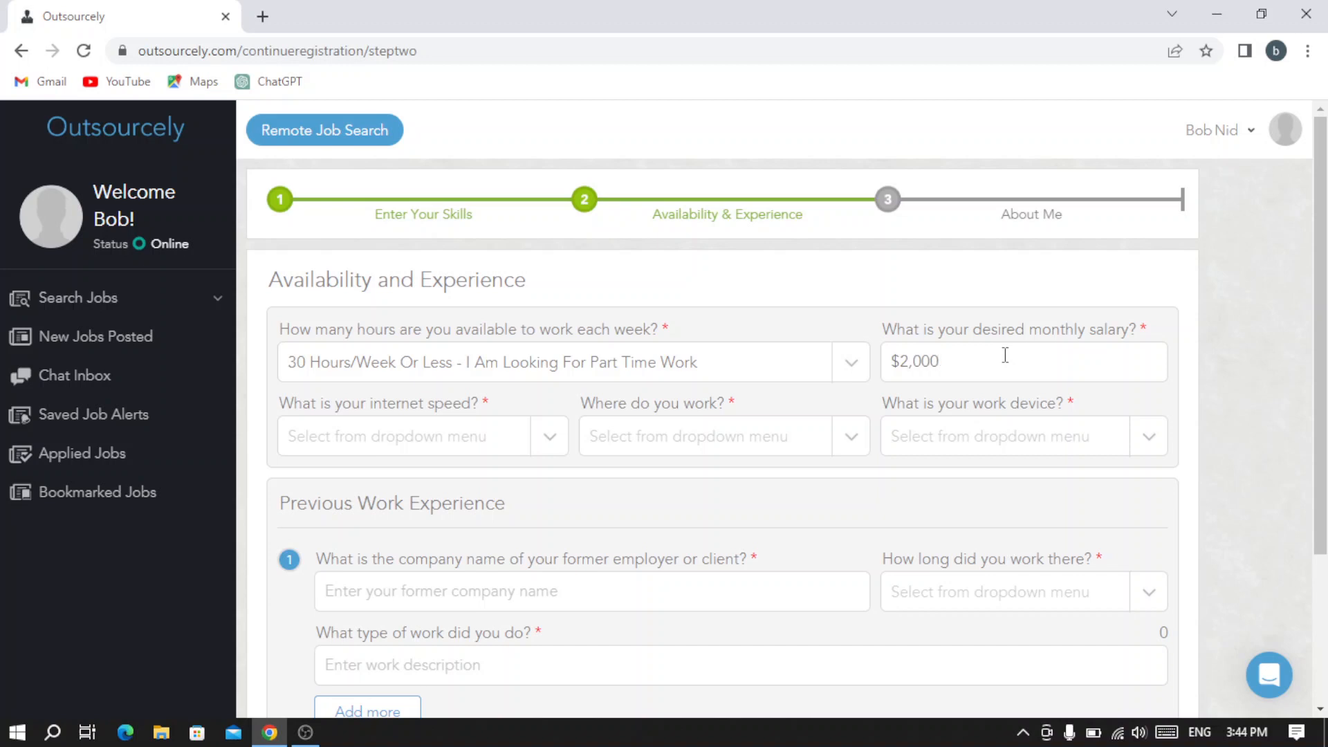
{"action": "mouse_move", "coordinate": [440, 436]}
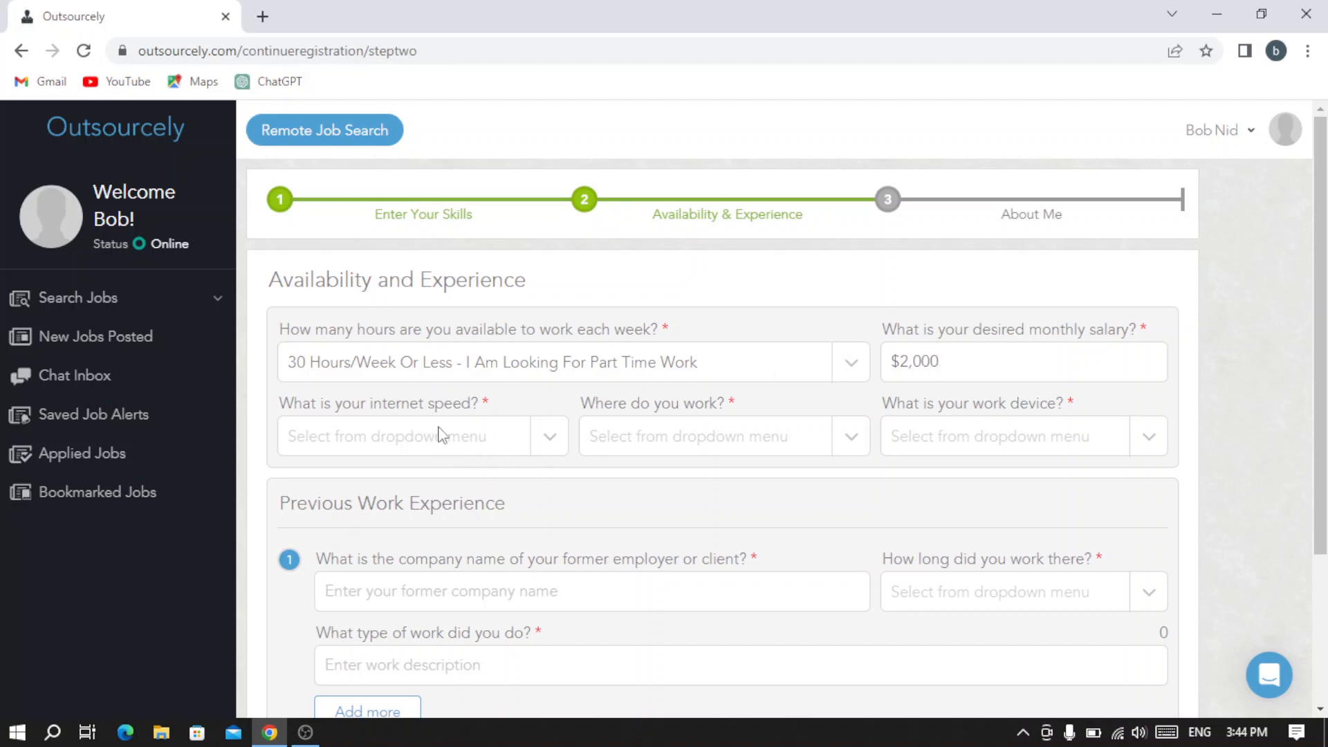
Set internet speed 5 Mbps and Higher, work location Home and work device Laptop
{"action": "left_click", "coordinate": [415, 436]}
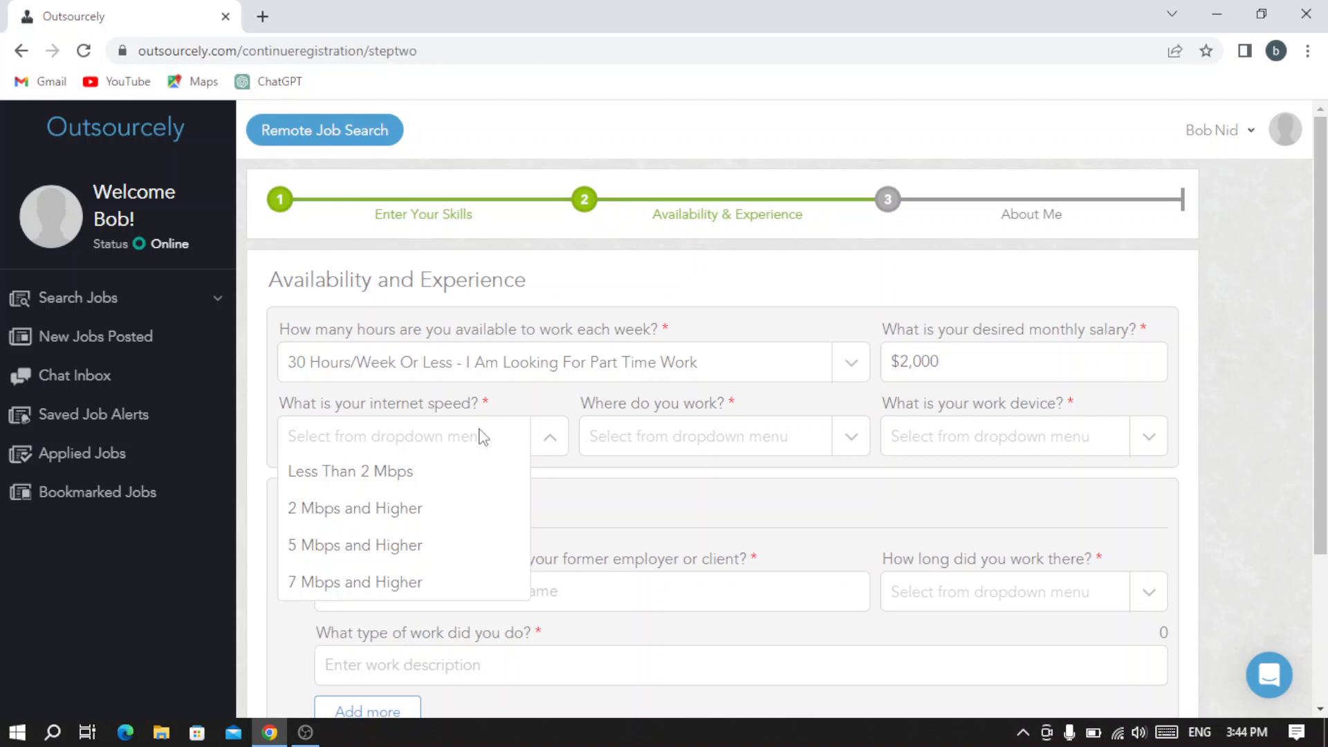
{"action": "mouse_move", "coordinate": [381, 500]}
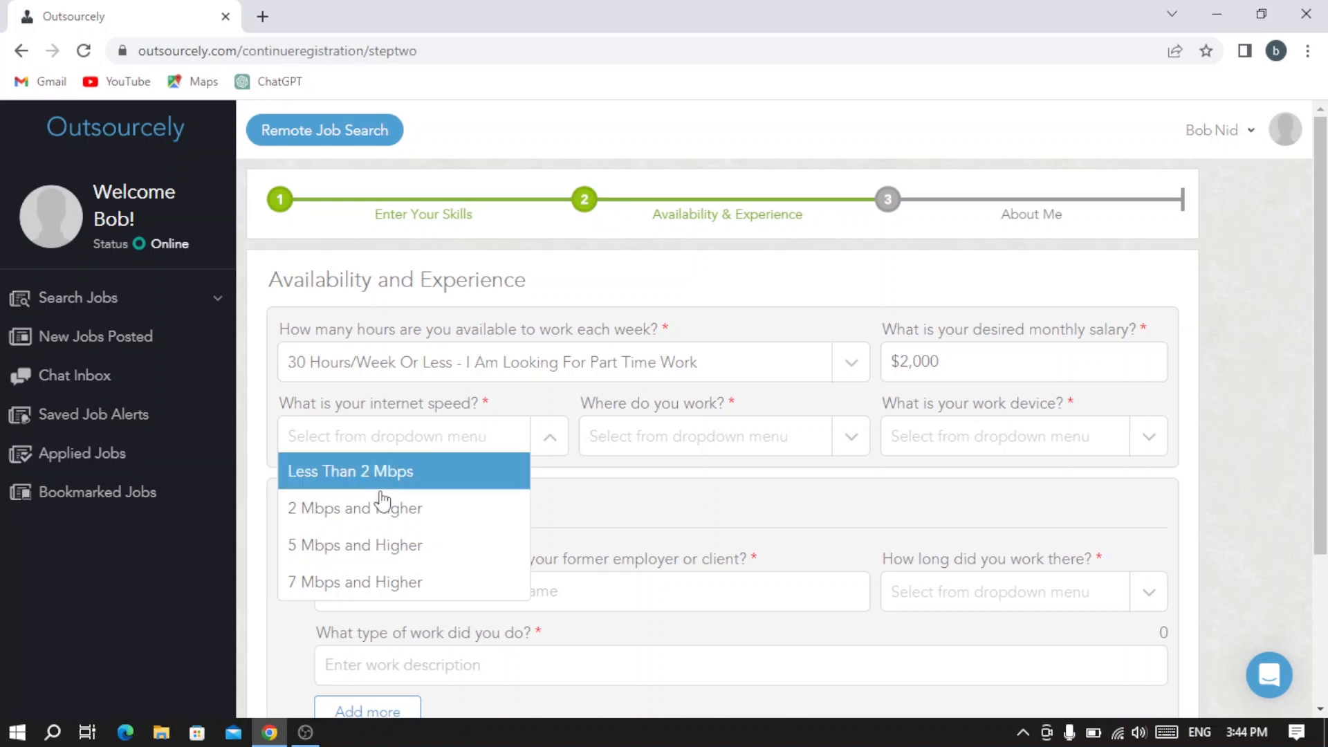
{"action": "mouse_move", "coordinate": [386, 546]}
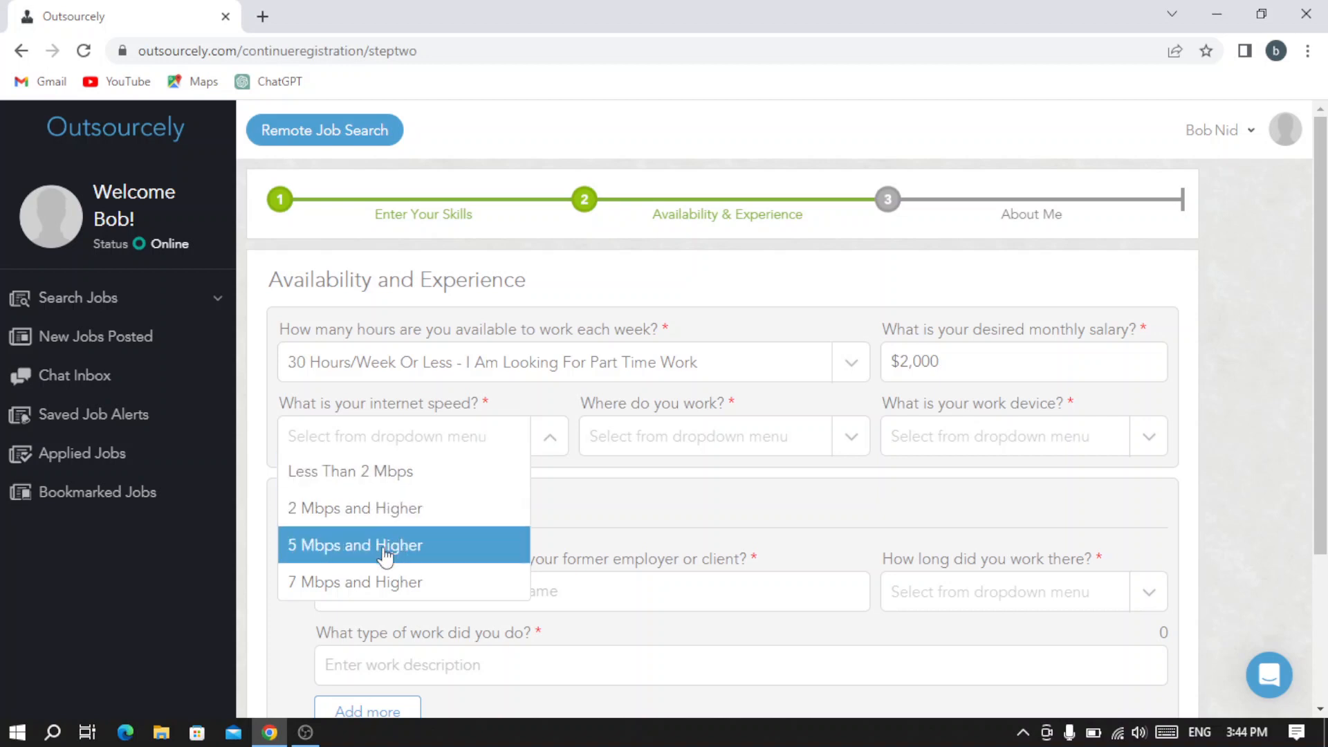
{"action": "left_click", "coordinate": [354, 546]}
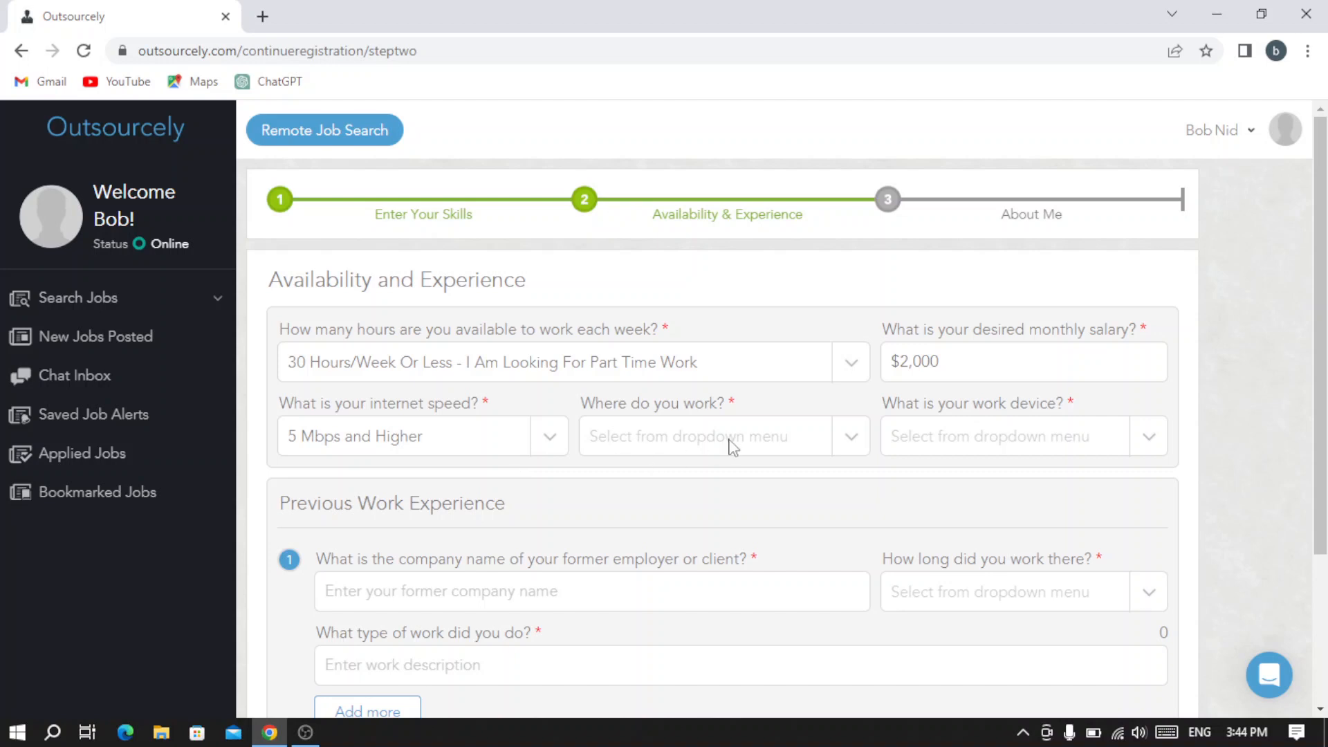
{"action": "left_click", "coordinate": [722, 436]}
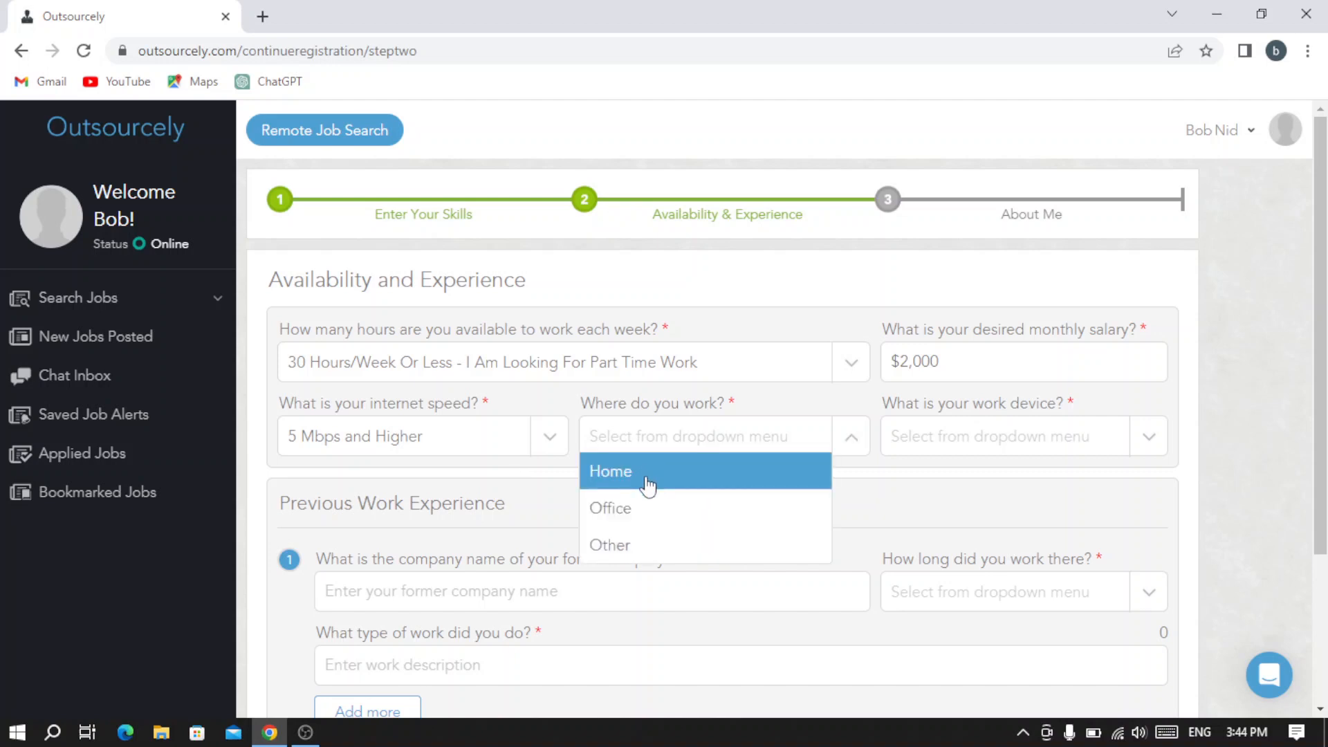
{"action": "left_click", "coordinate": [611, 471]}
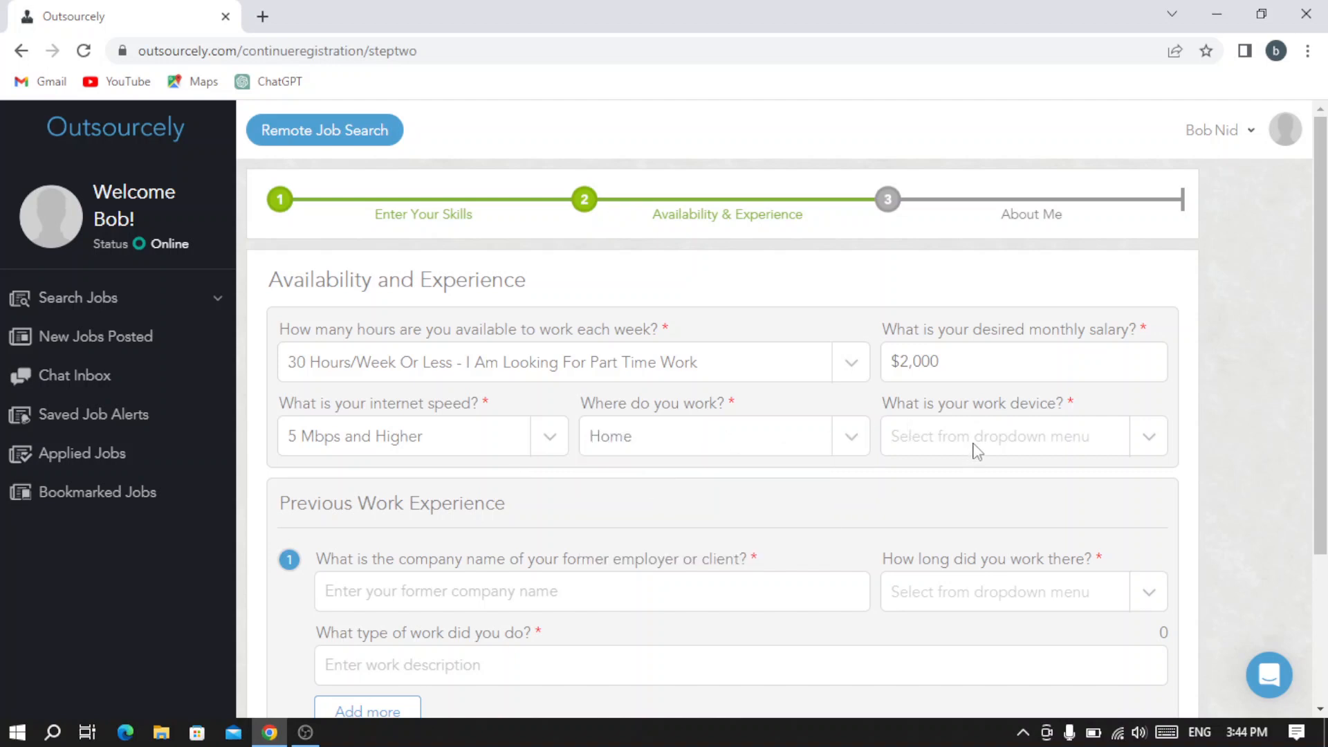
{"action": "left_click", "coordinate": [1017, 436]}
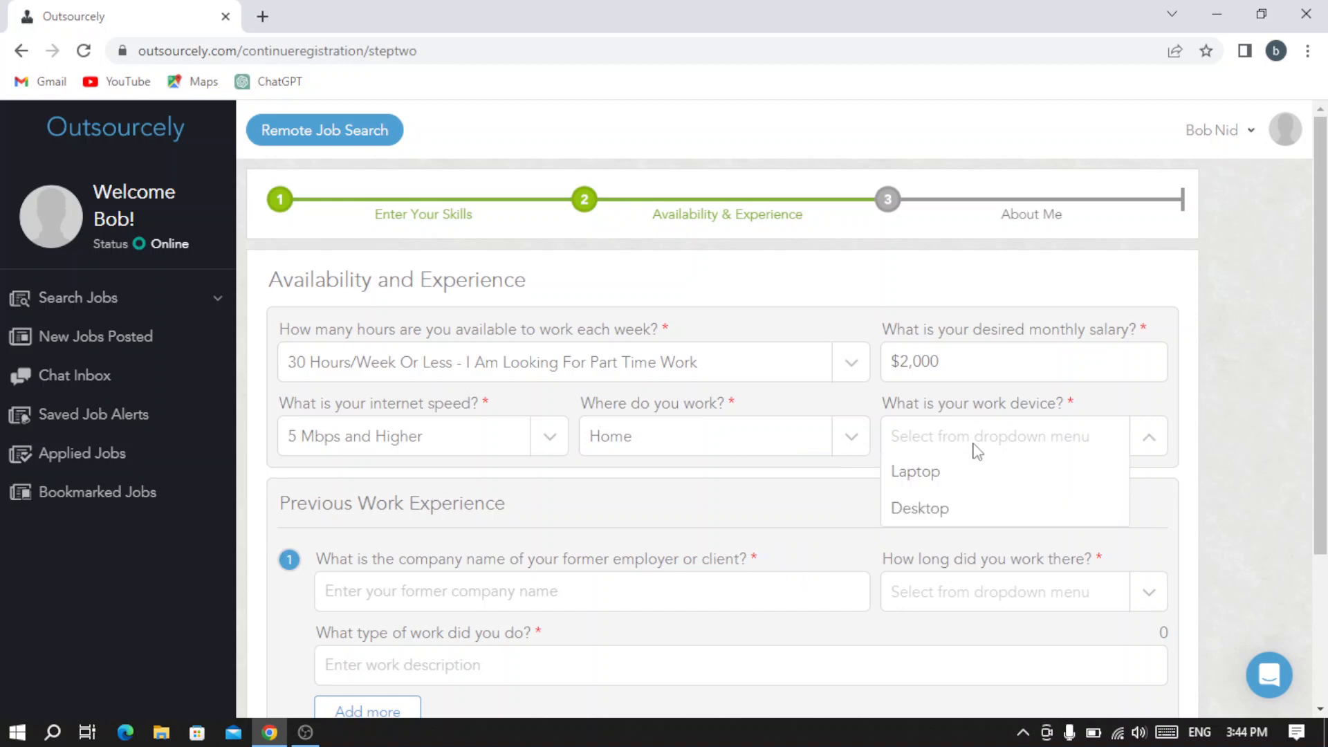
{"action": "left_click", "coordinate": [914, 472]}
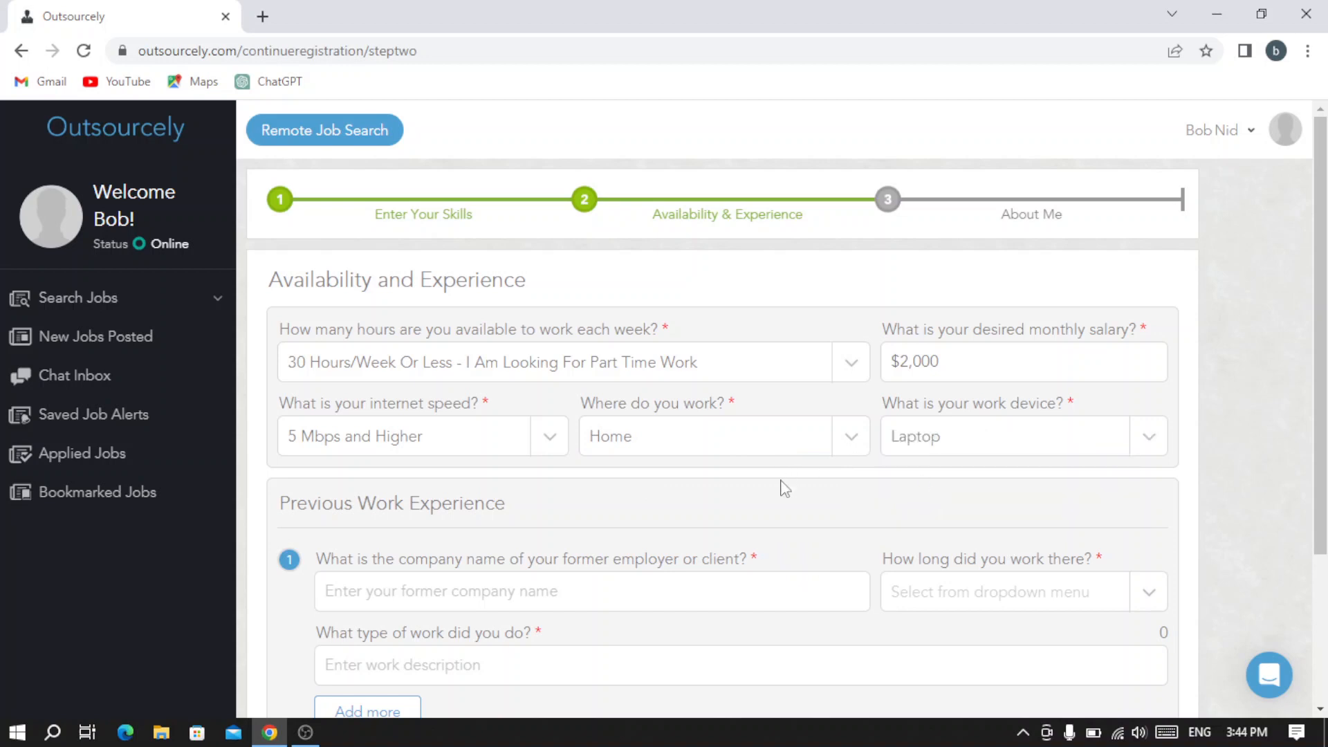
{"action": "scroll", "scroll_direction": "down", "scroll_amount": 3}
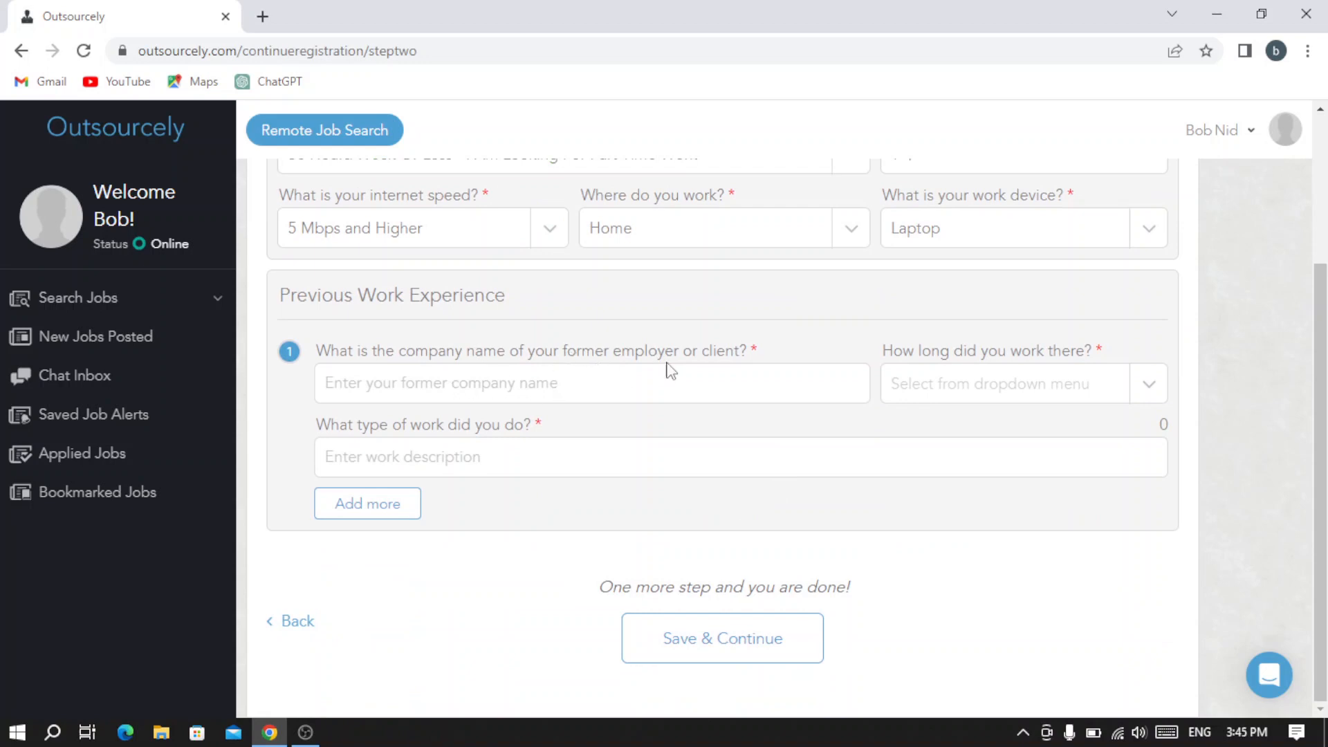
{"action": "mouse_move", "coordinate": [763, 347]}
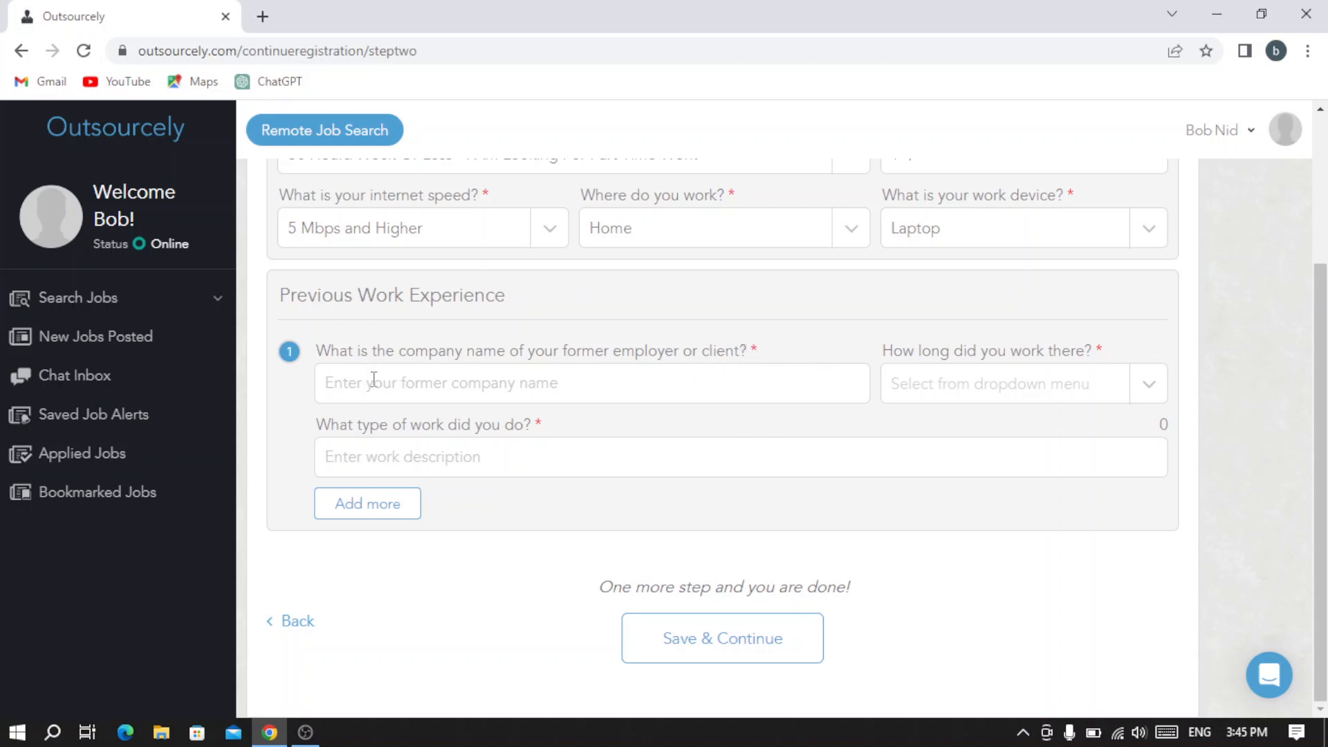
{"action": "mouse_move", "coordinate": [635, 424]}
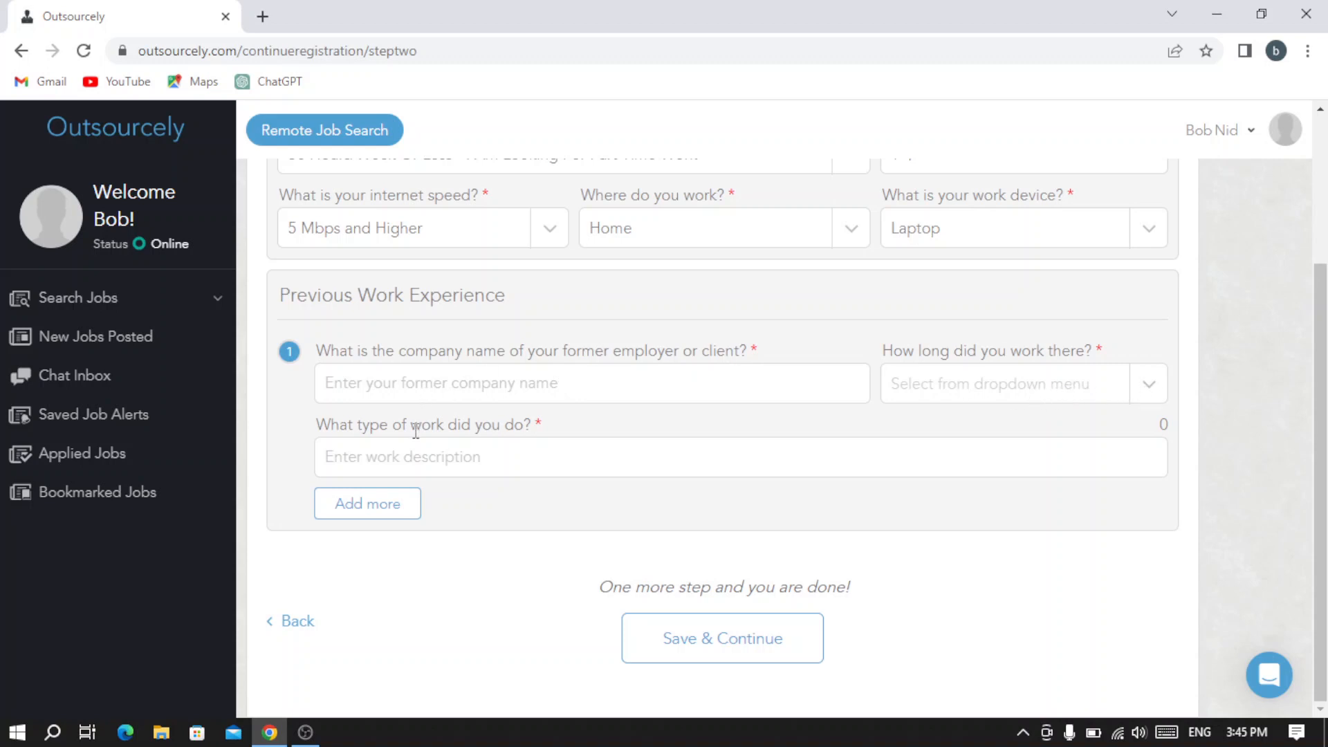
{"action": "mouse_move", "coordinate": [548, 459]}
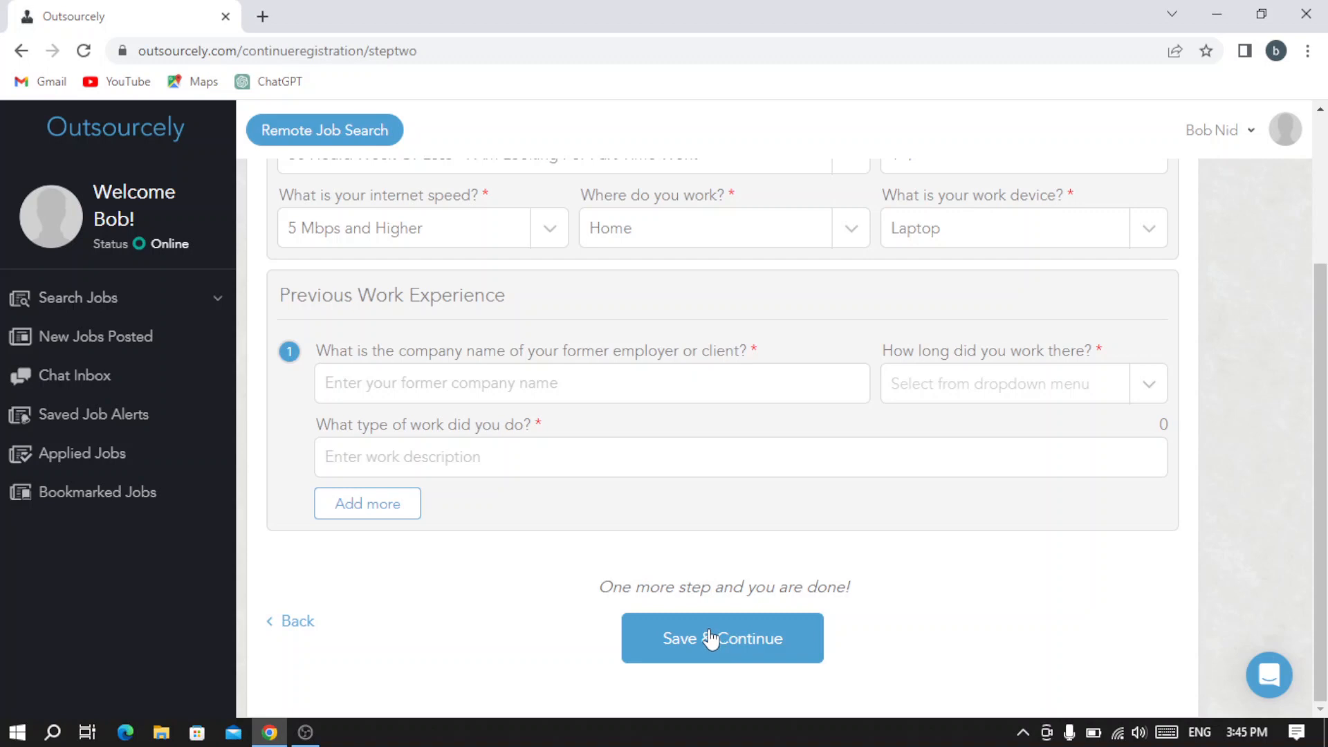
{"action": "mouse_move", "coordinate": [682, 583]}
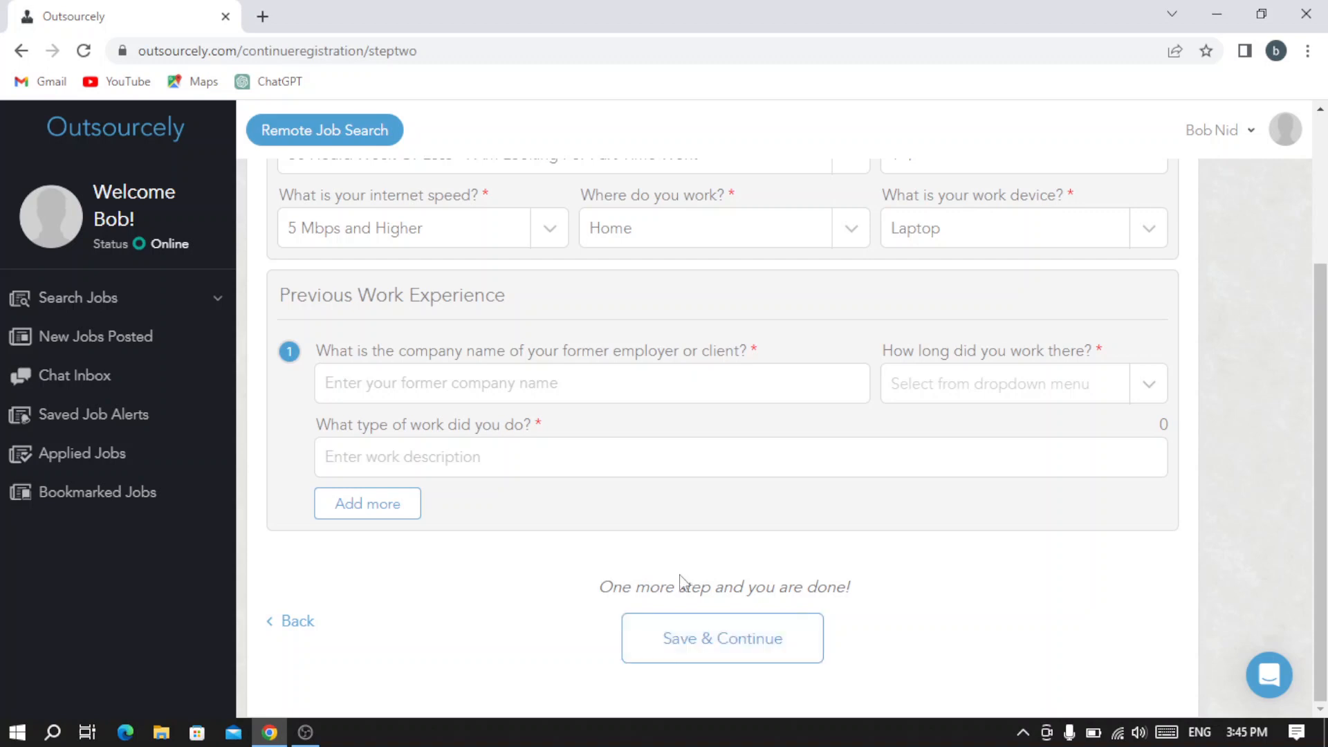